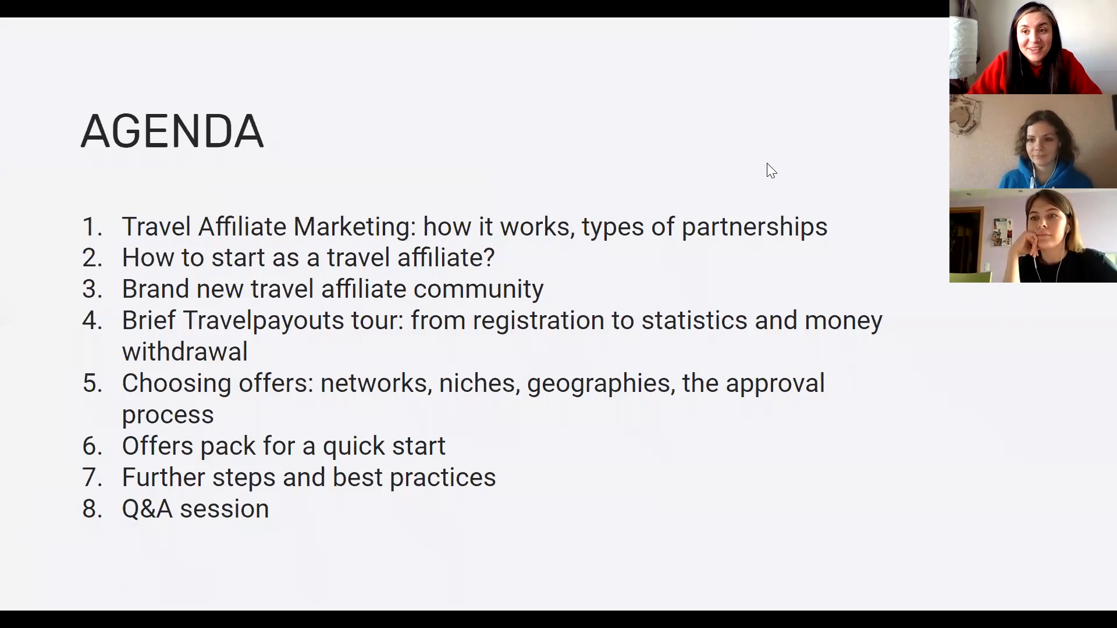
mouse_move(798, 172)
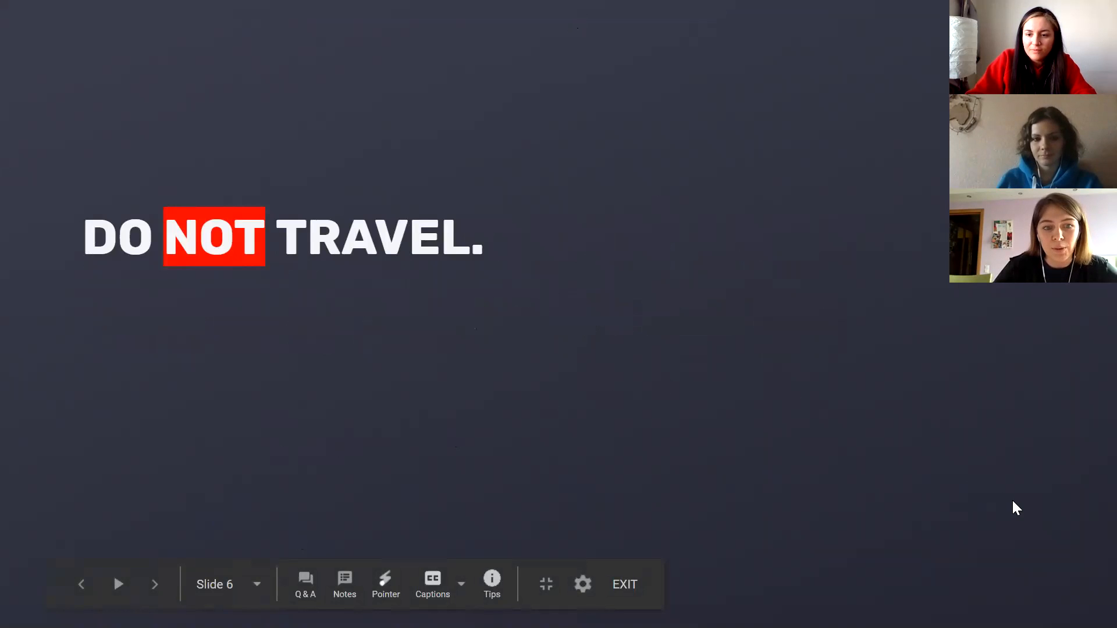
Advance past the 'Do not travel' slide to 'The Survival Kit' slide.
click(153, 584)
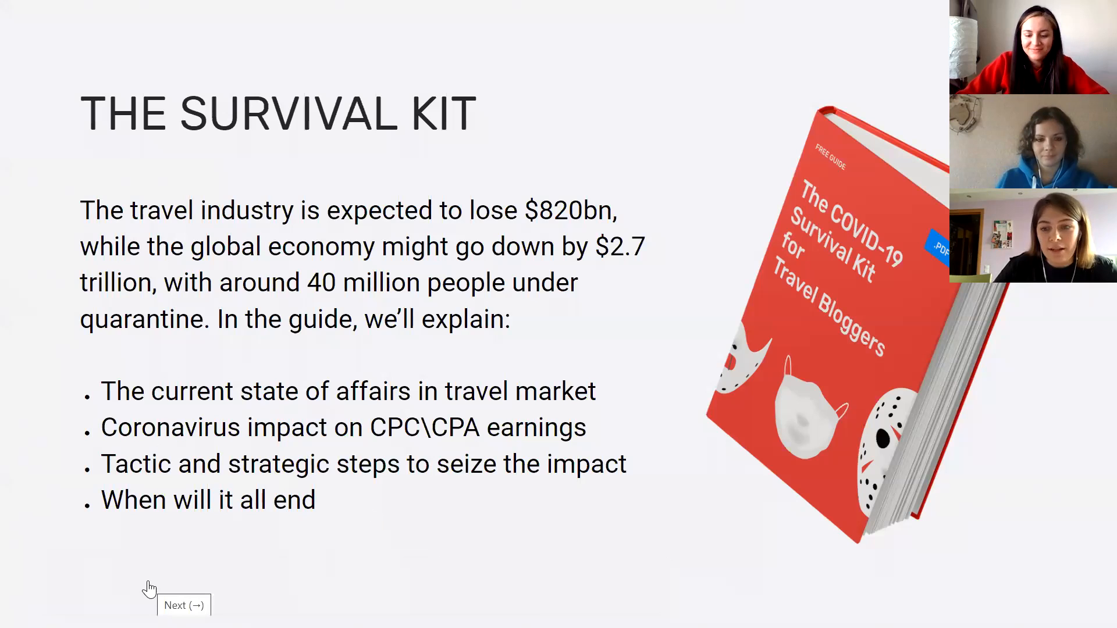
Advance from slide 8 through the Brad and affiliate marketing slides to slide 15, Compensation Methods.
click(150, 584)
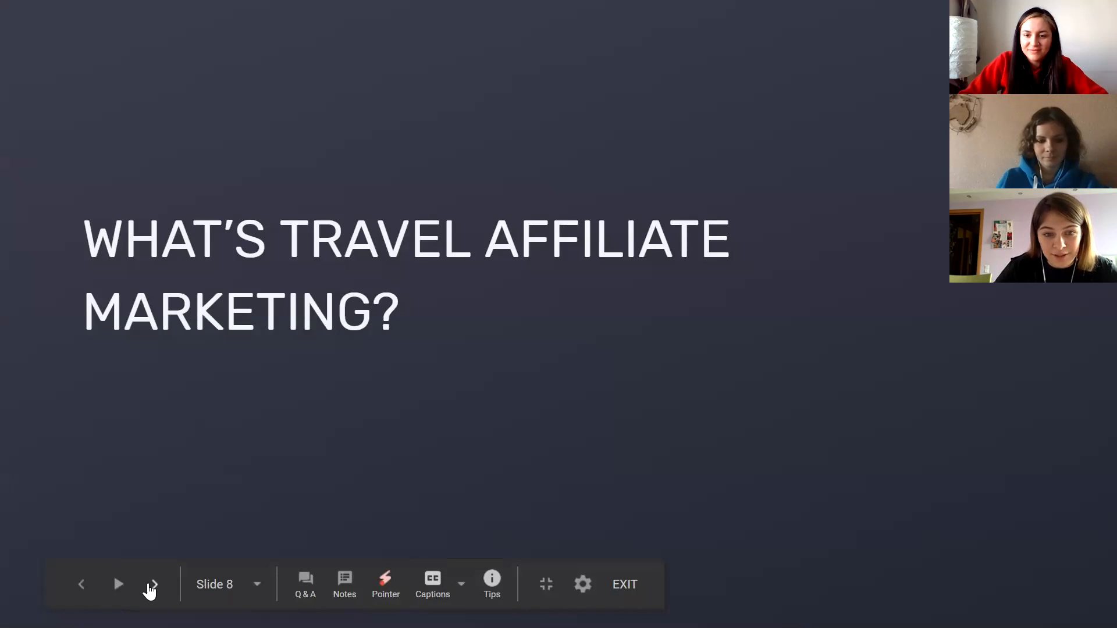
click(150, 584)
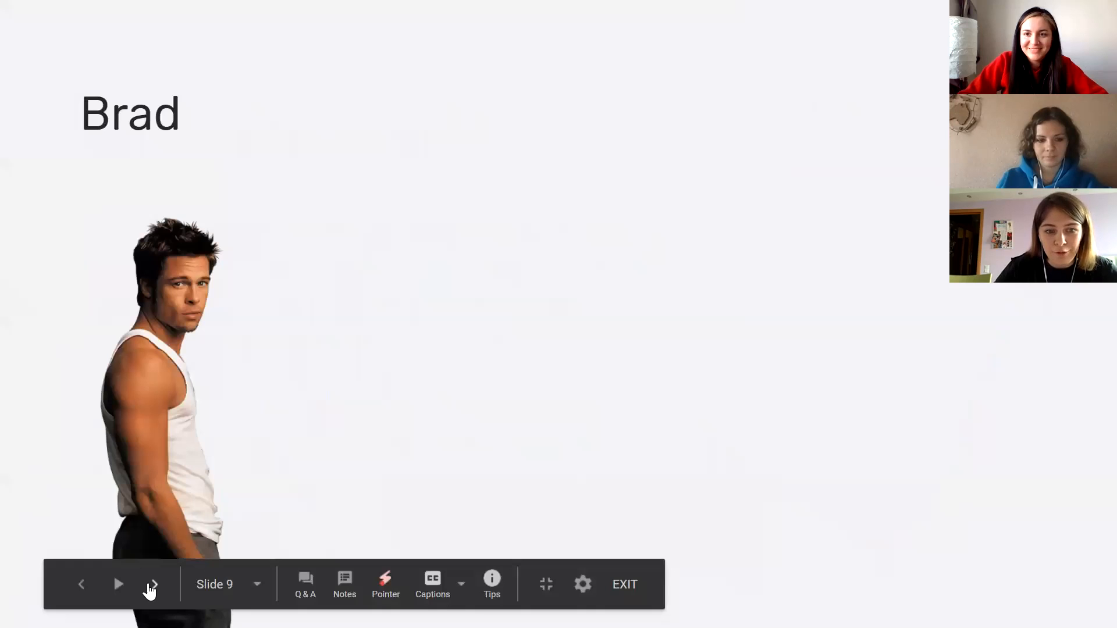
click(150, 583)
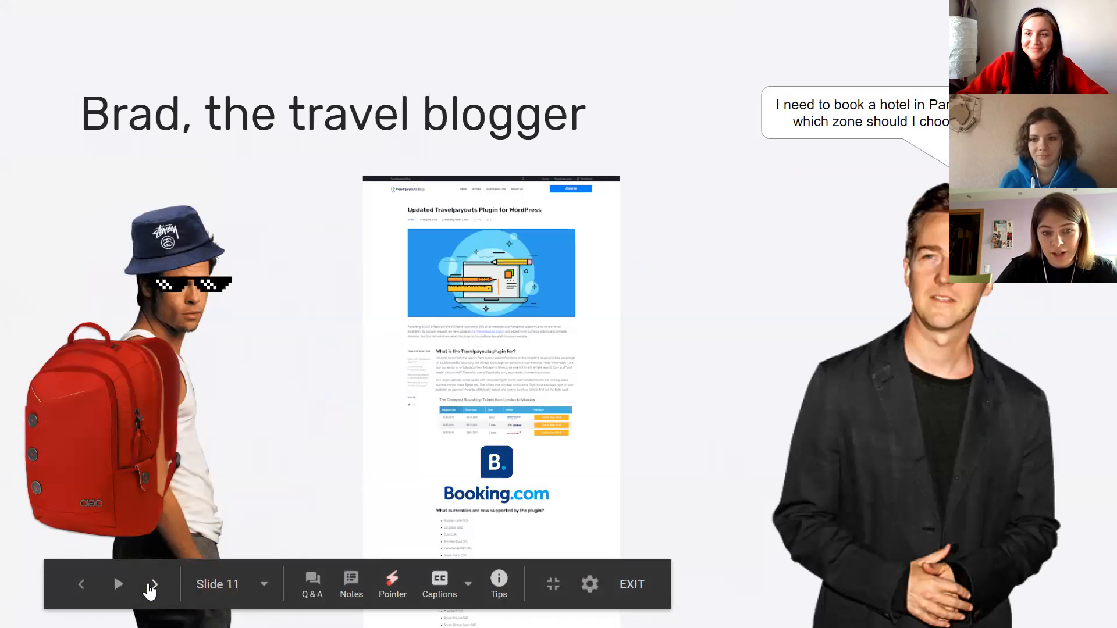
click(150, 584)
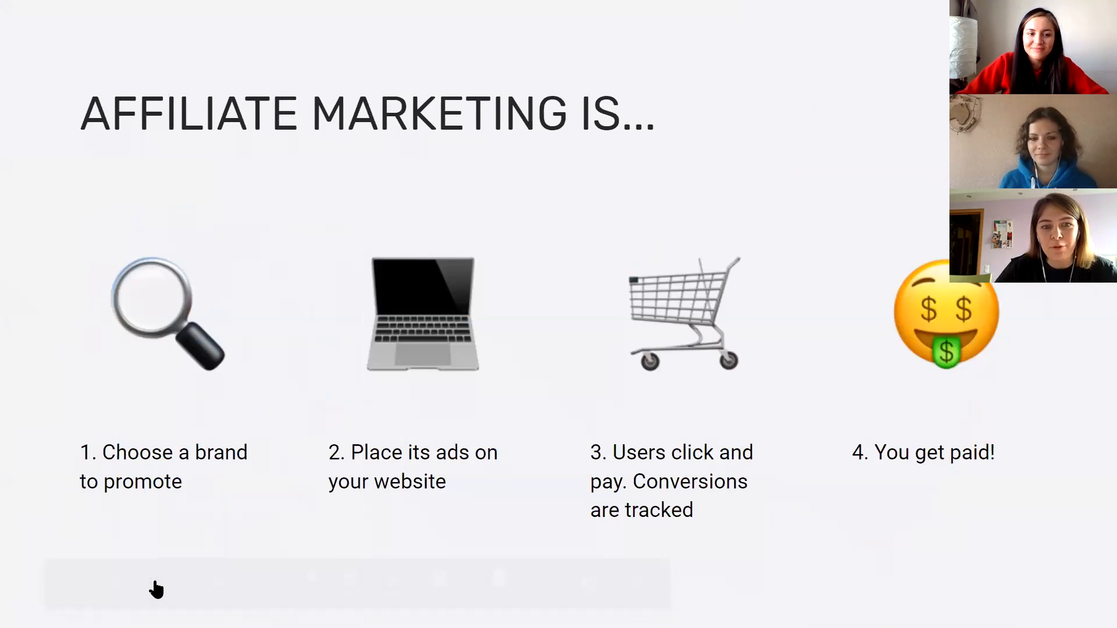
mouse_move(155, 590)
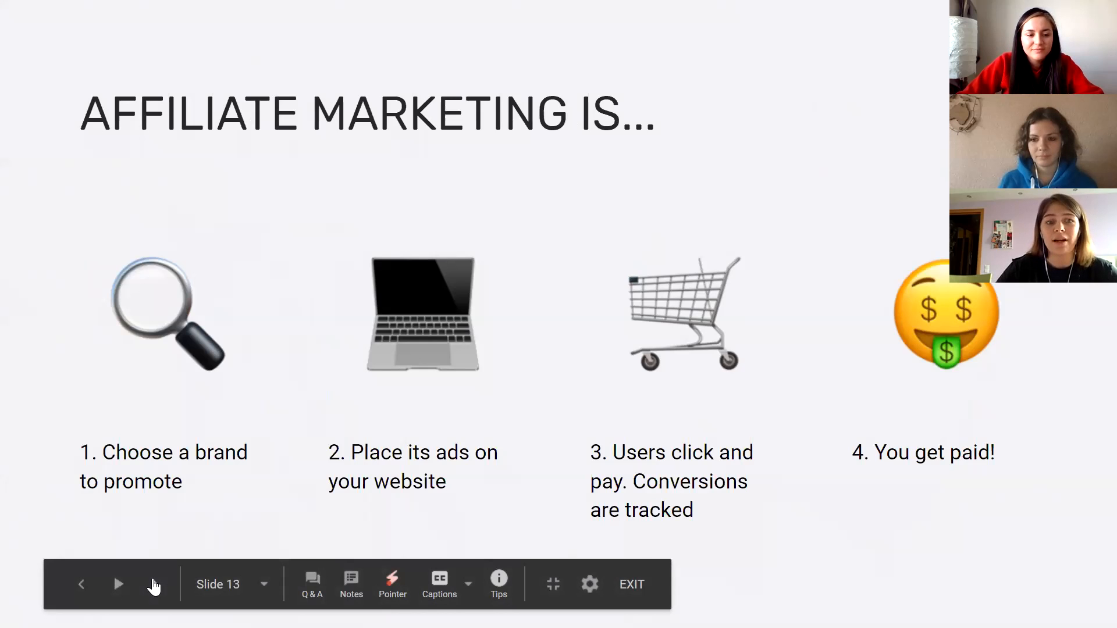
click(118, 583)
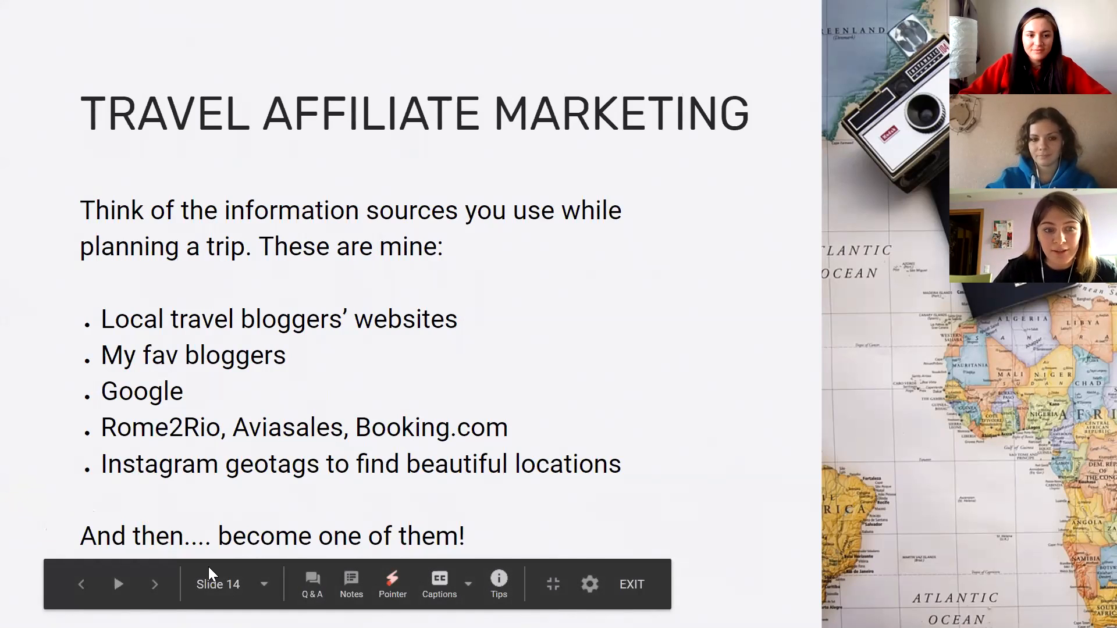
click(155, 584)
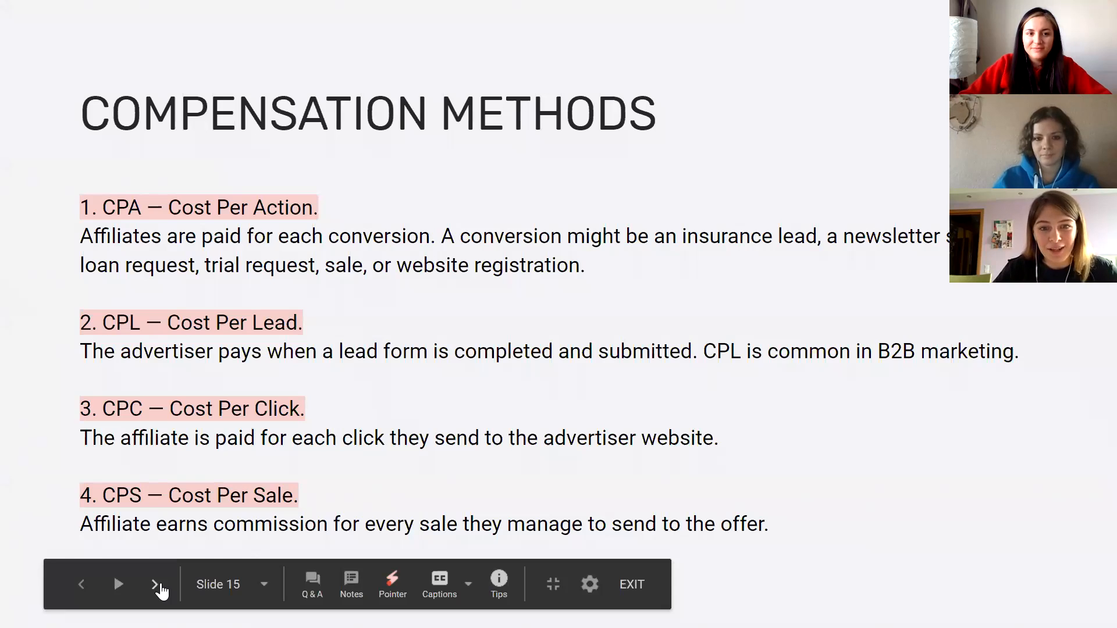
Reveal the closing CPM, CPI, CPO and CPEverything line on the Compensation Methods slide.
click(159, 583)
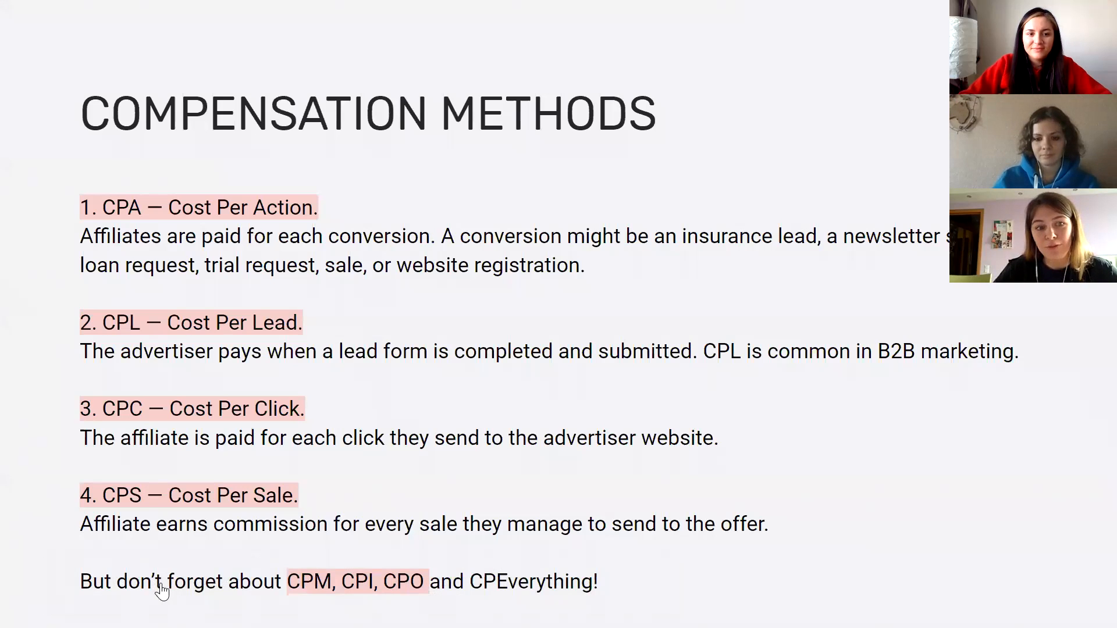
mouse_move(160, 588)
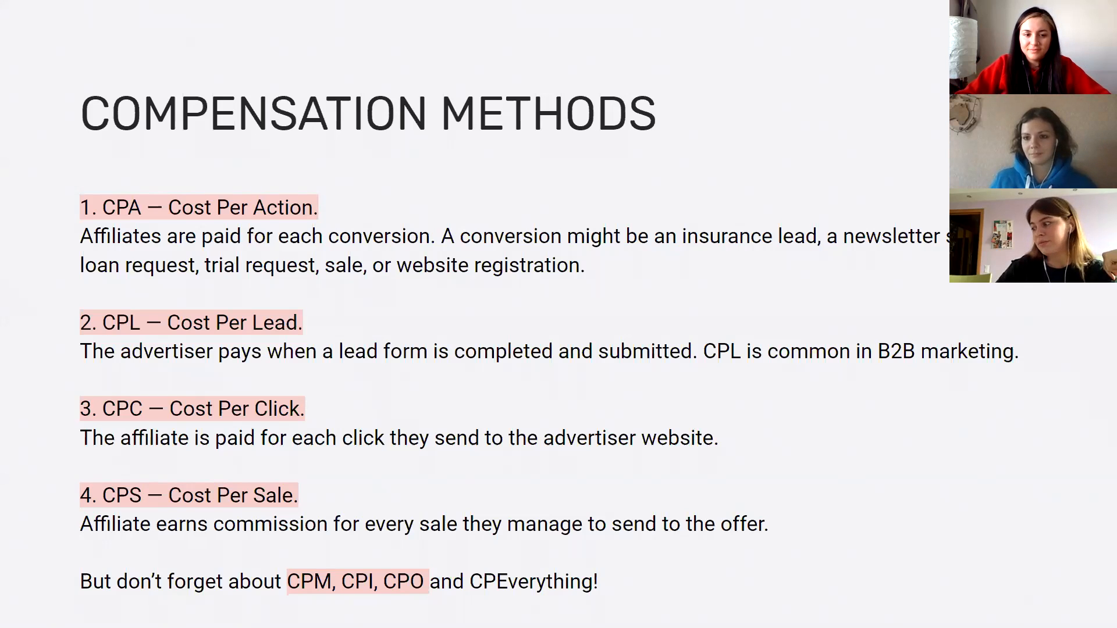
key(Right)
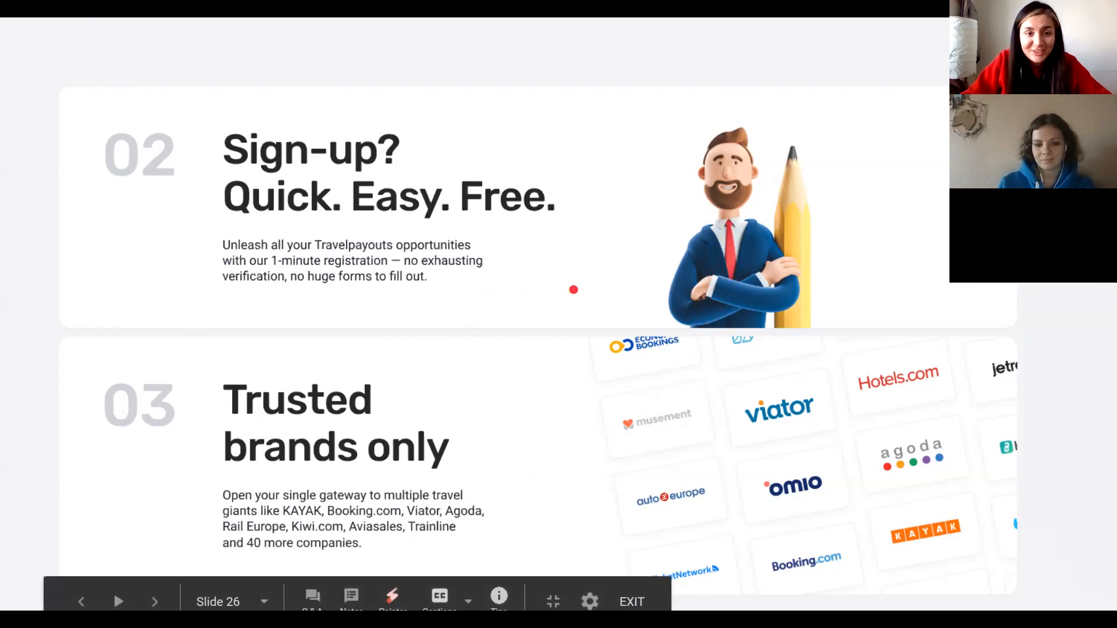
Advance to the '09 Transparent statistics' slide on dashboards and offer reports.
click(153, 601)
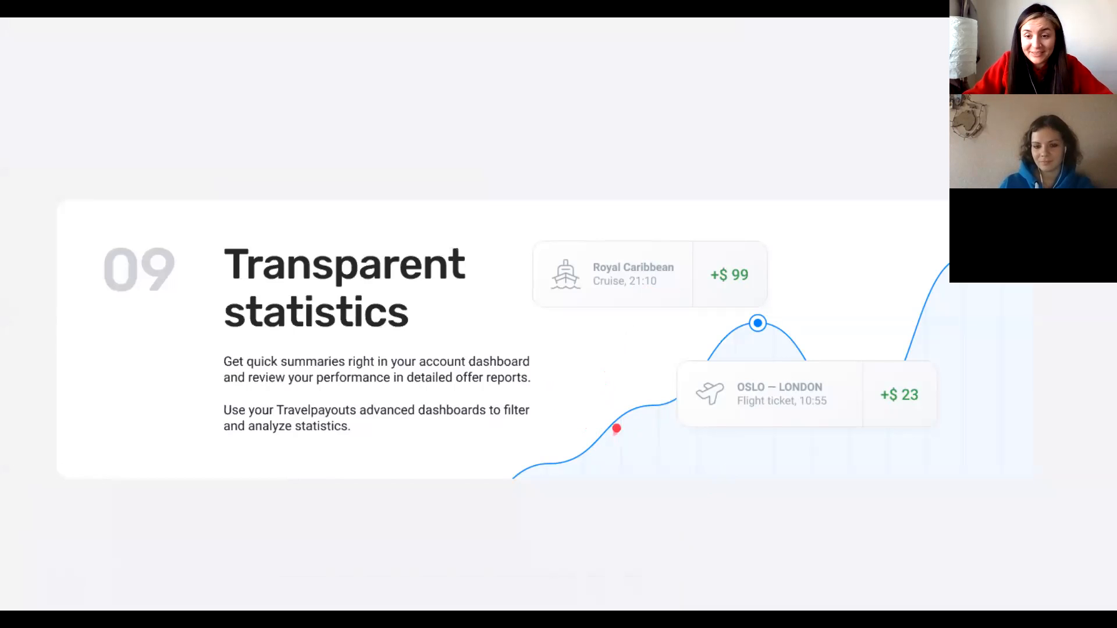
Leave full-screen presentation mode and switch to the travelpayouts.com homepage in the browser.
key(right)
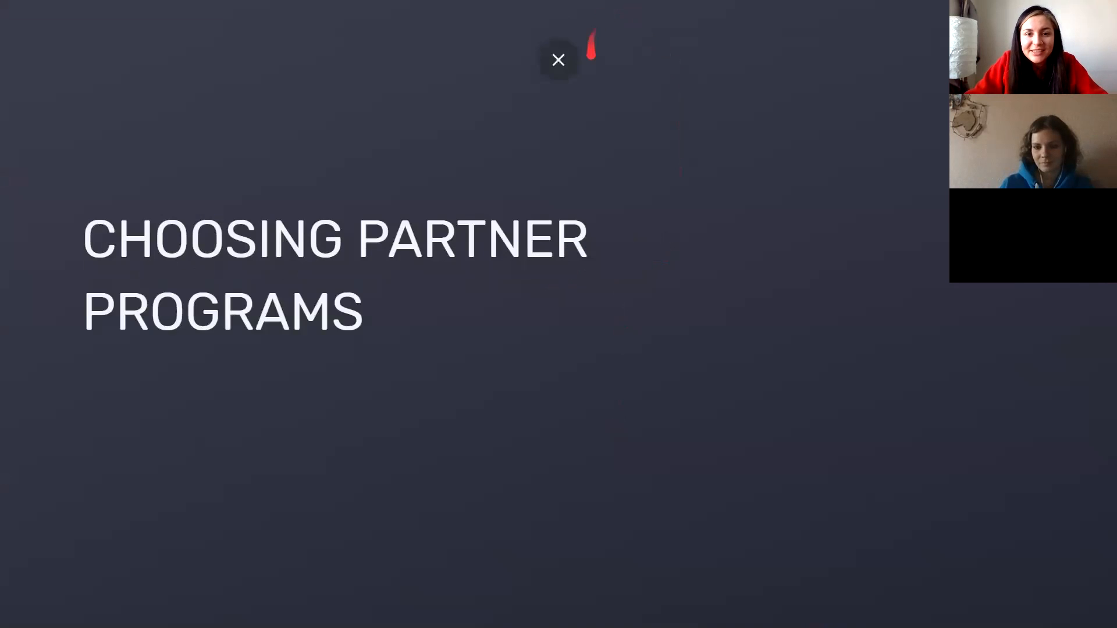
click(559, 59)
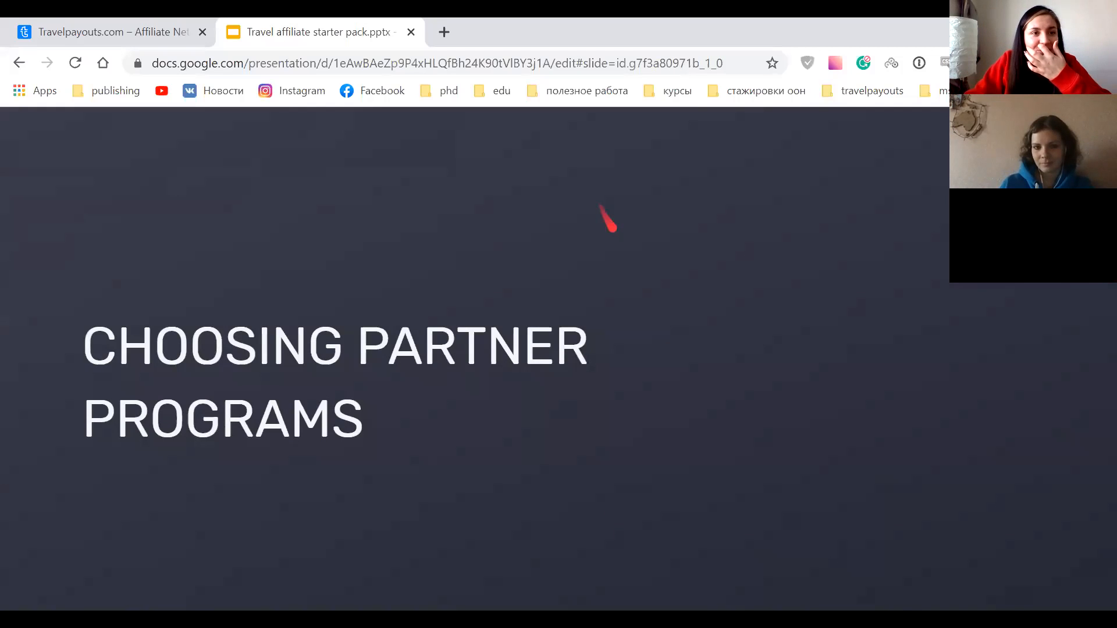
click(107, 31)
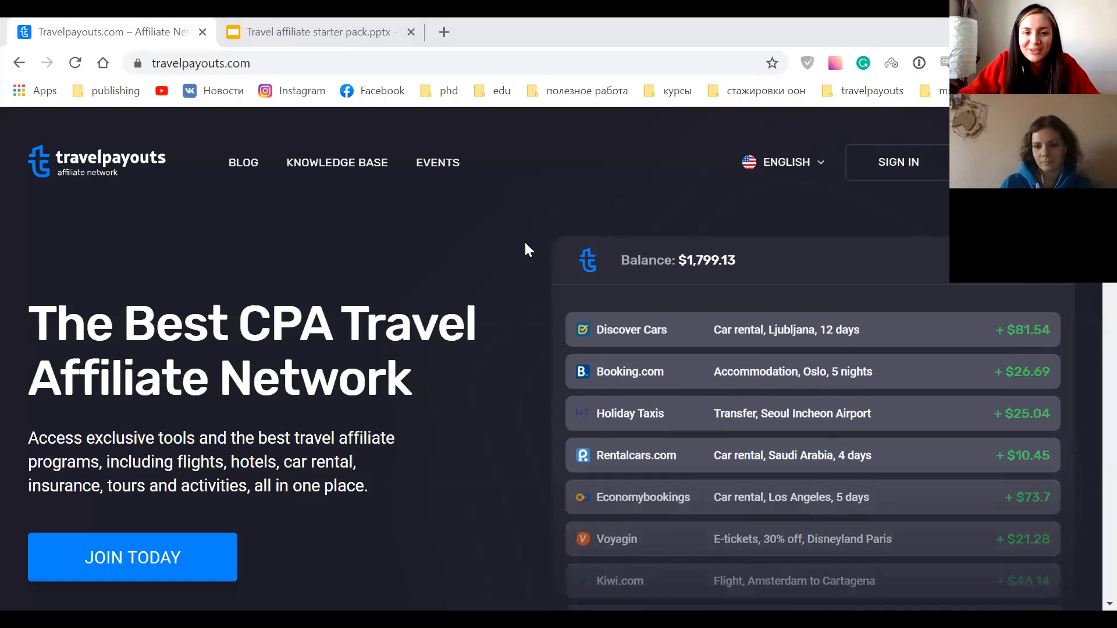
Scroll the homepage through the payouts, brands and community sections.
scroll(down, 3)
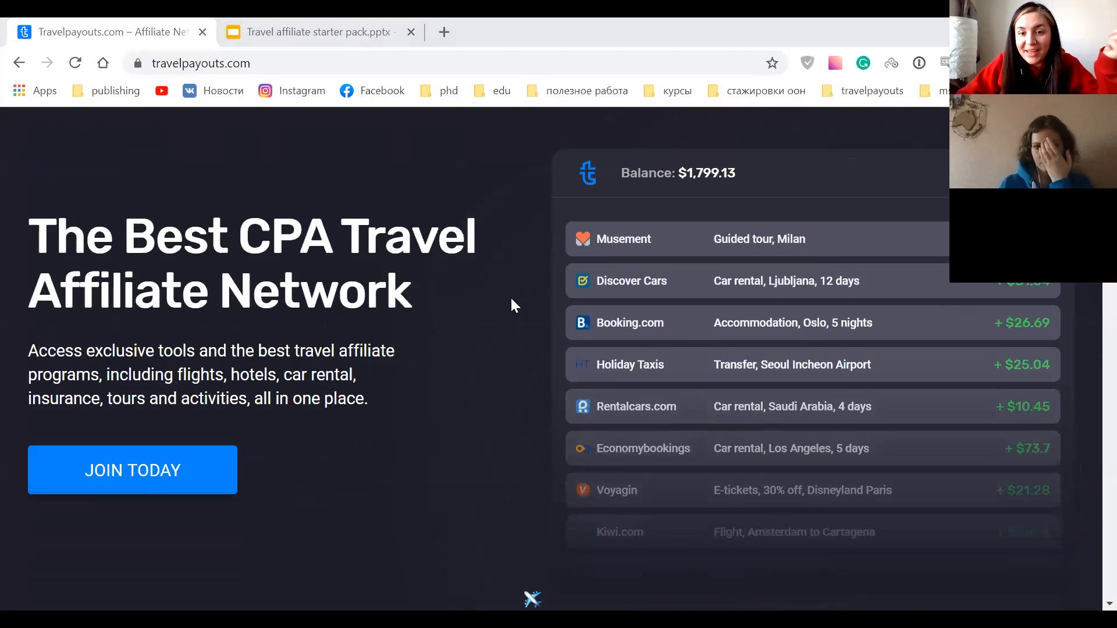
scroll(down, 3)
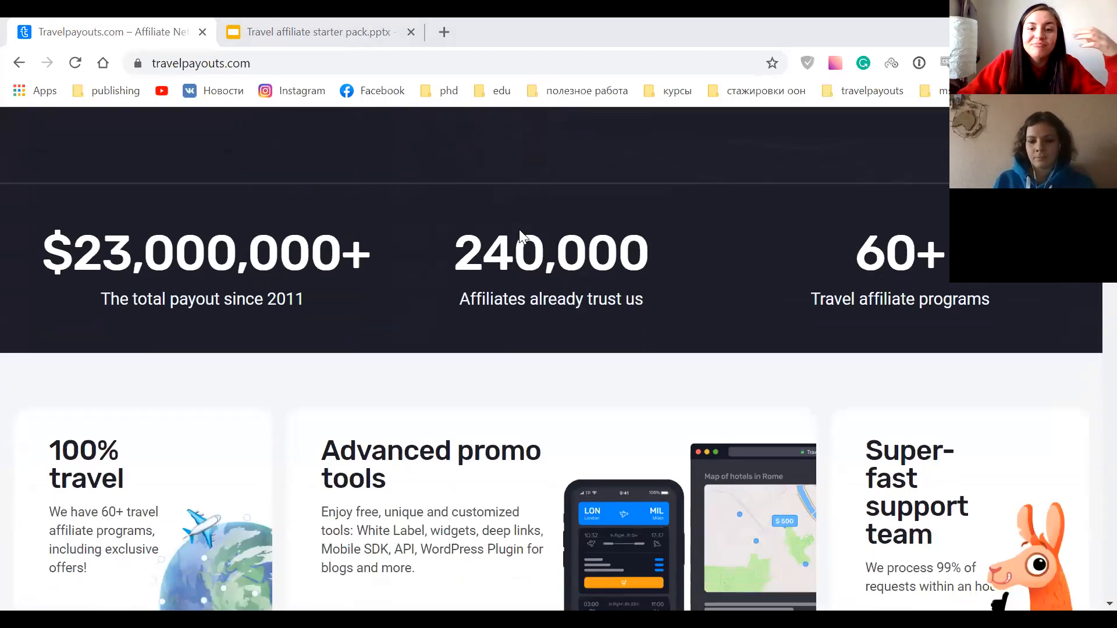
scroll(down, 3)
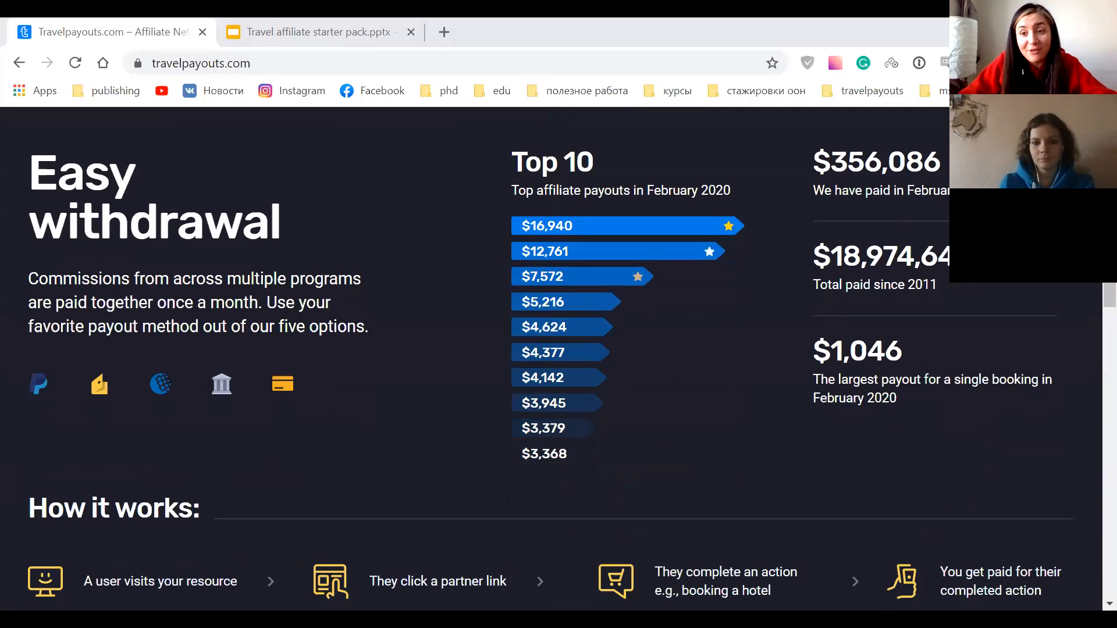
scroll(down, 3)
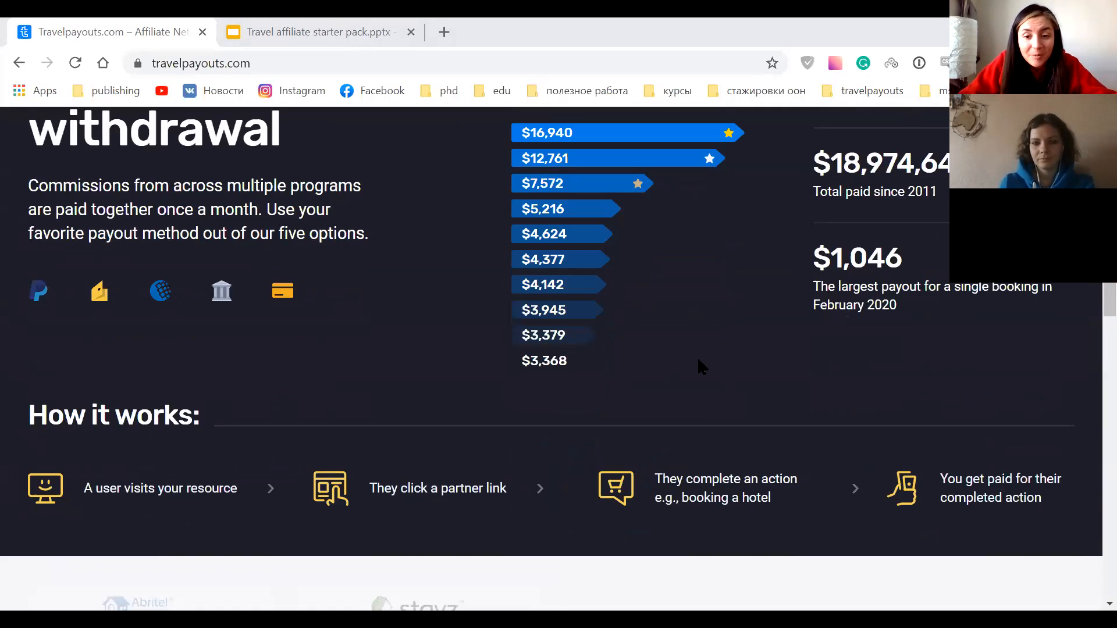
scroll(down, 3)
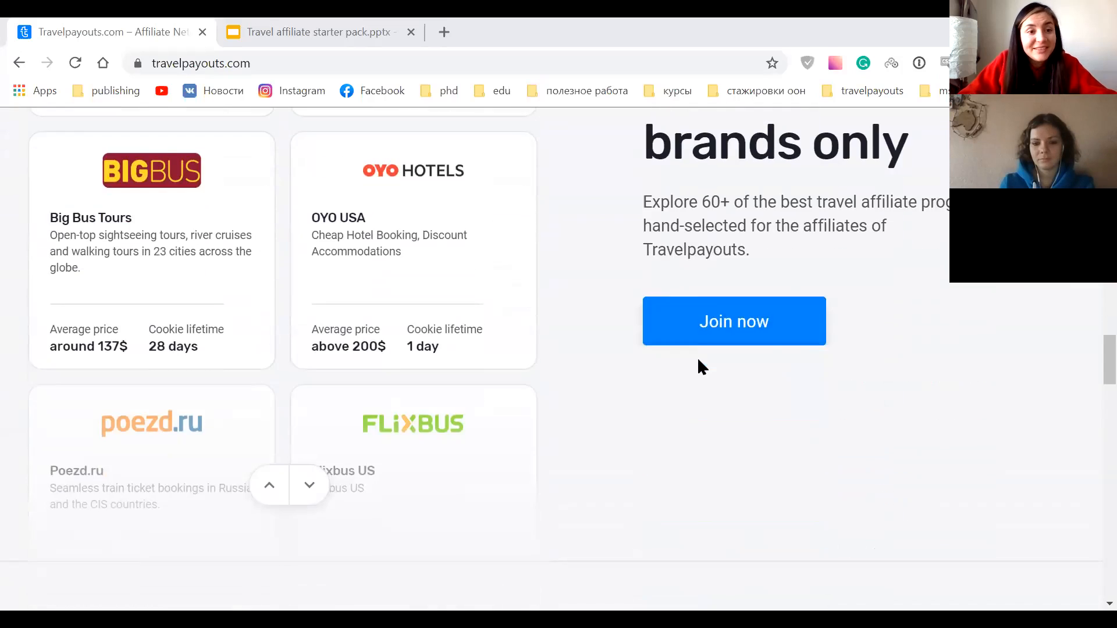
scroll(down, 3)
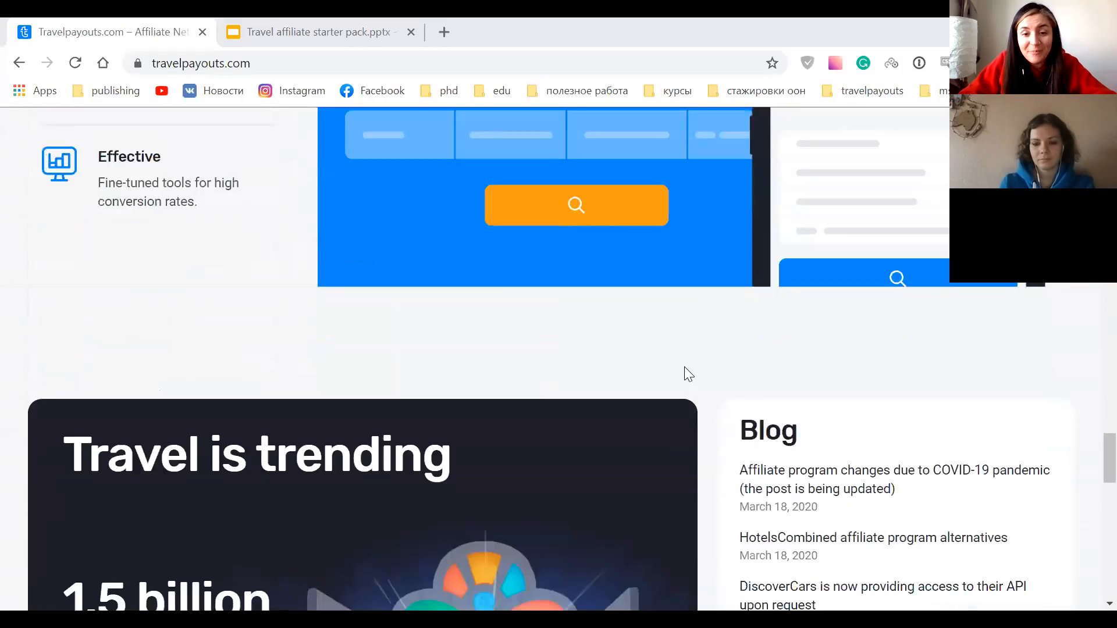
scroll(down, 3)
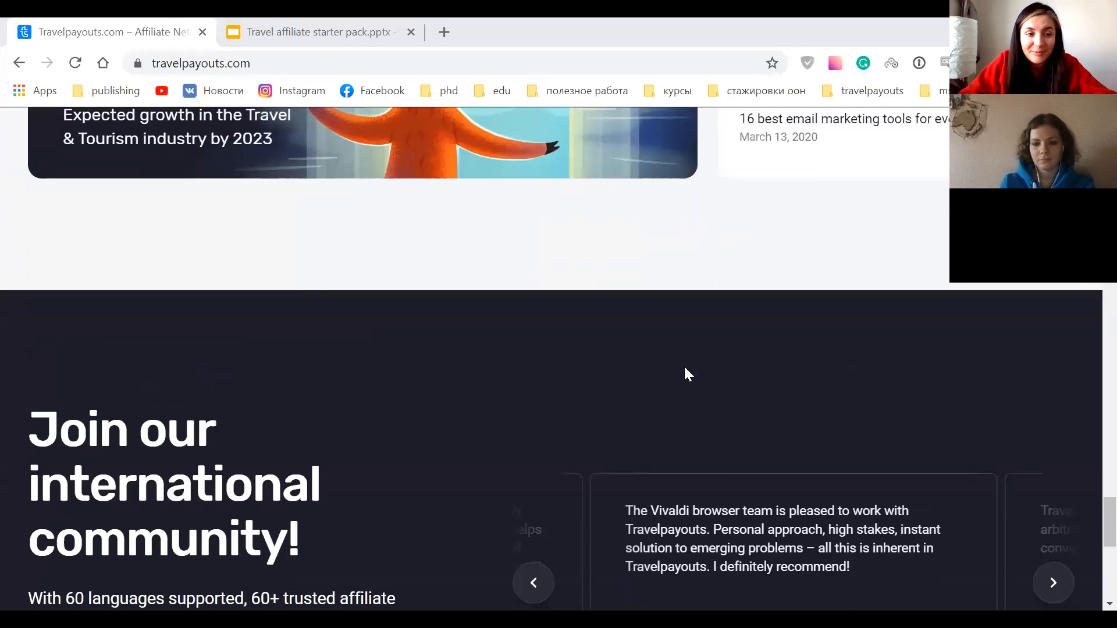
scroll(down, 3)
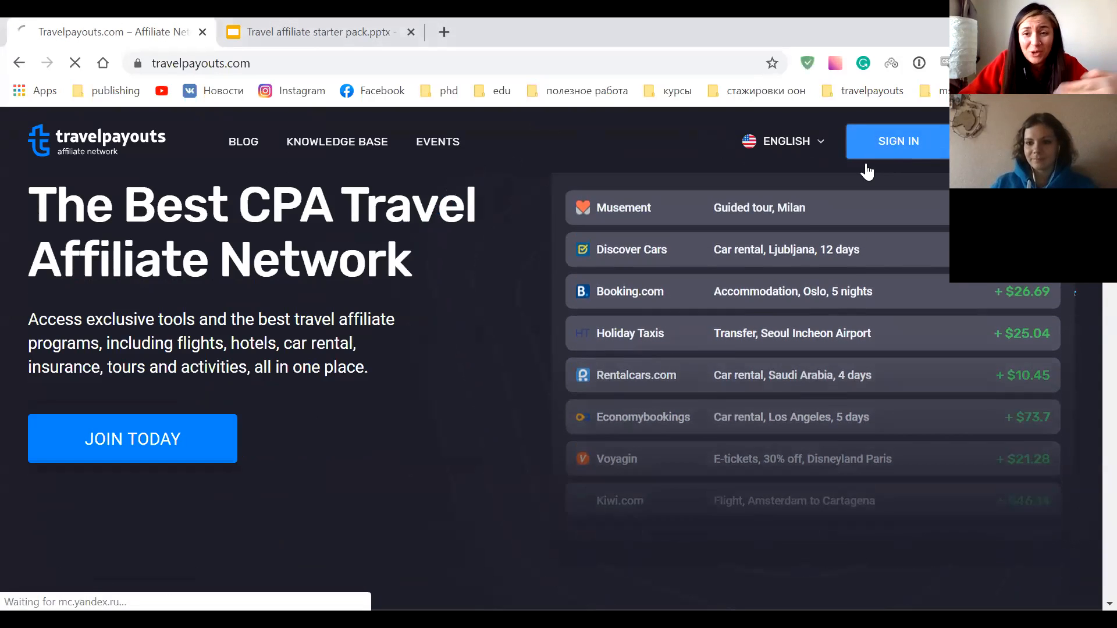
Sign in to the affiliate account and review the Main dashboard's programs statistics table.
click(897, 141)
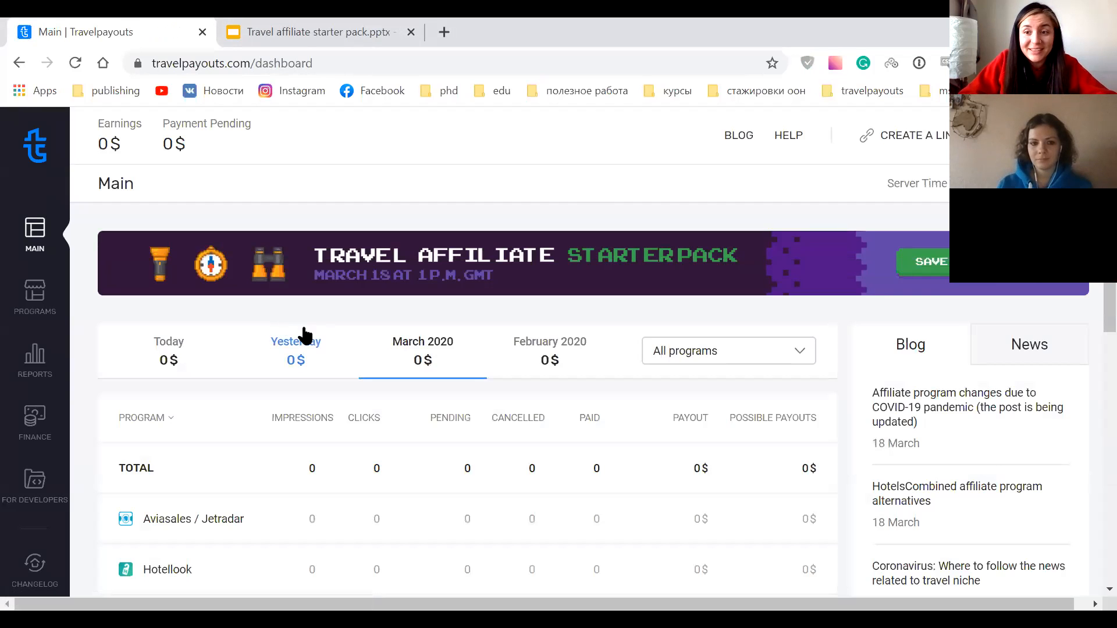
mouse_move(389, 289)
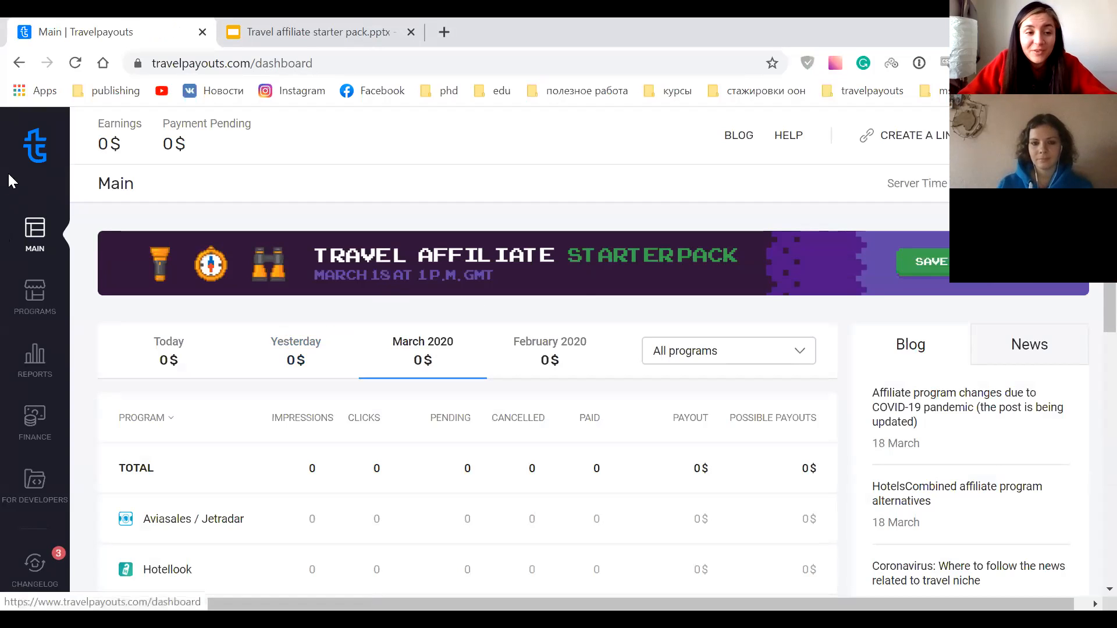
mouse_move(177, 327)
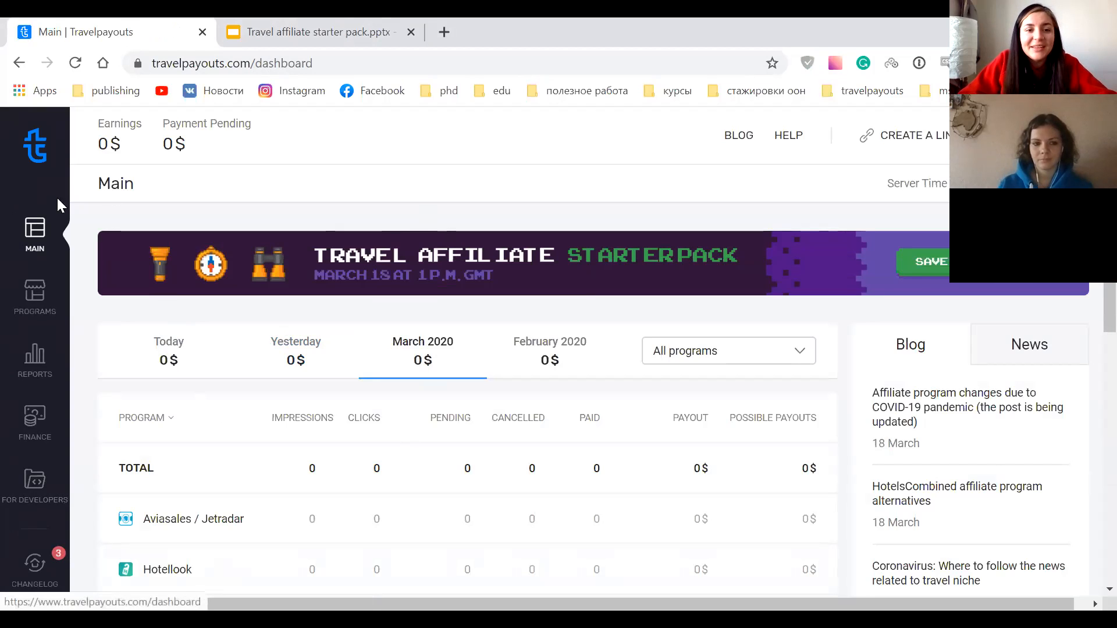
scroll(down, 3)
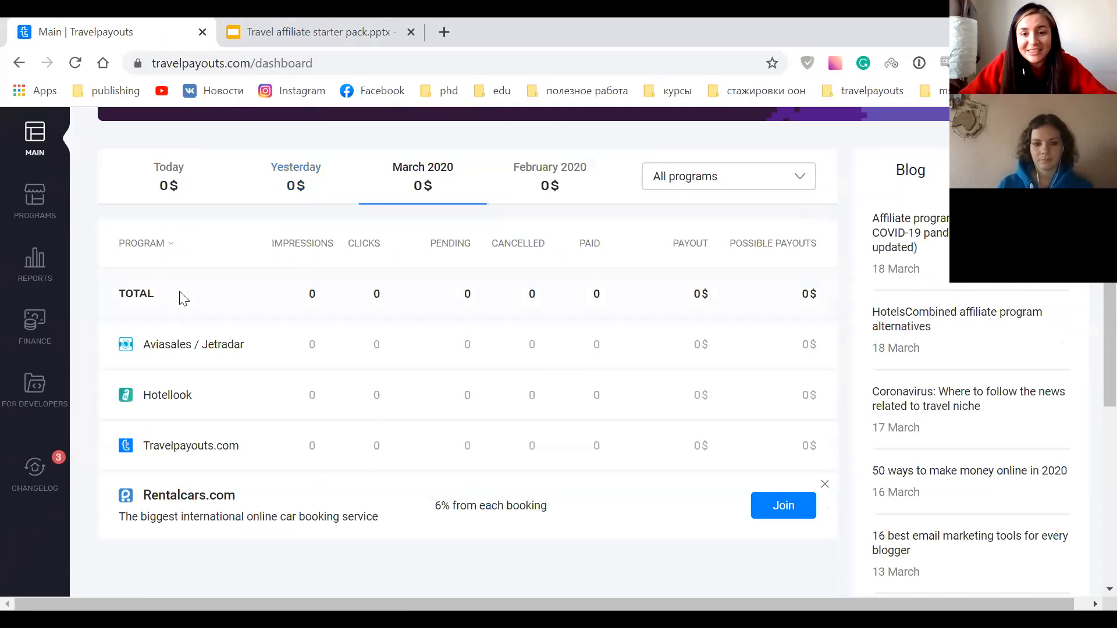
mouse_move(137, 293)
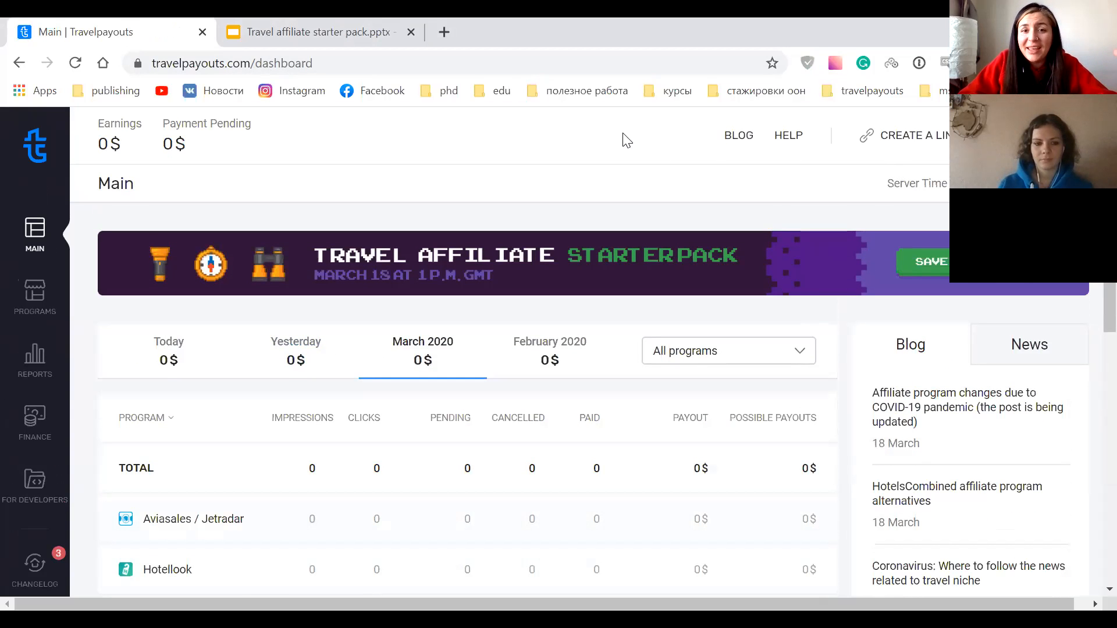
mouse_move(704, 216)
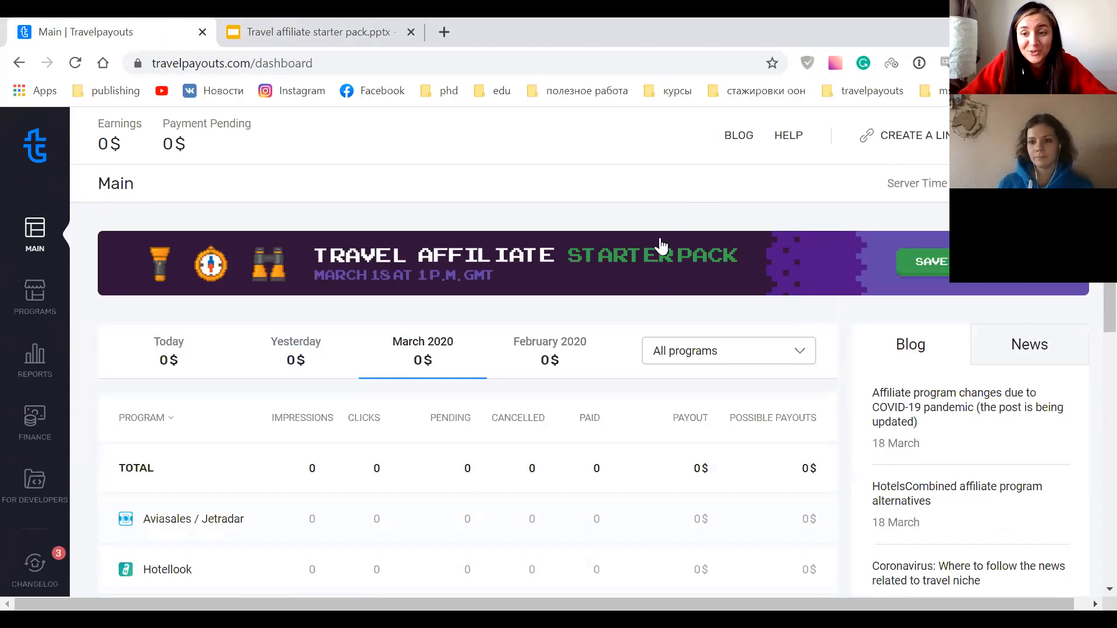
scroll(down, 3)
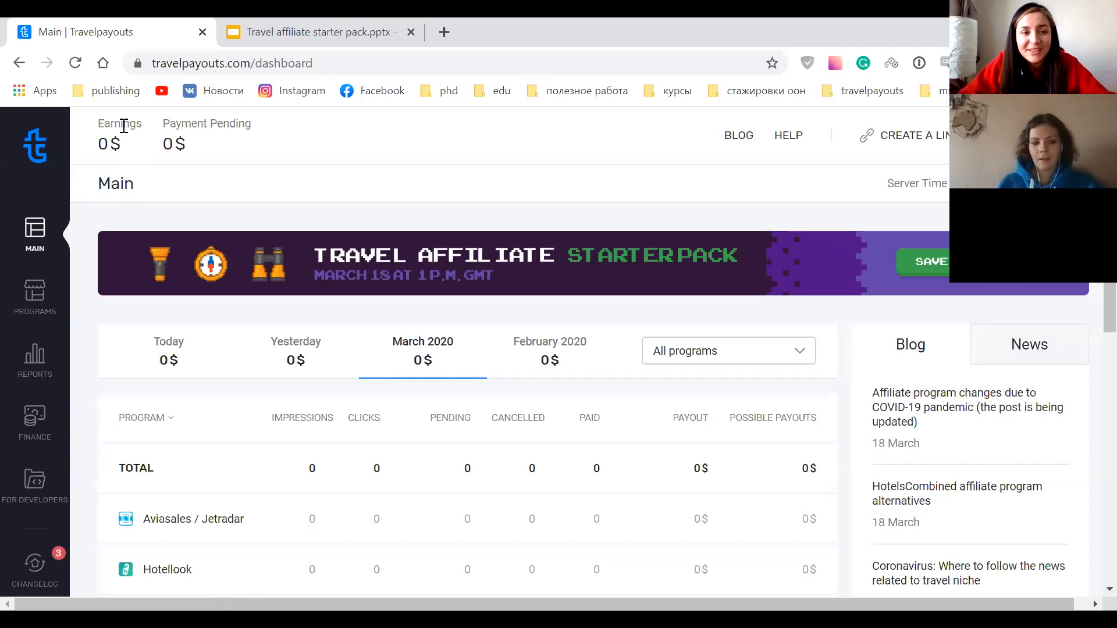
mouse_move(620, 179)
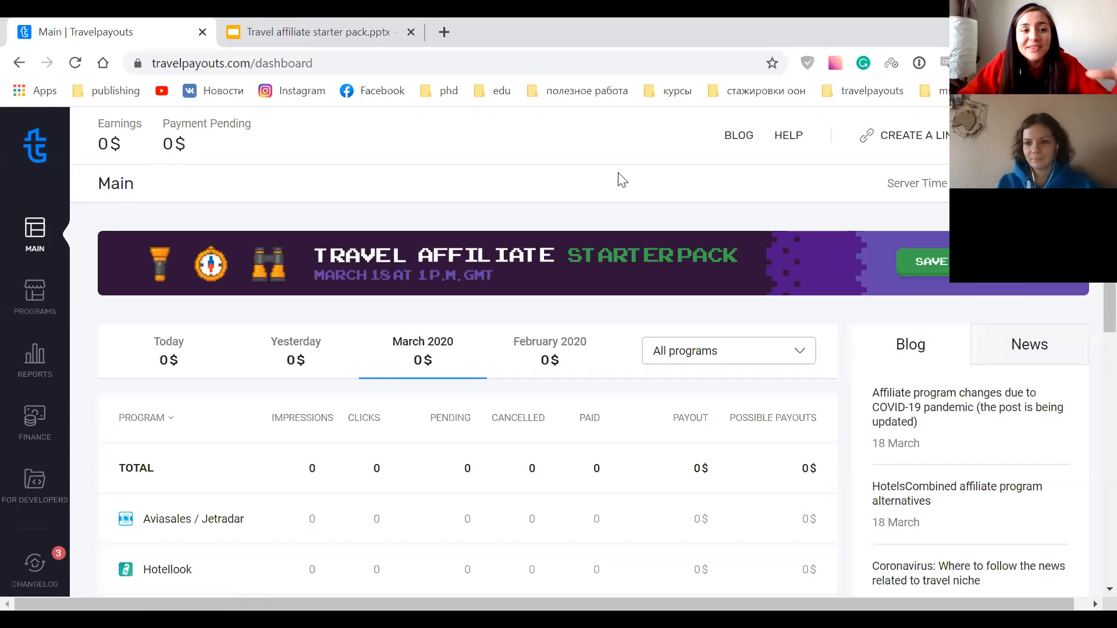
mouse_move(641, 111)
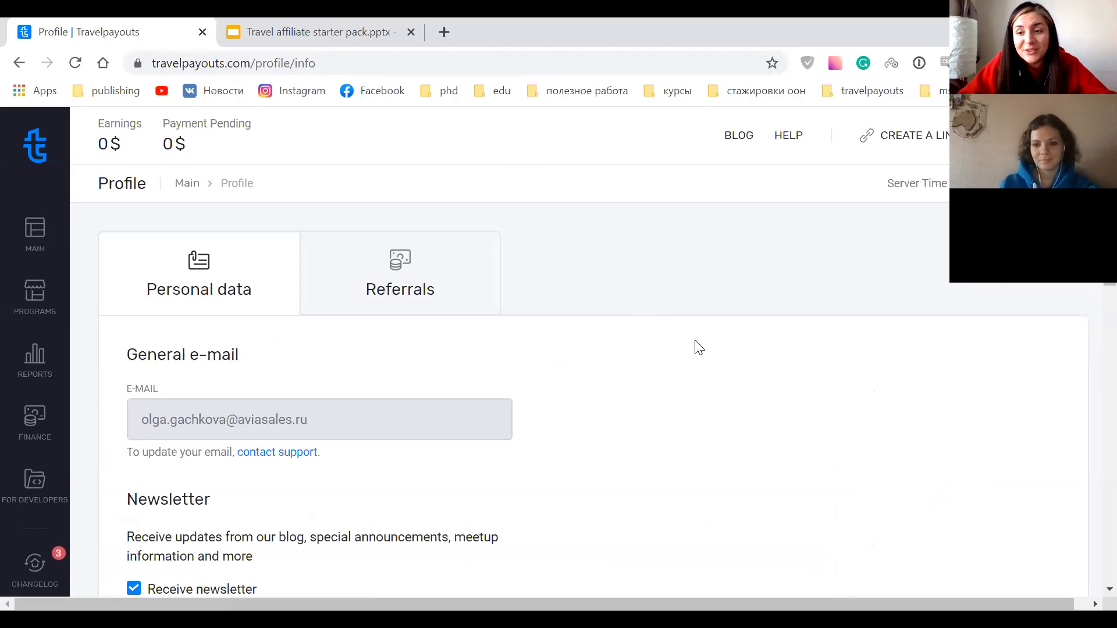
Fill the empty Last name field from the autofill suggestion and review the Personal data form down to Save.
scroll(down, 3)
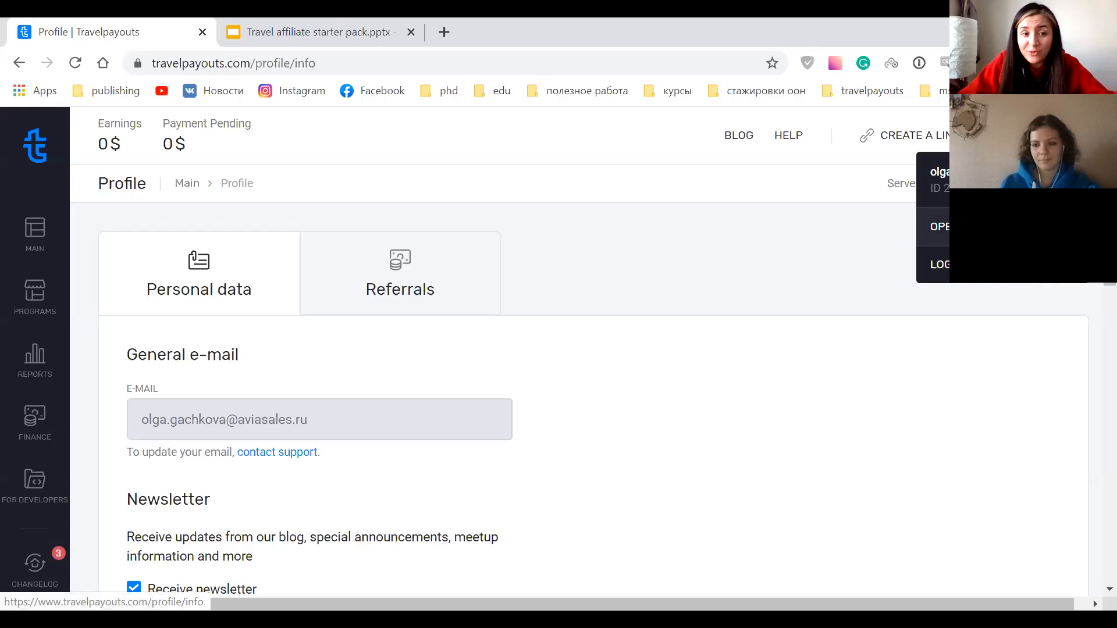
scroll(down, 3)
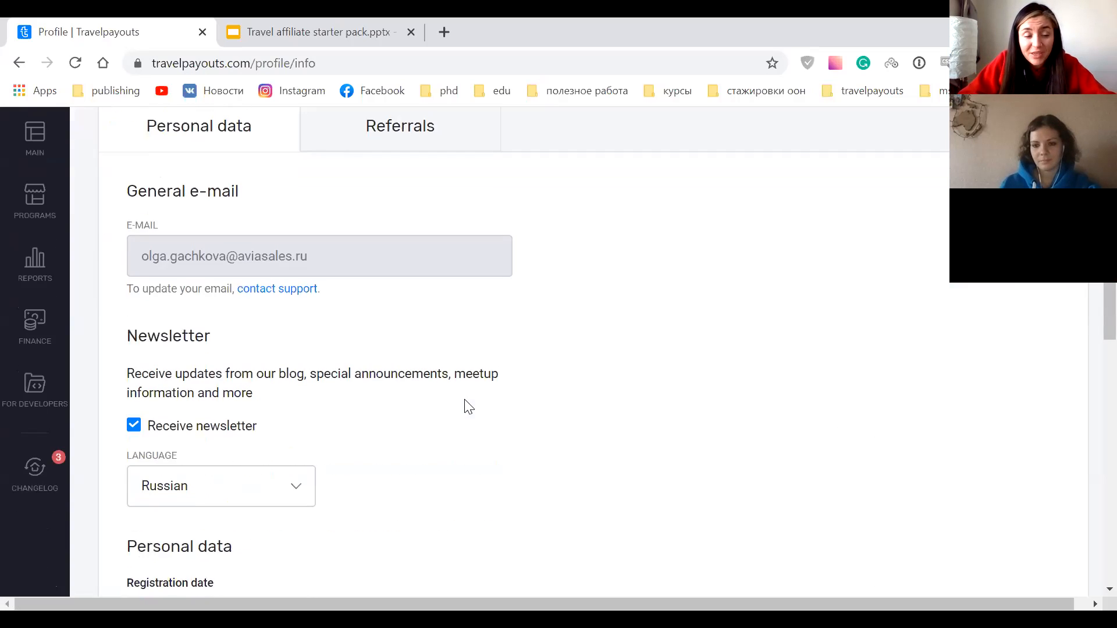
scroll(down, 3)
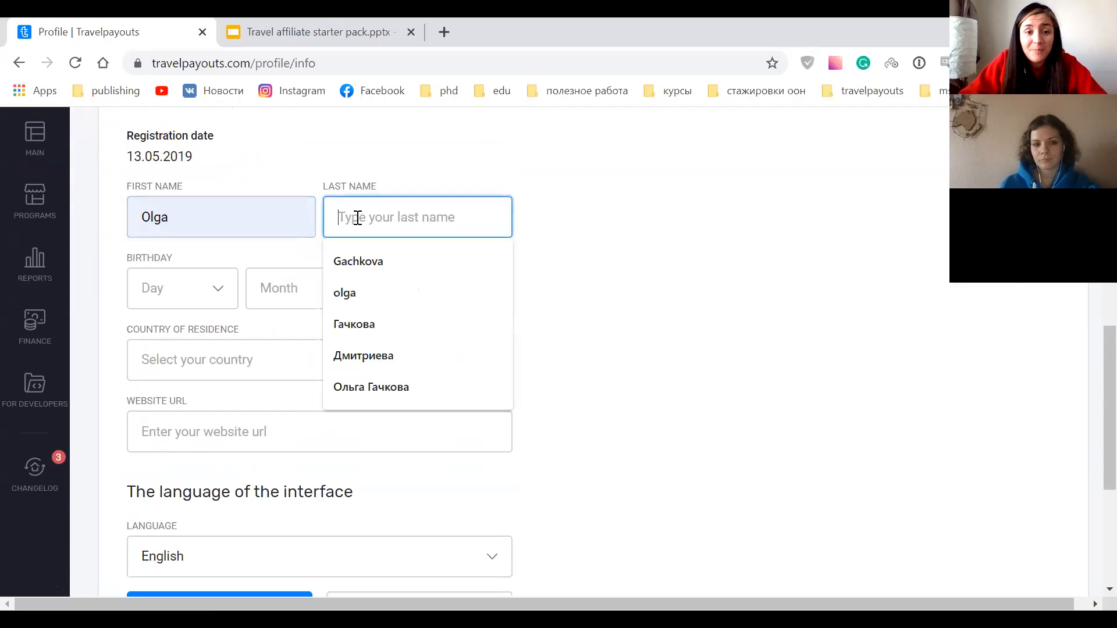
click(358, 261)
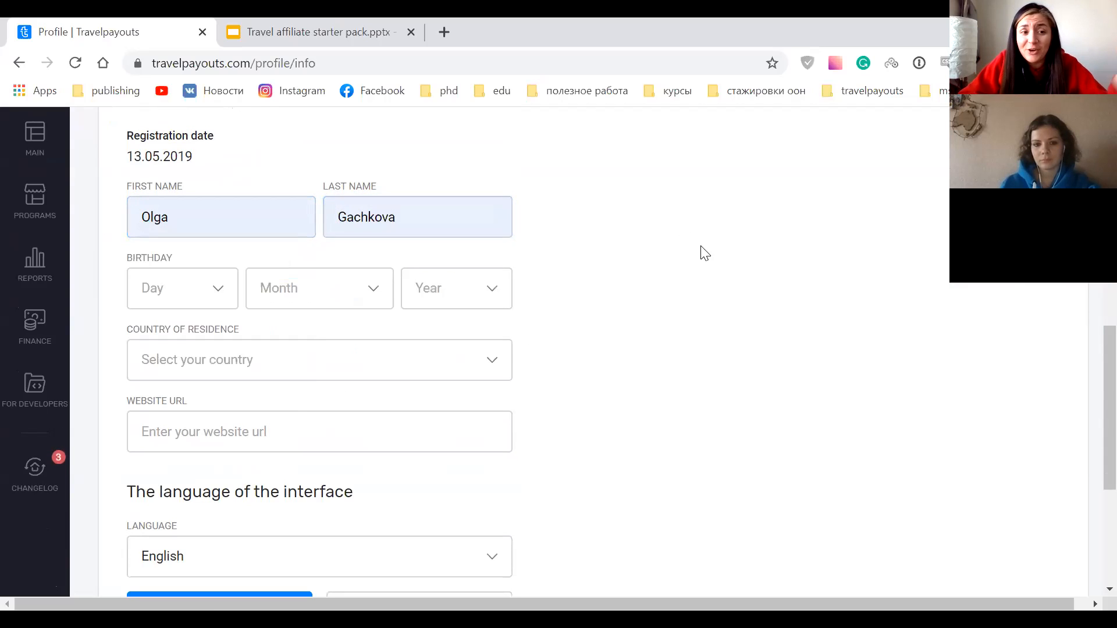
mouse_move(732, 307)
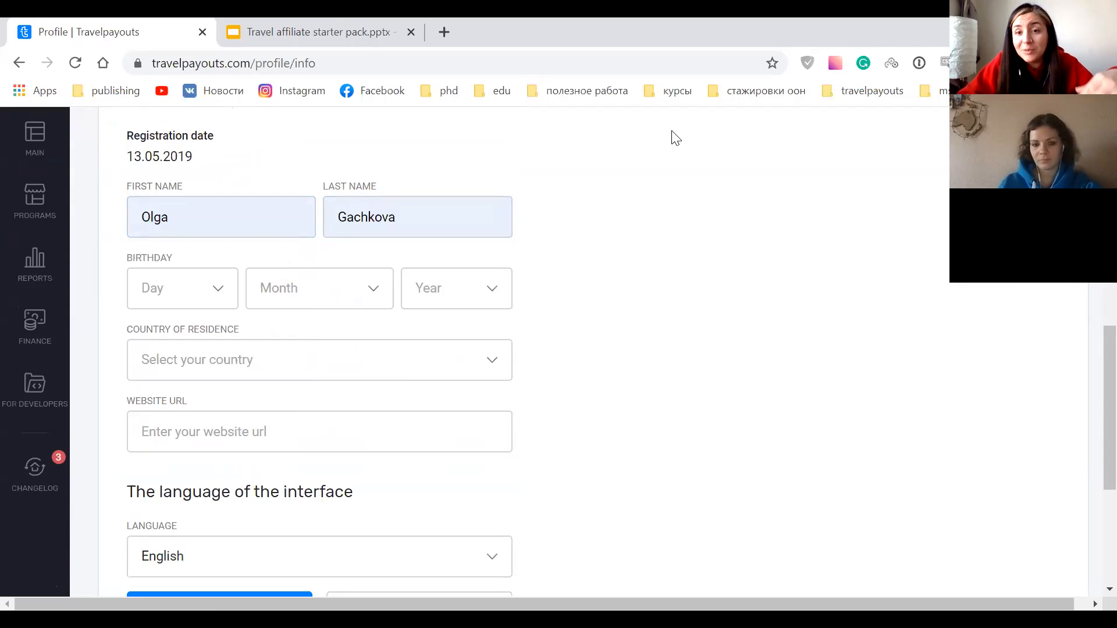
mouse_move(722, 298)
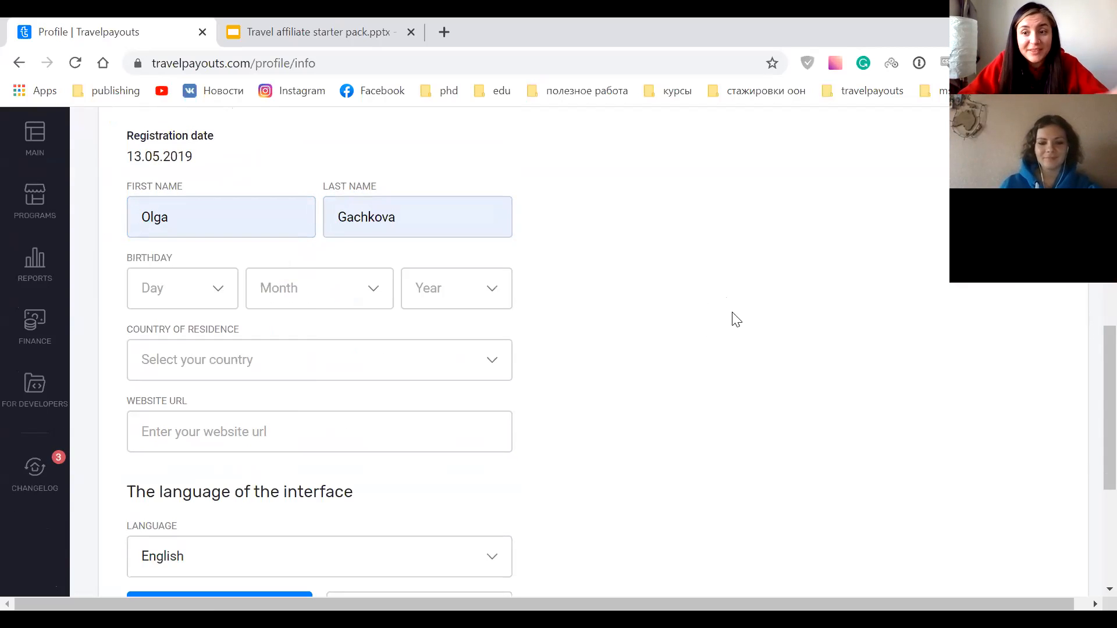
scroll(down, 3)
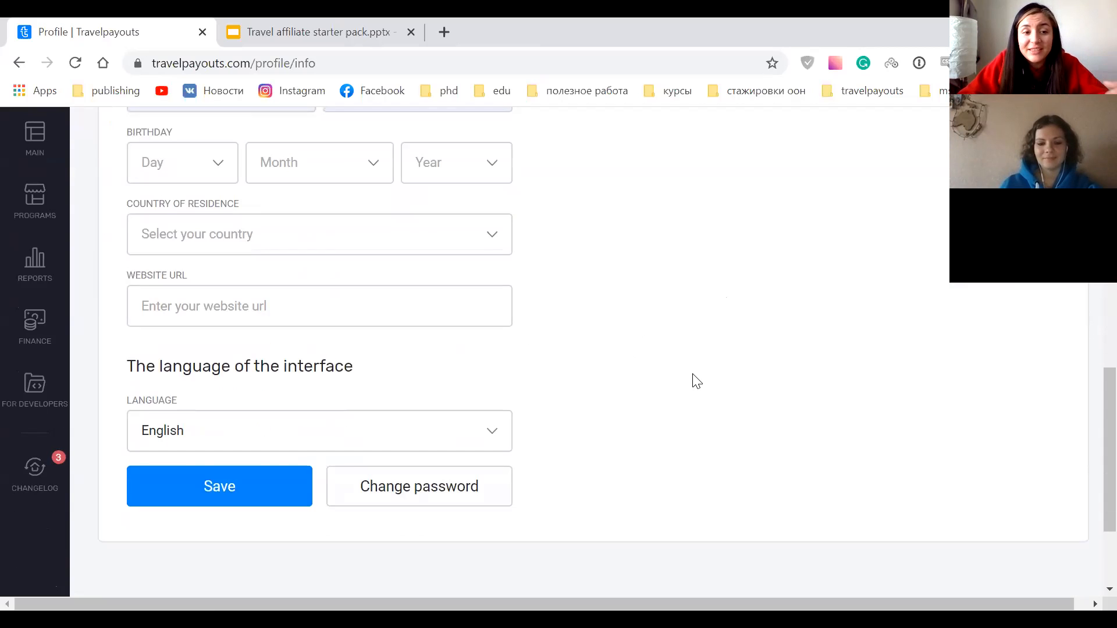
scroll(down, 3)
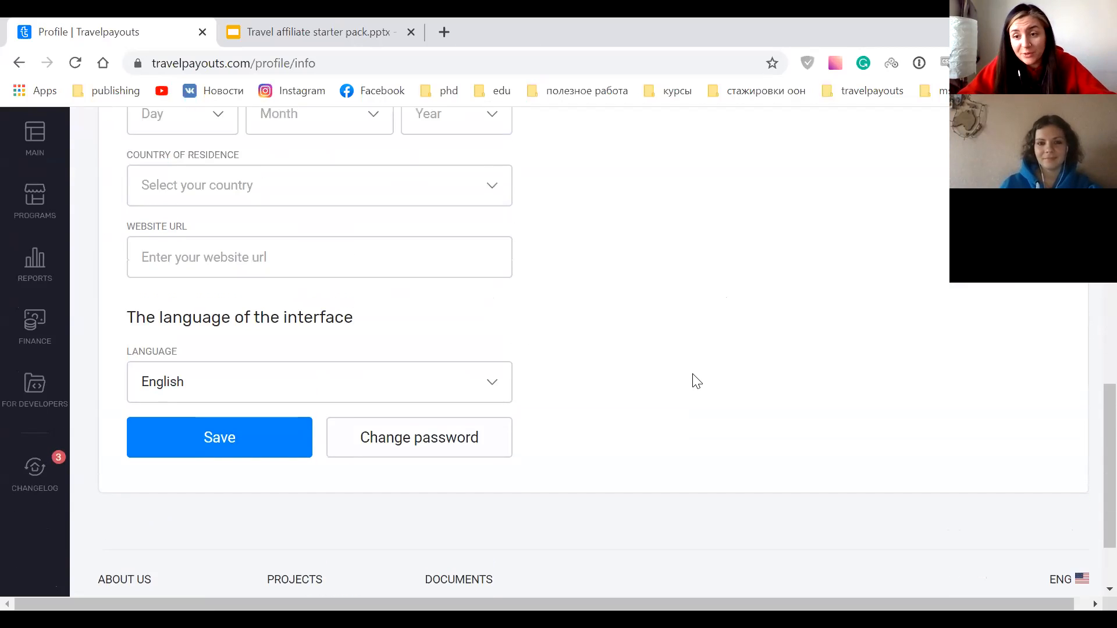
scroll(up, 3)
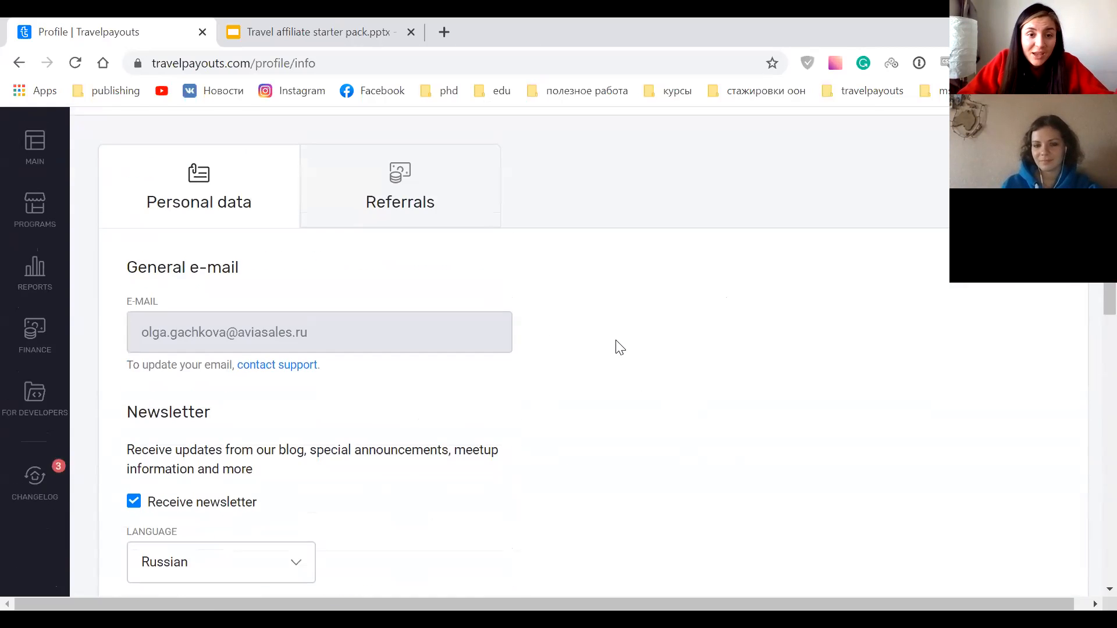
View the referrals report (44 referrals, zero revenue), then return to the Personal data settings.
click(399, 185)
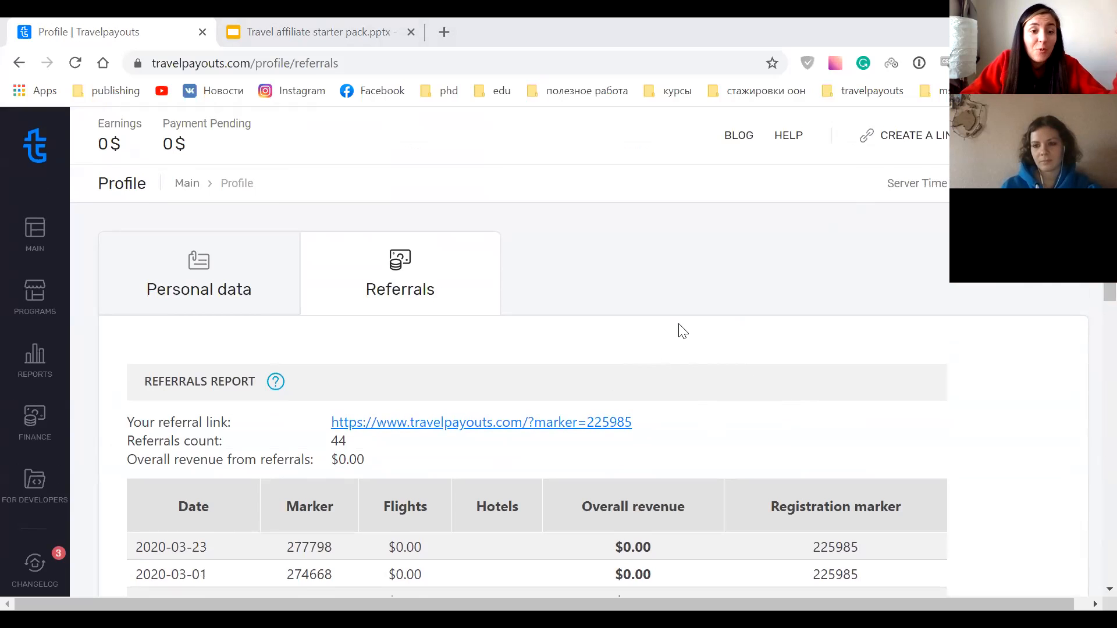
mouse_move(697, 324)
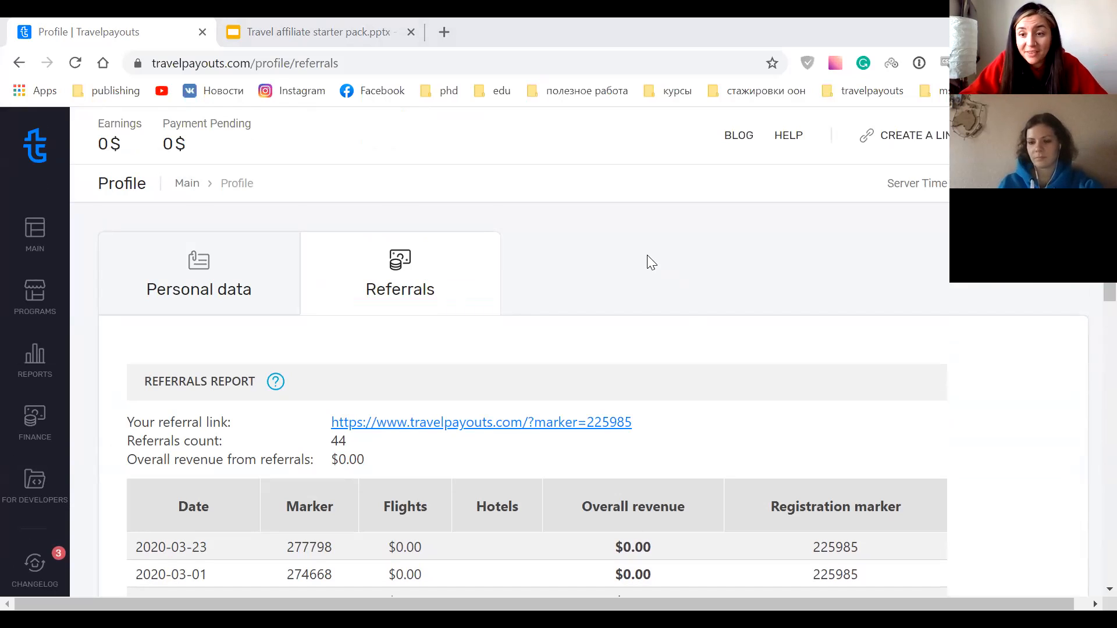
mouse_move(682, 294)
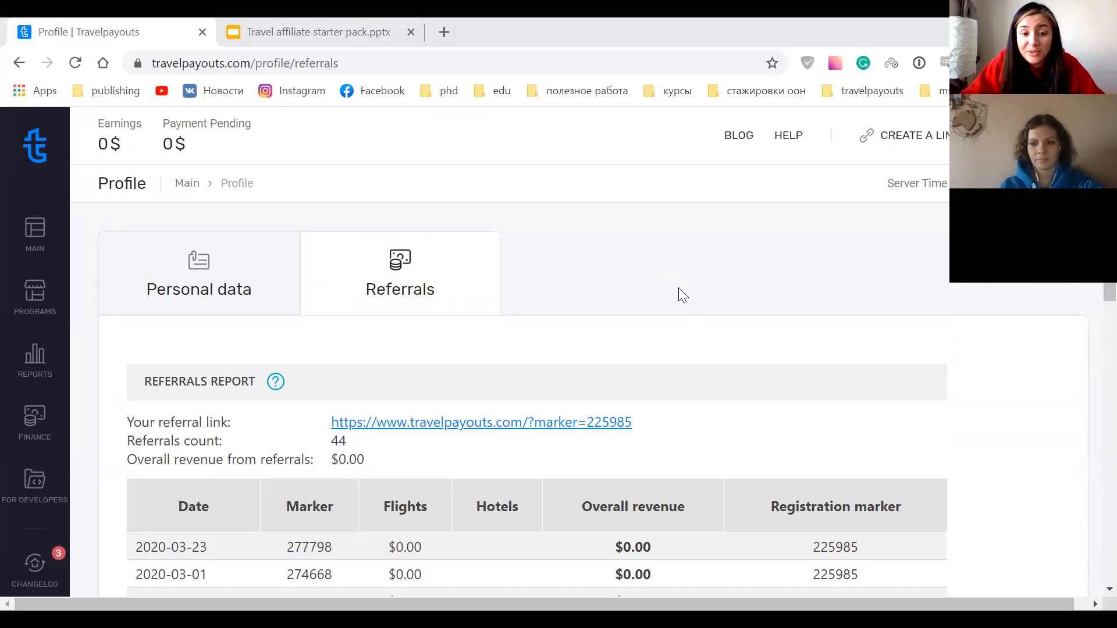
mouse_move(655, 306)
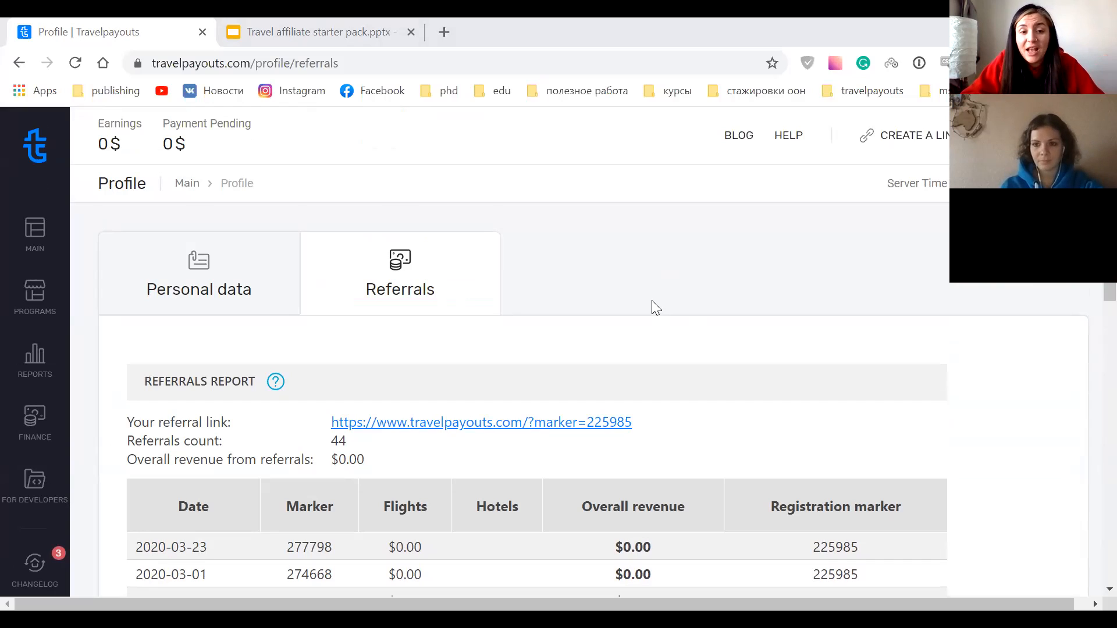
mouse_move(656, 312)
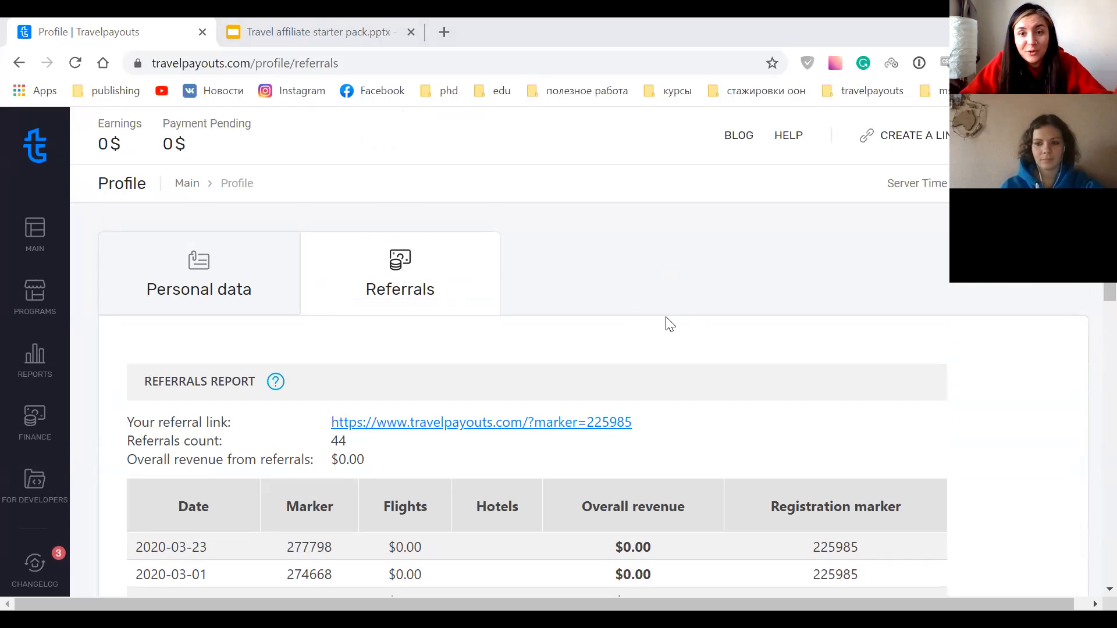
mouse_move(691, 221)
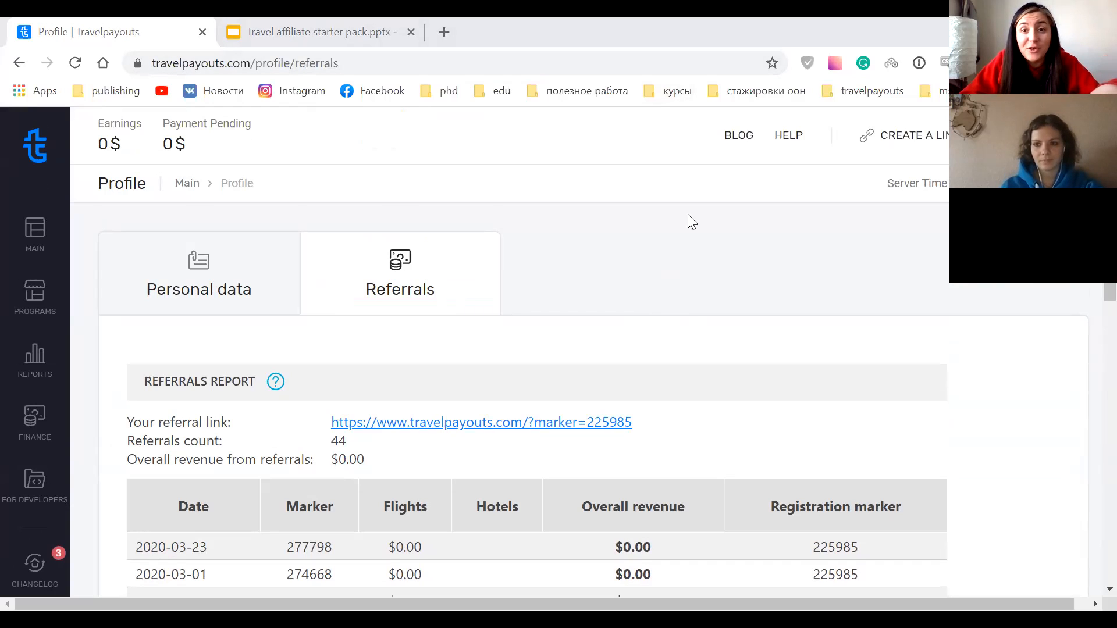
mouse_move(671, 307)
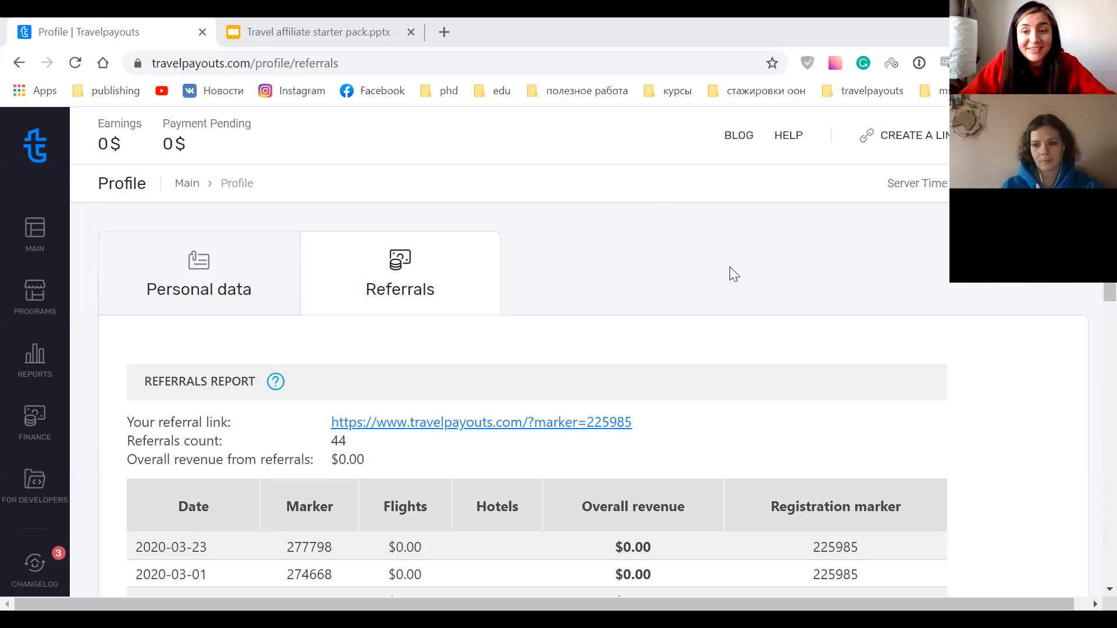
mouse_move(701, 288)
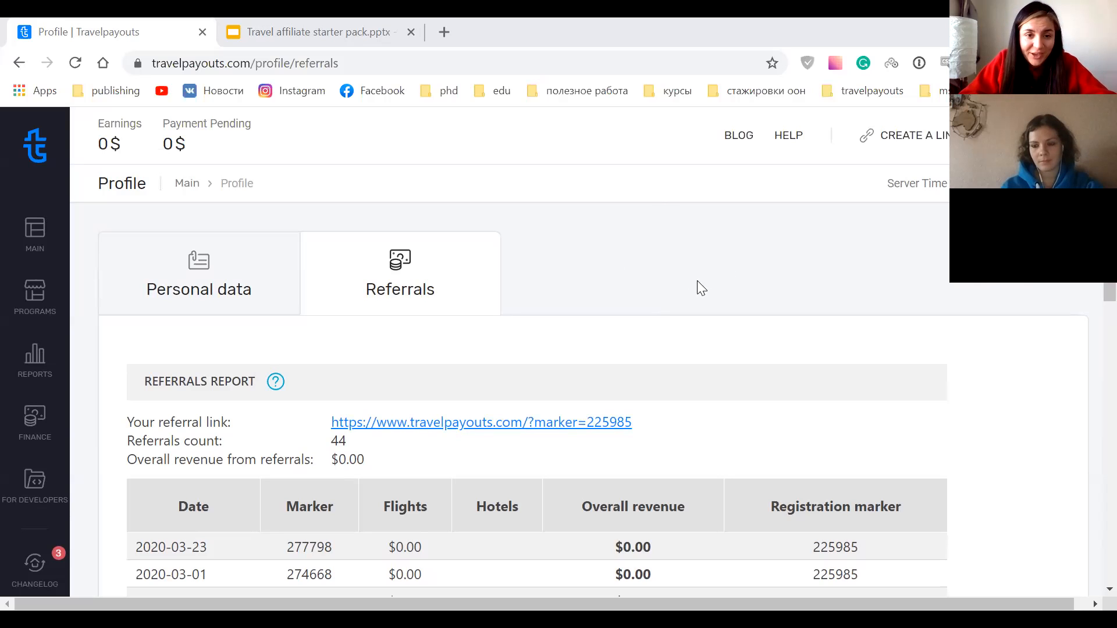
mouse_move(919, 319)
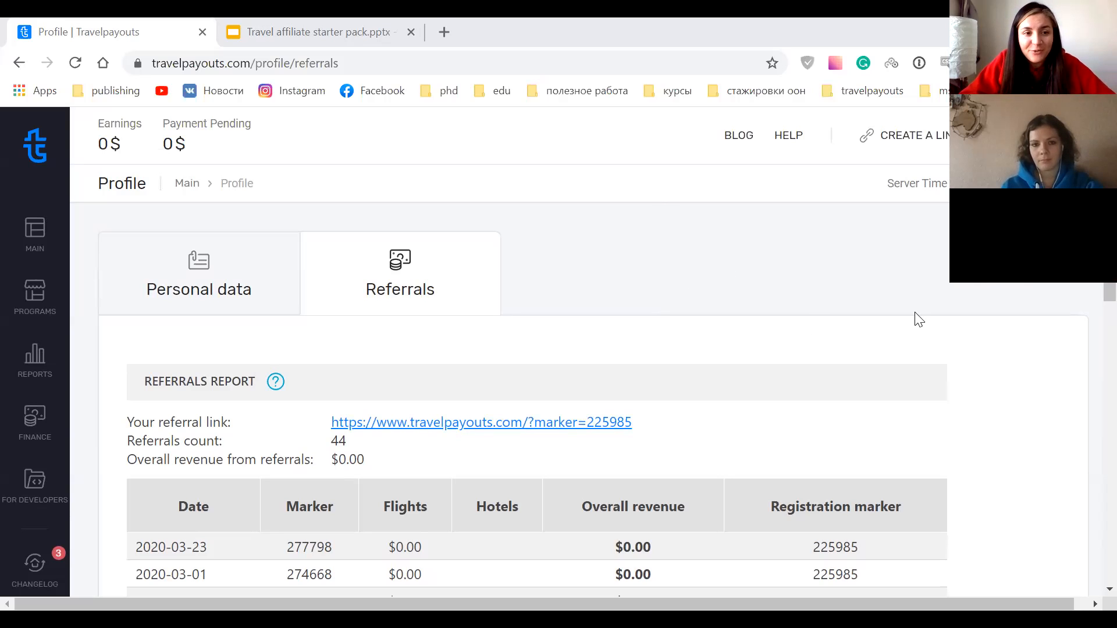
click(197, 272)
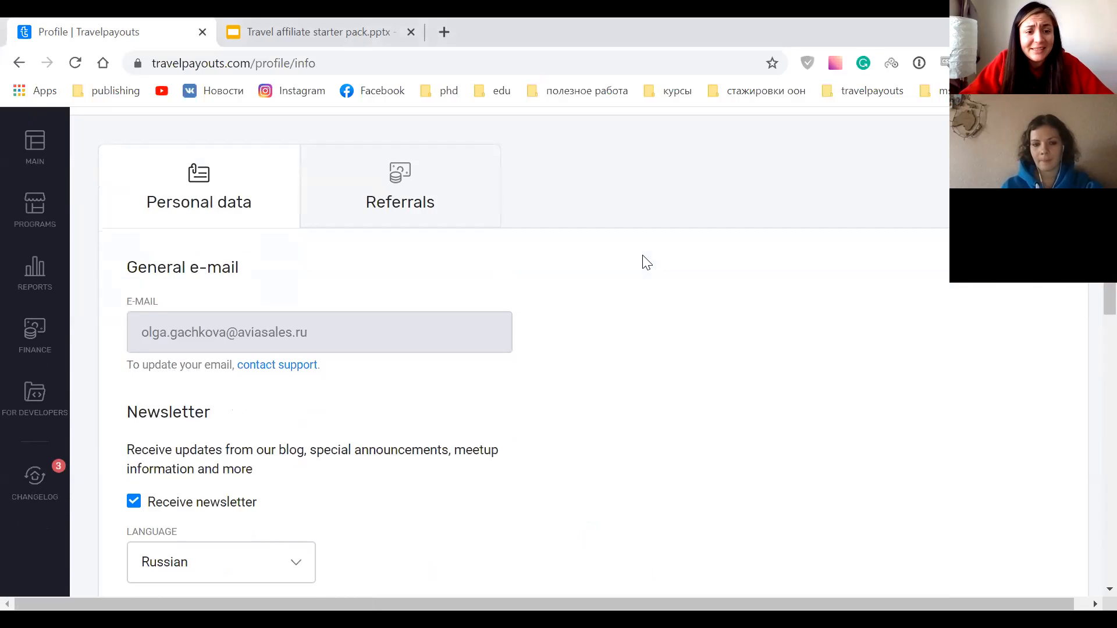
scroll(down, 3)
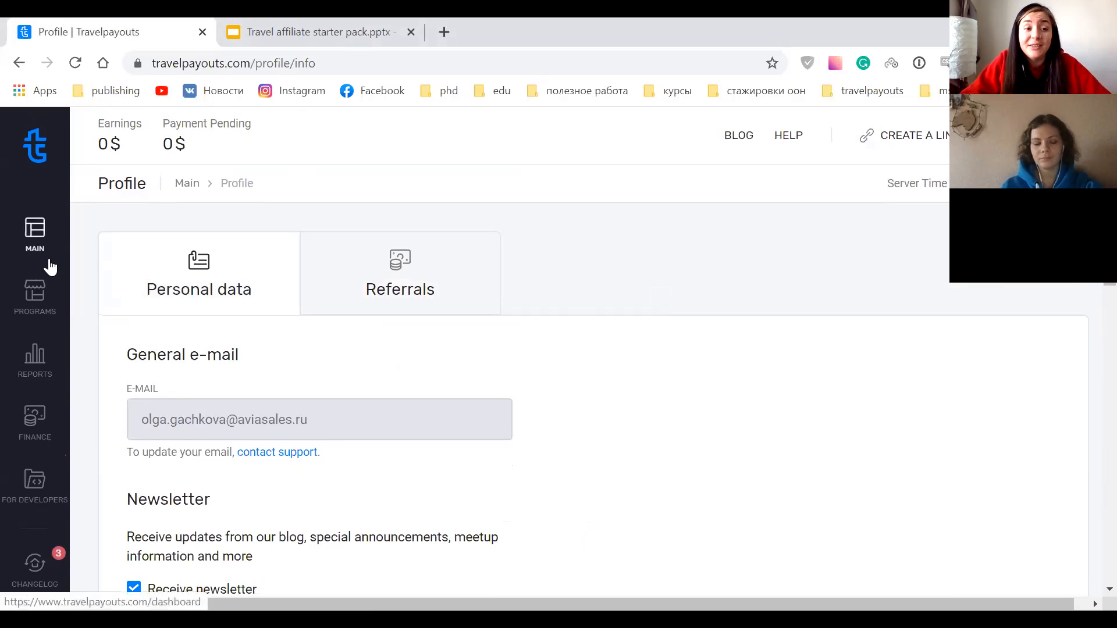
Return to the Main dashboard and review the March 2020 per-program earnings table.
click(34, 235)
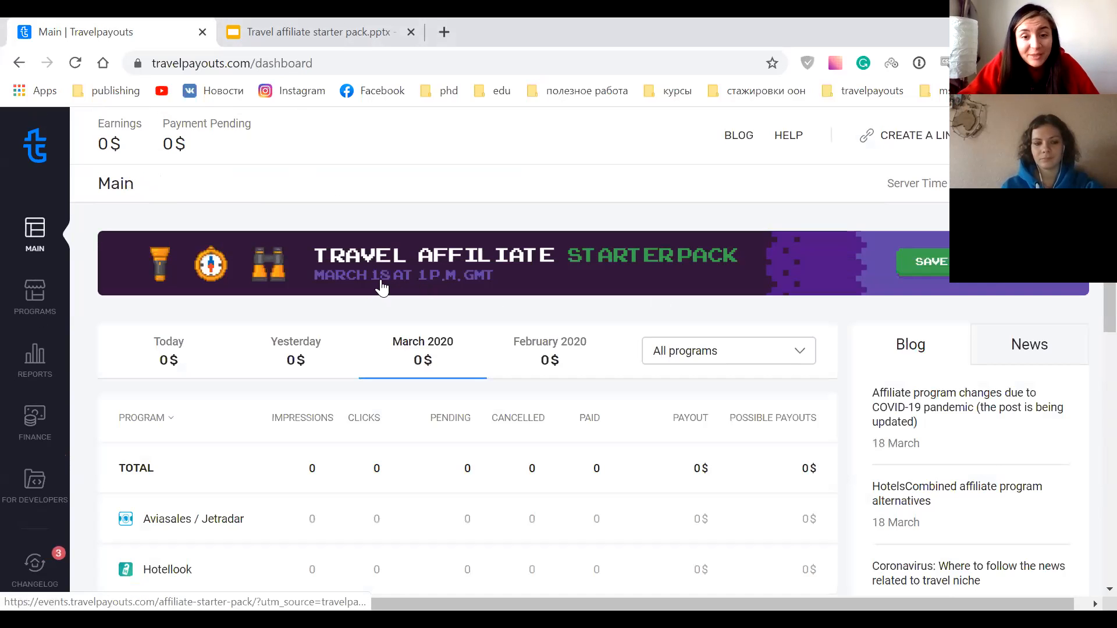
scroll(down, 3)
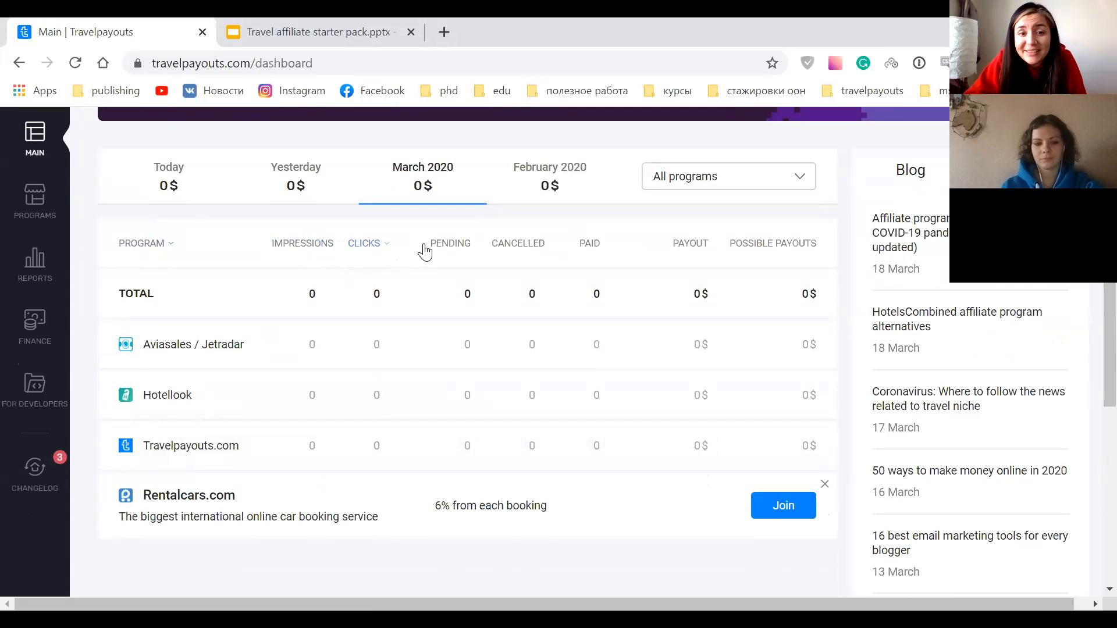
mouse_move(446, 248)
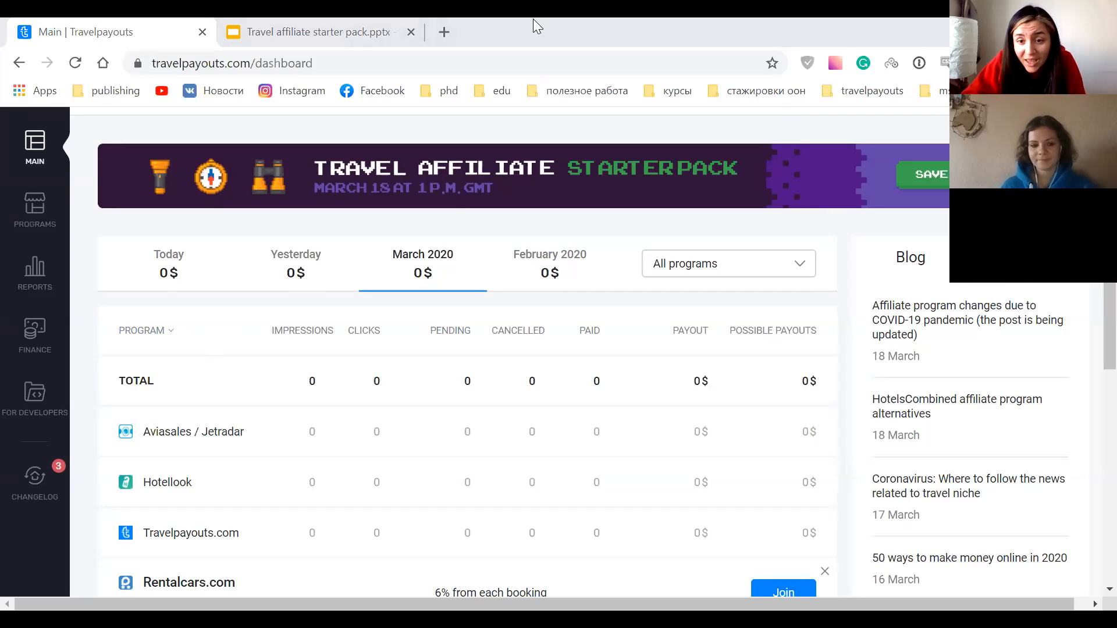
mouse_move(143, 202)
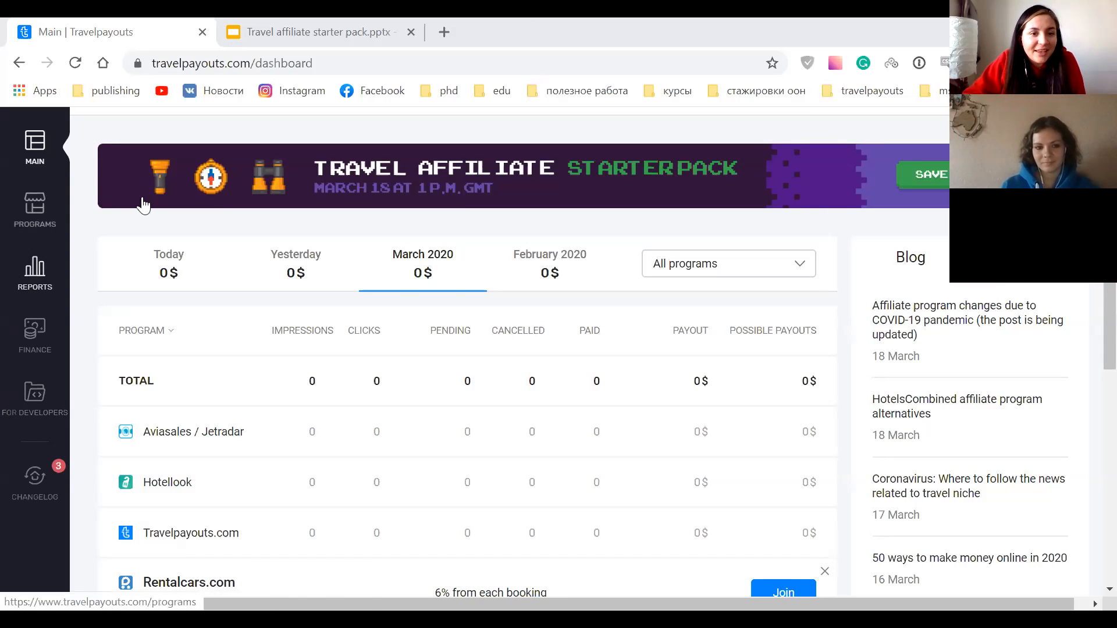
scroll(down, 3)
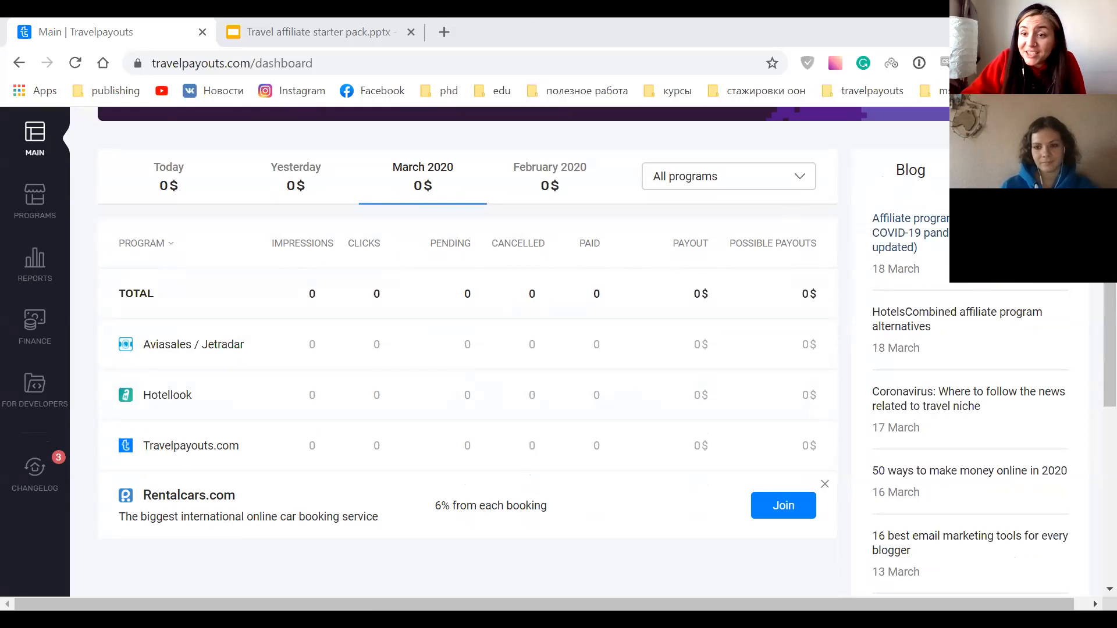
scroll(down, 3)
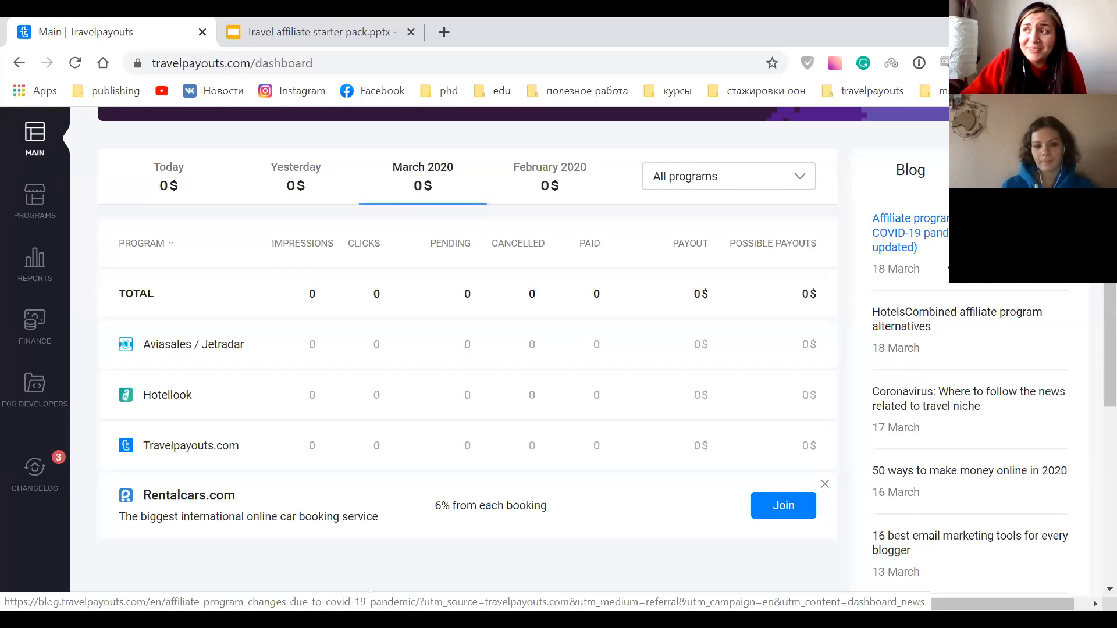
mouse_move(935, 257)
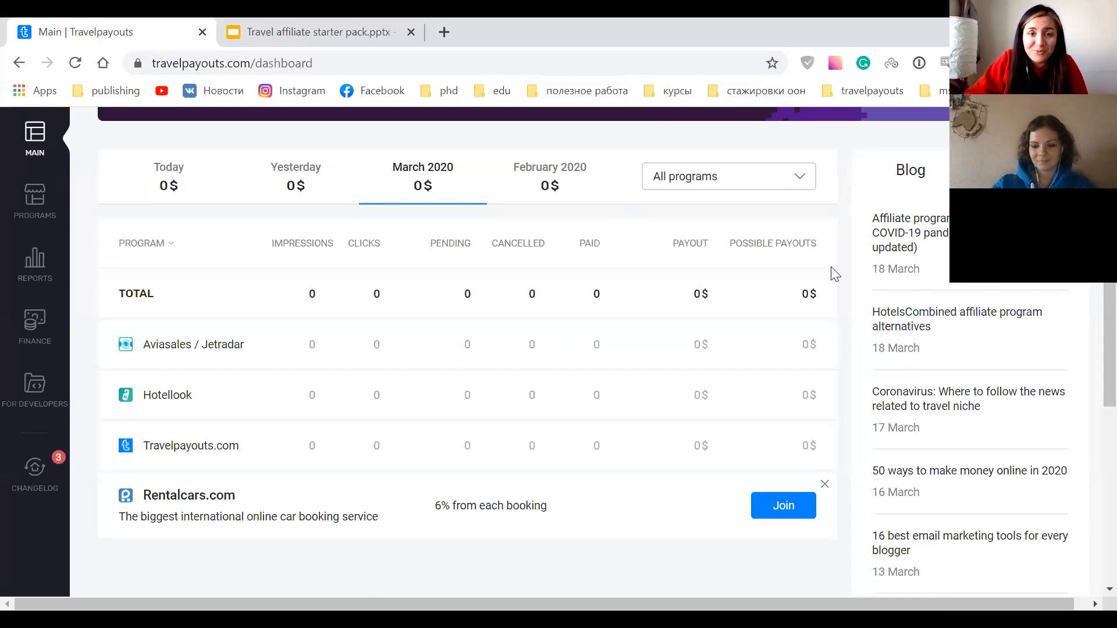
mouse_move(33, 331)
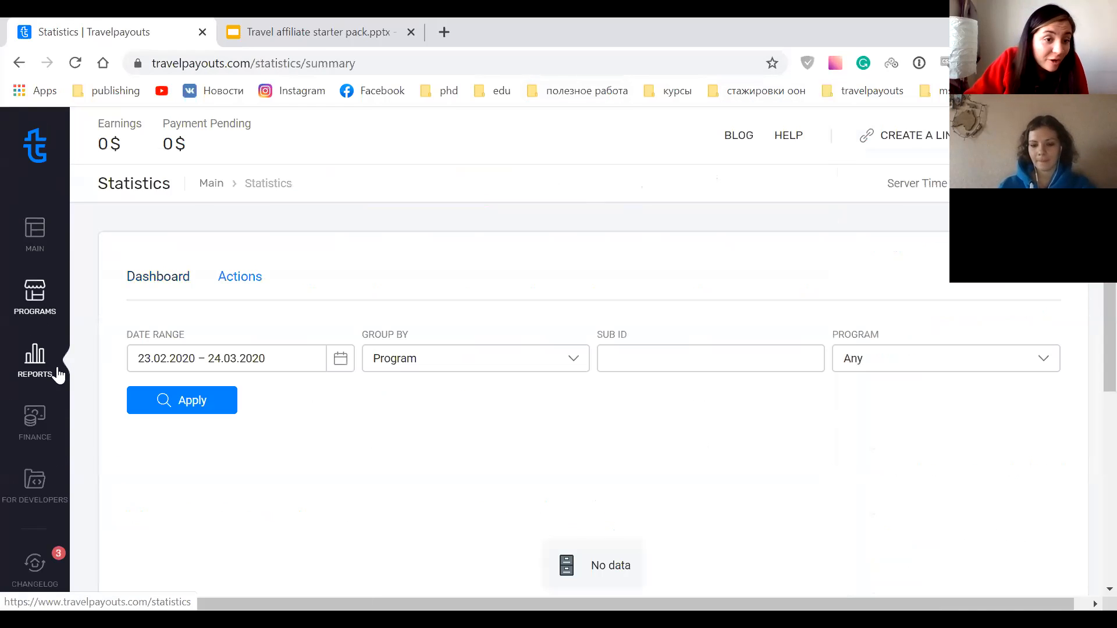
On the Statistics summary report for 23.02–24.03.2020, inspect the program filter and grouping options.
scroll(down, 3)
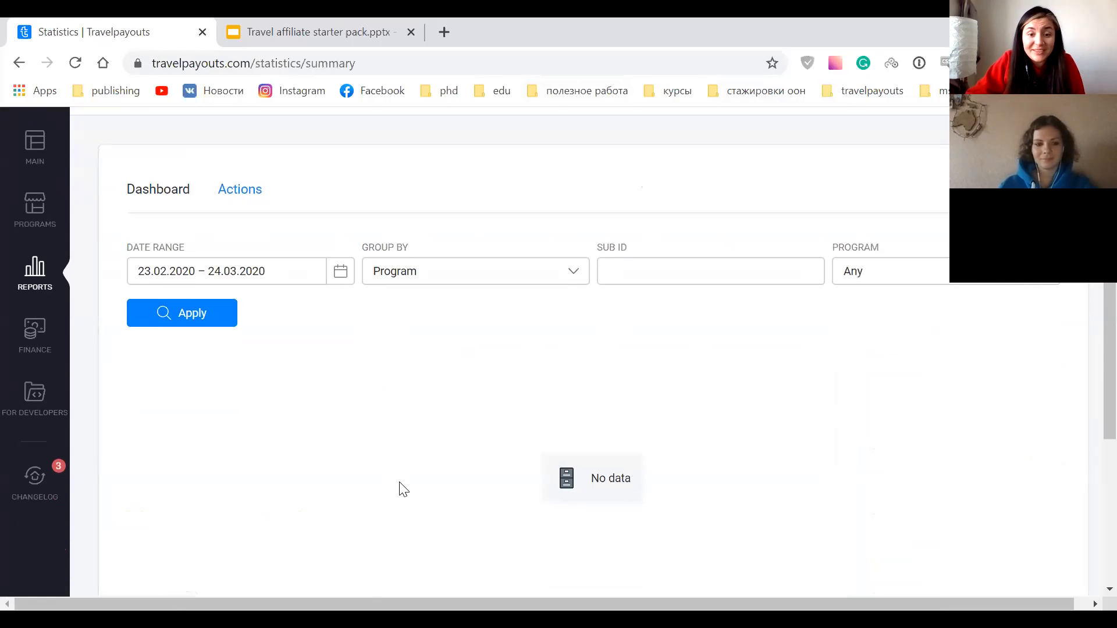
mouse_move(573, 491)
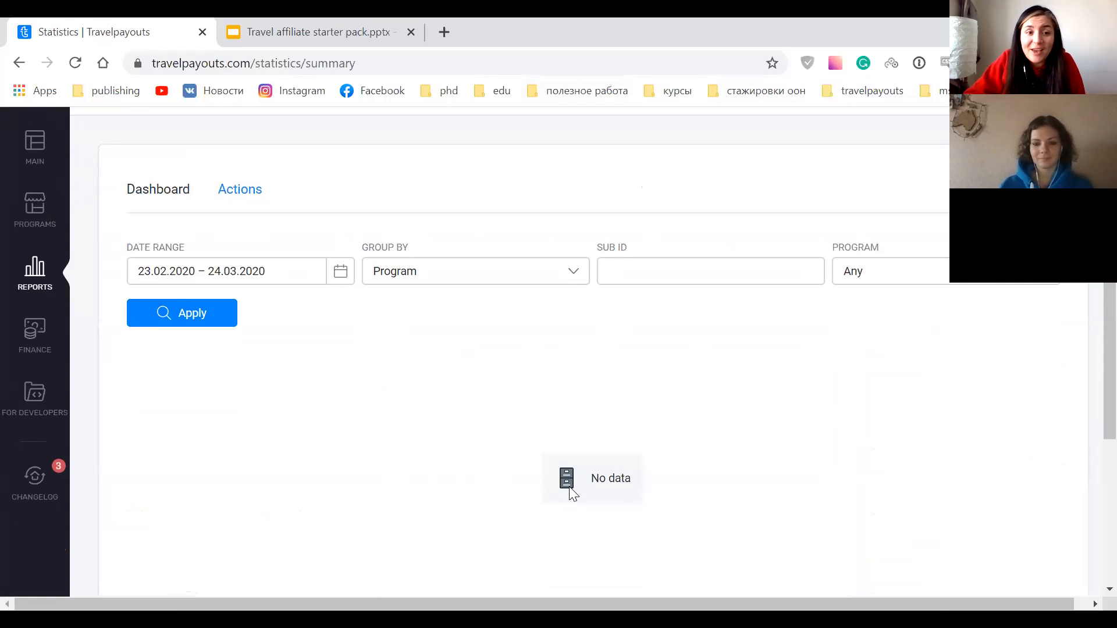
mouse_move(873, 207)
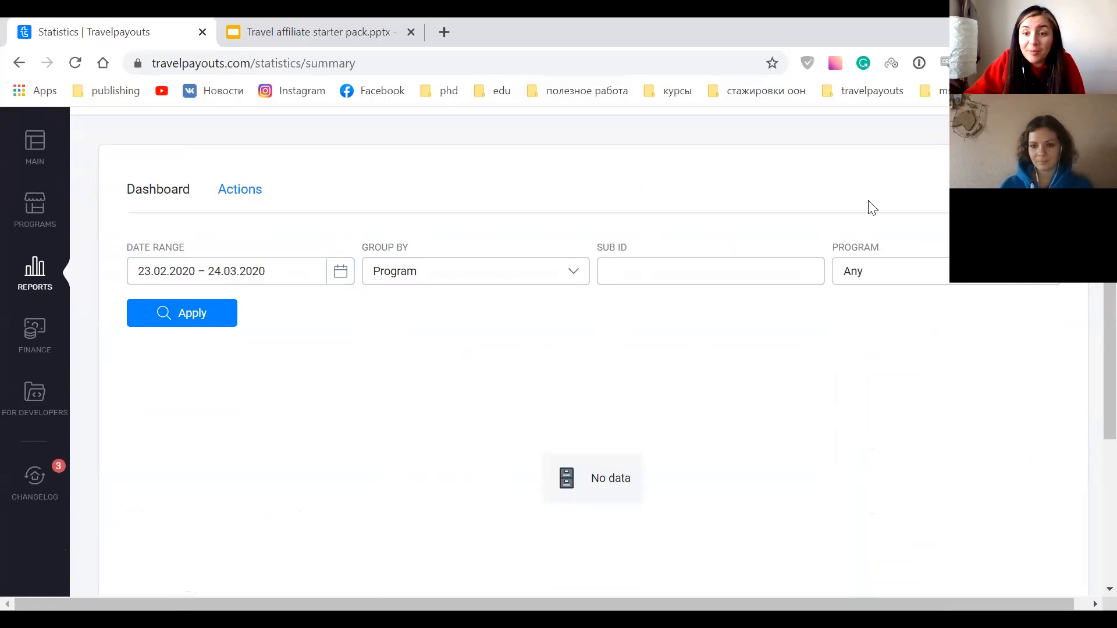
click(890, 271)
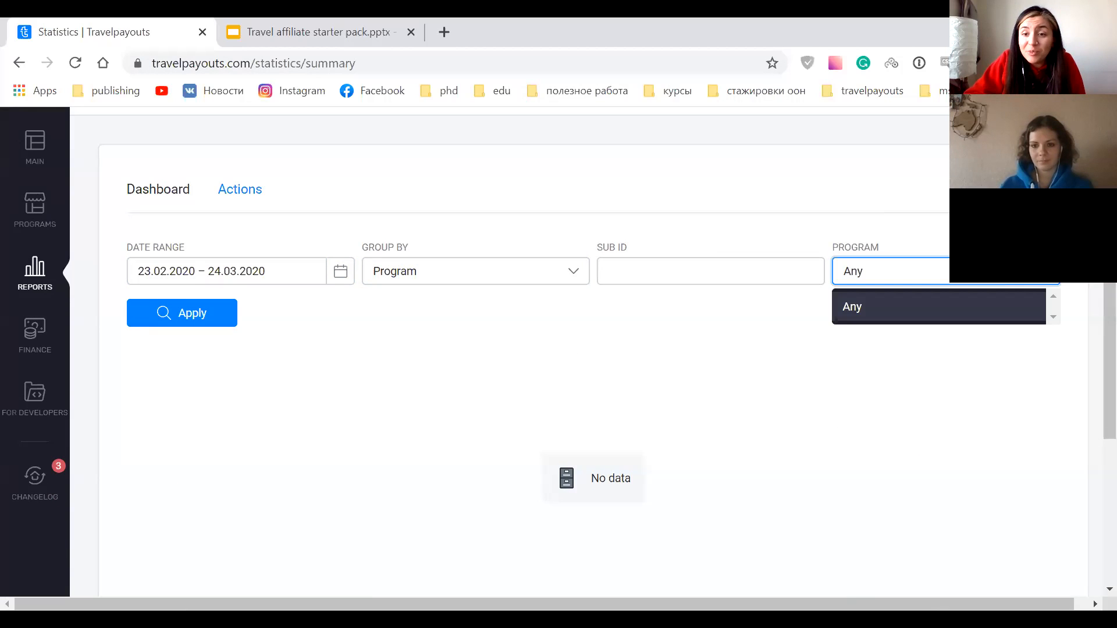
mouse_move(1003, 288)
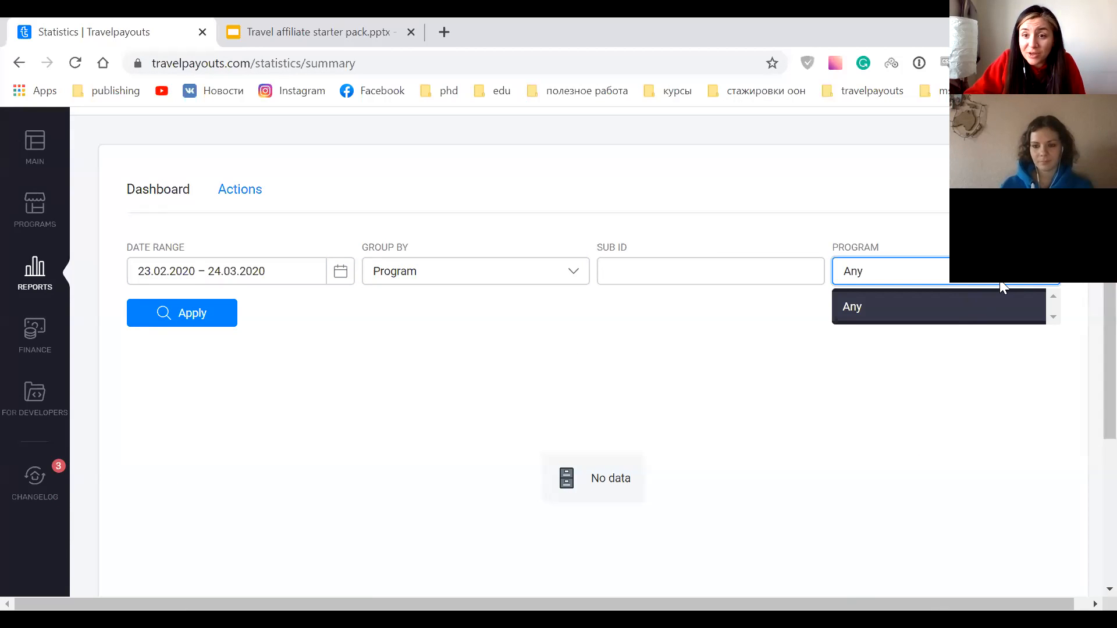
click(475, 271)
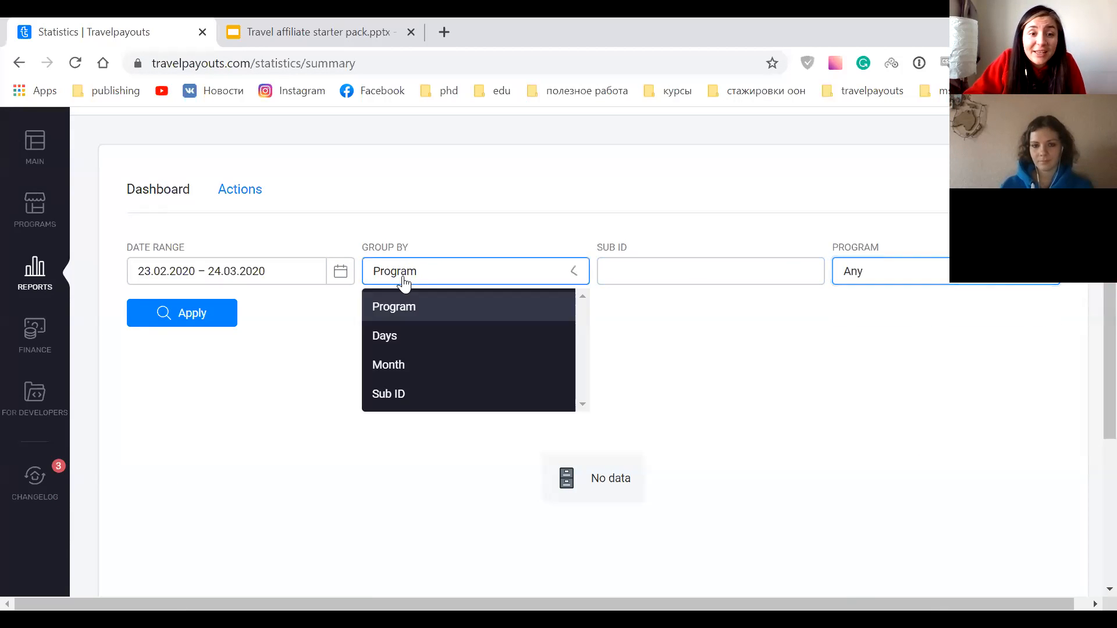
mouse_move(385, 335)
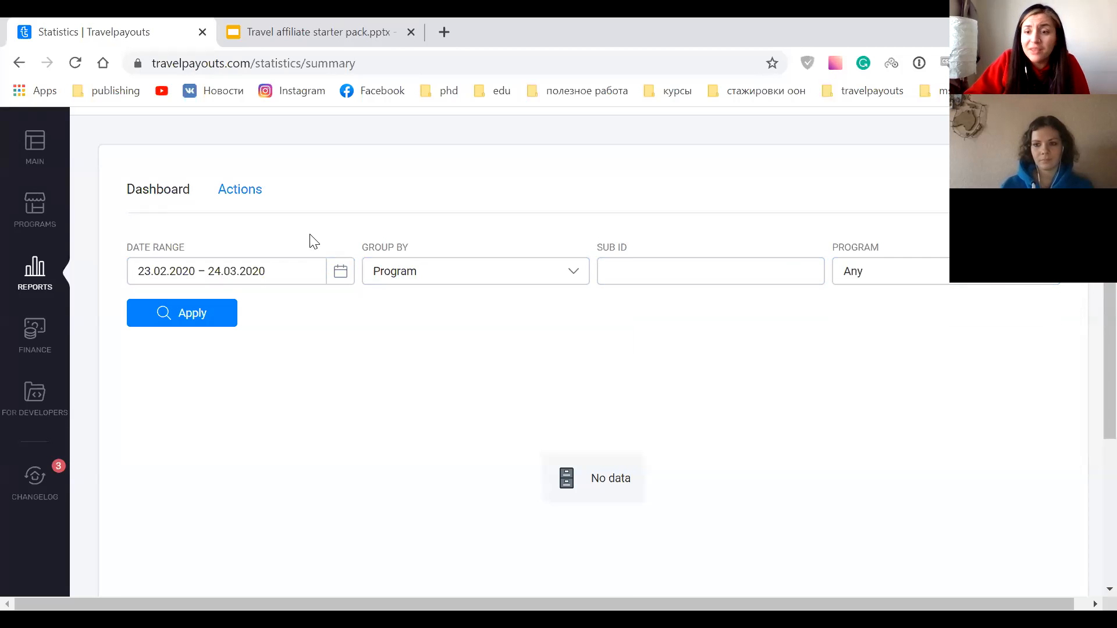
mouse_move(527, 131)
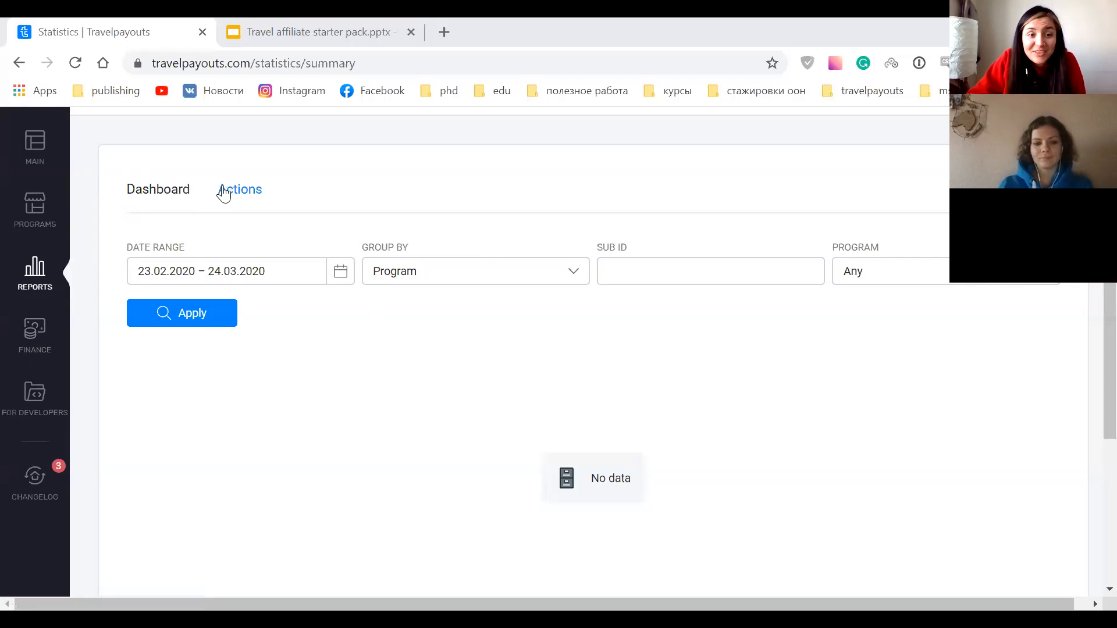
View the Statistics Actions report and its 23.02–24.03.2020 date-range calendar.
click(240, 189)
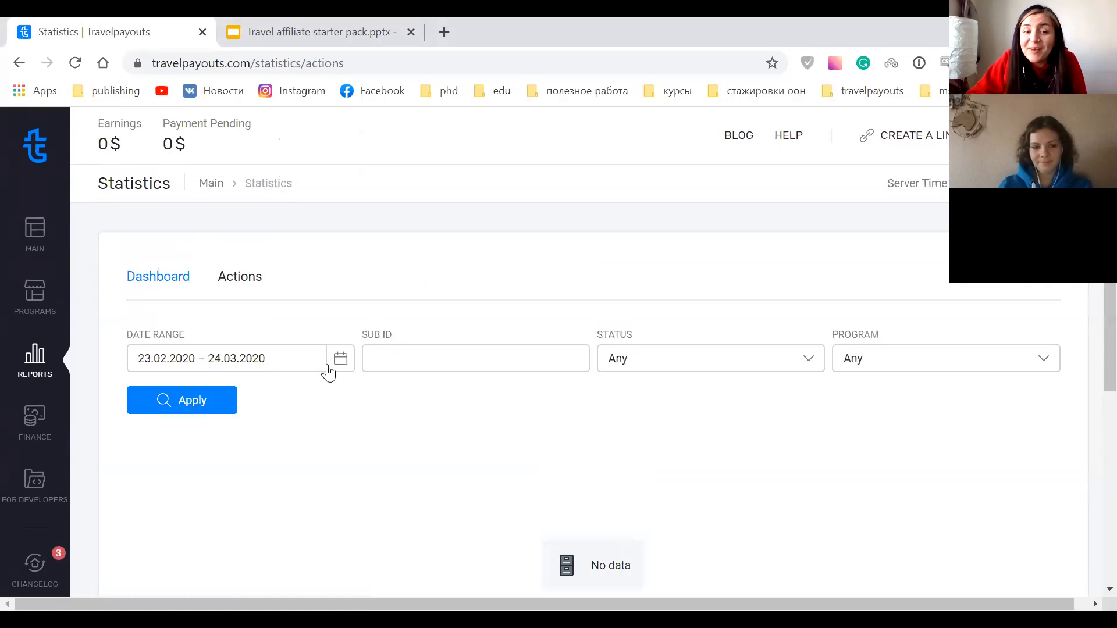
scroll(down, 3)
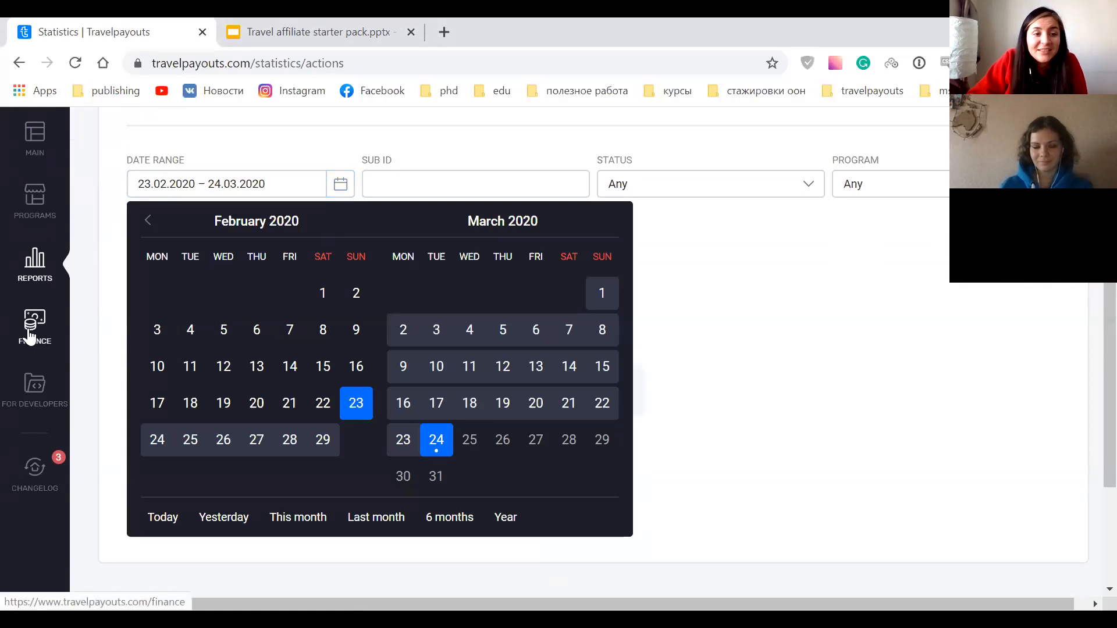
Go to Finance, view the empty balance history, then the Payment details page.
click(34, 329)
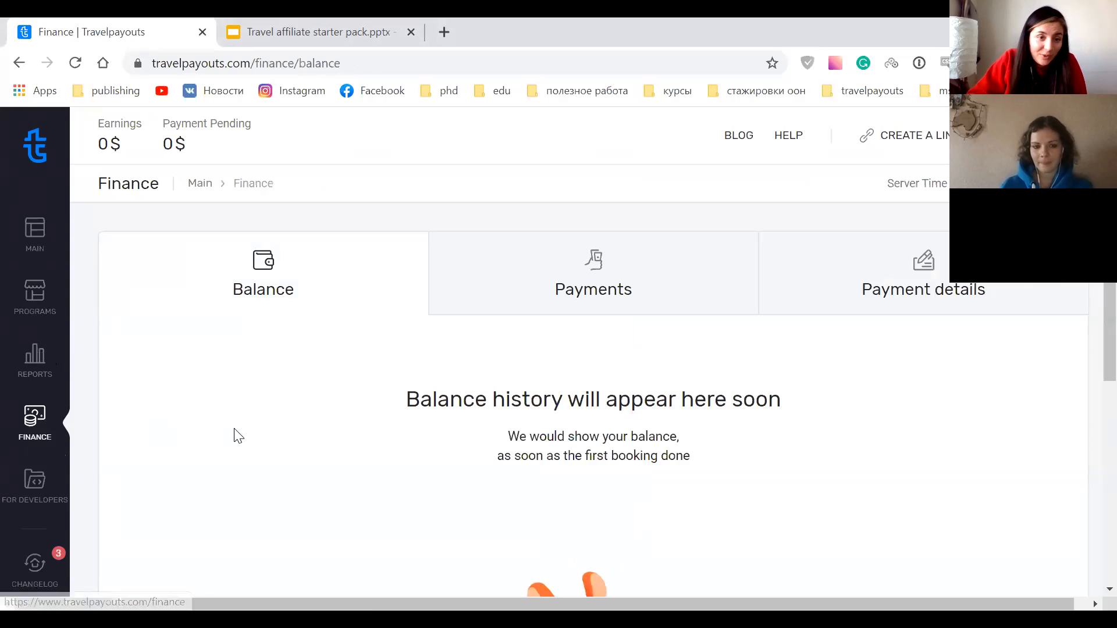
scroll(down, 3)
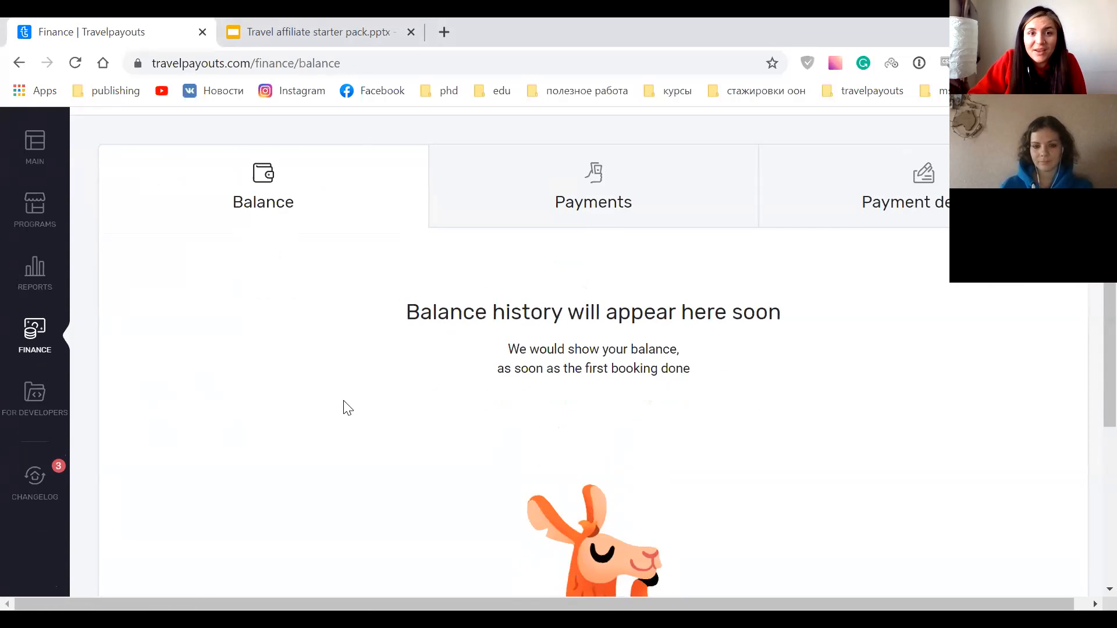
mouse_move(355, 407)
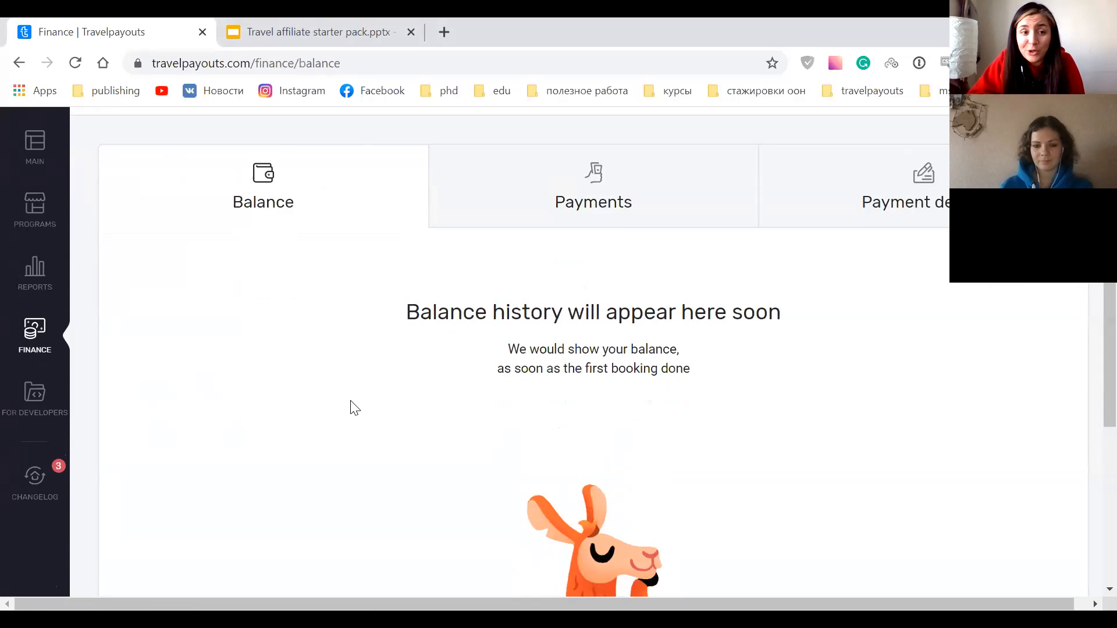
mouse_move(449, 395)
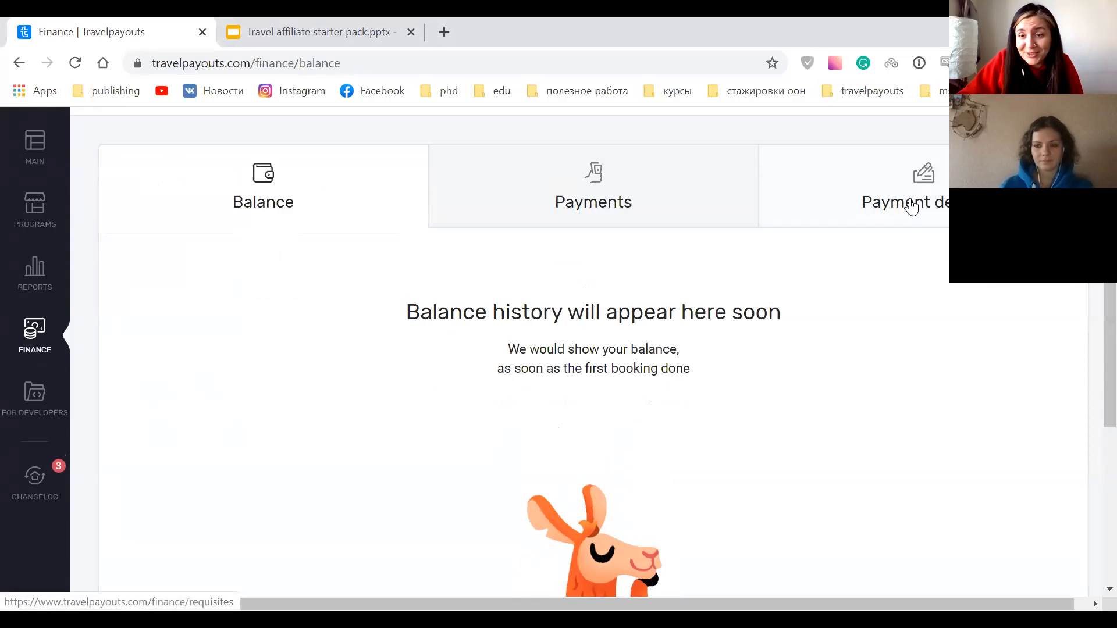
click(908, 201)
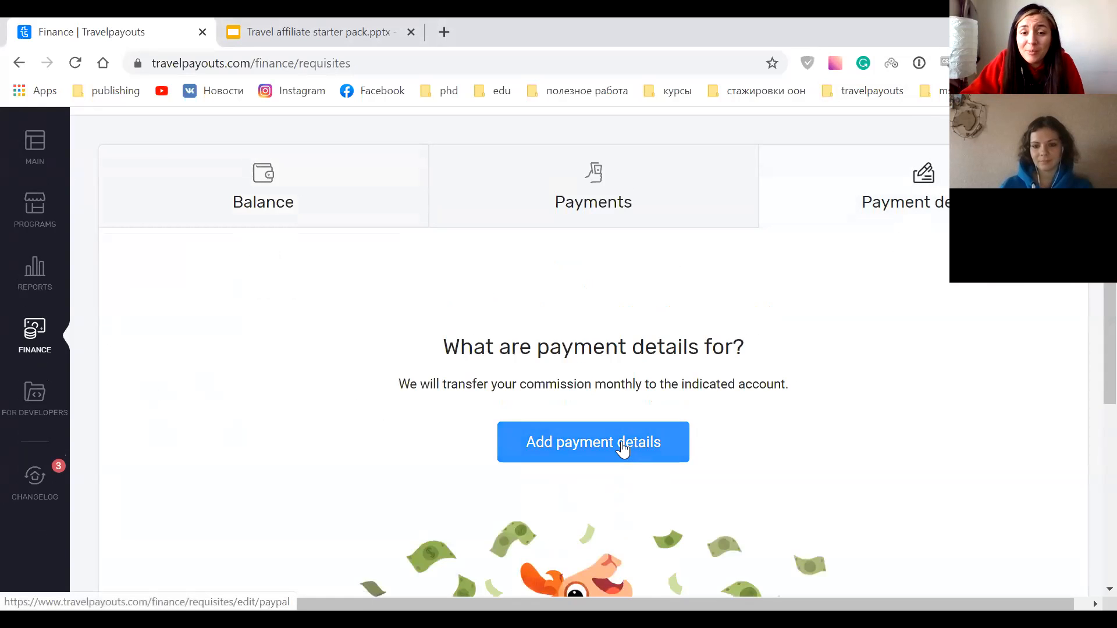
Start adding payment details, showing the PayPal form with name, email and 50 USD minimum payout.
click(592, 442)
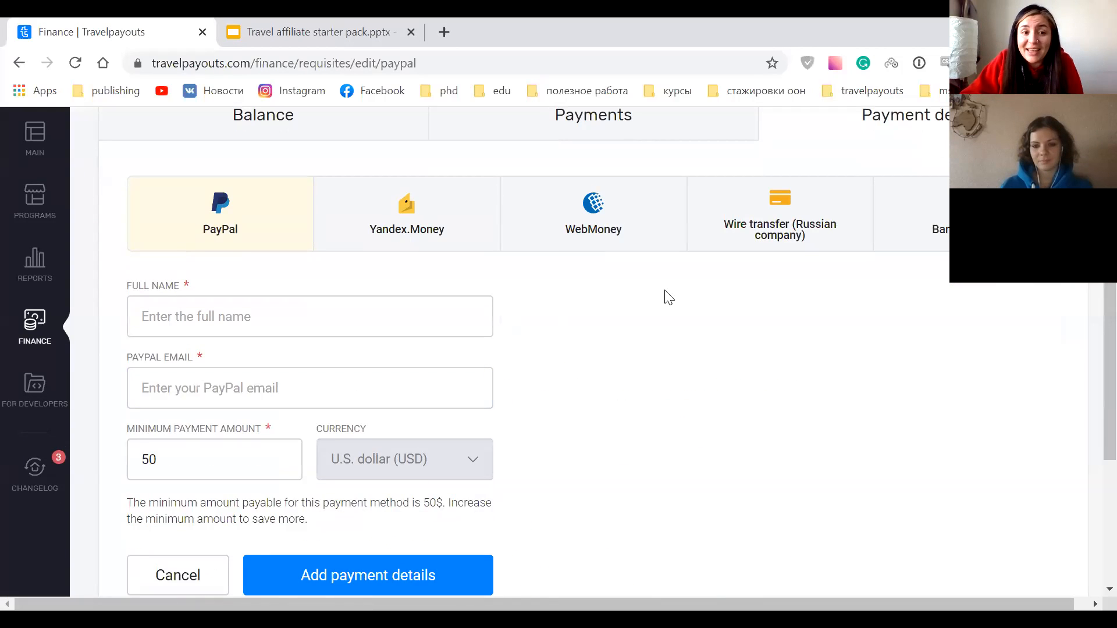
scroll(down, 3)
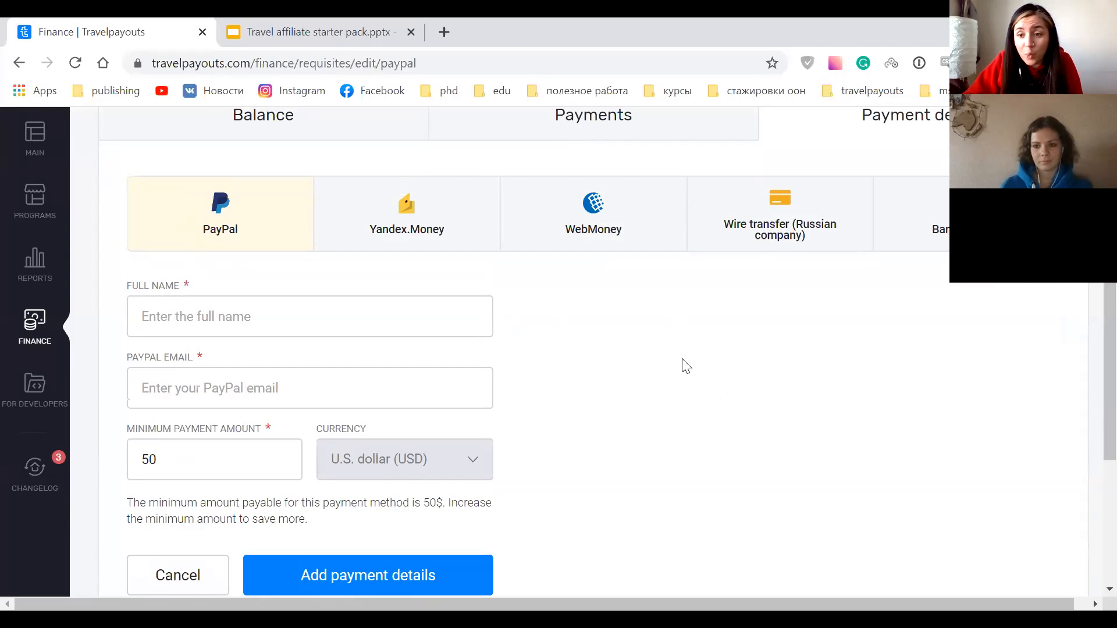
mouse_move(151, 212)
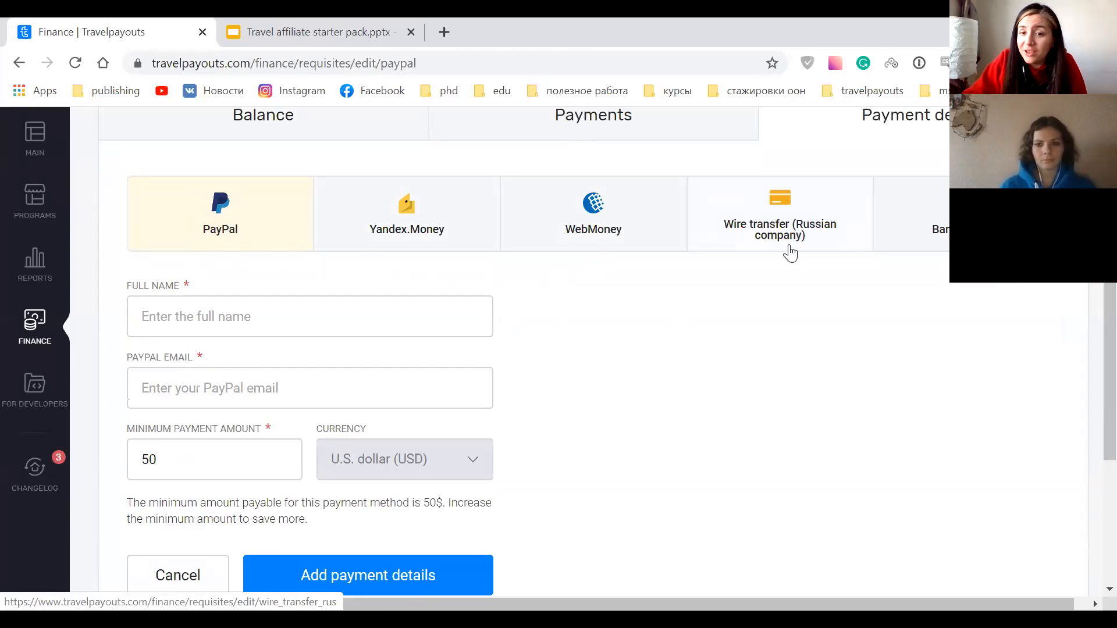
mouse_move(812, 251)
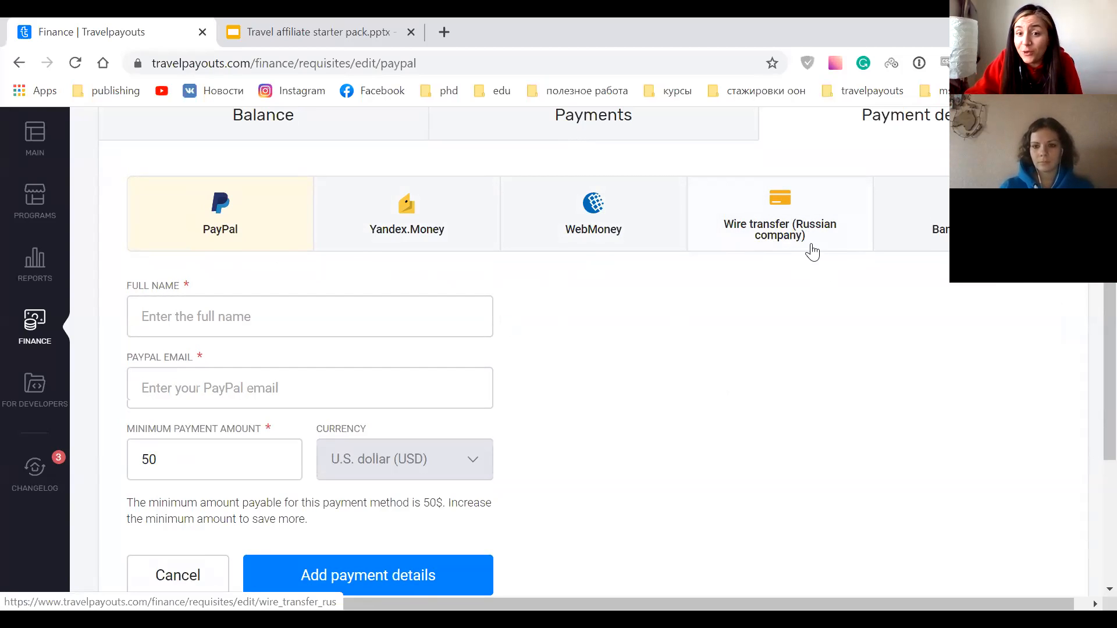
mouse_move(788, 218)
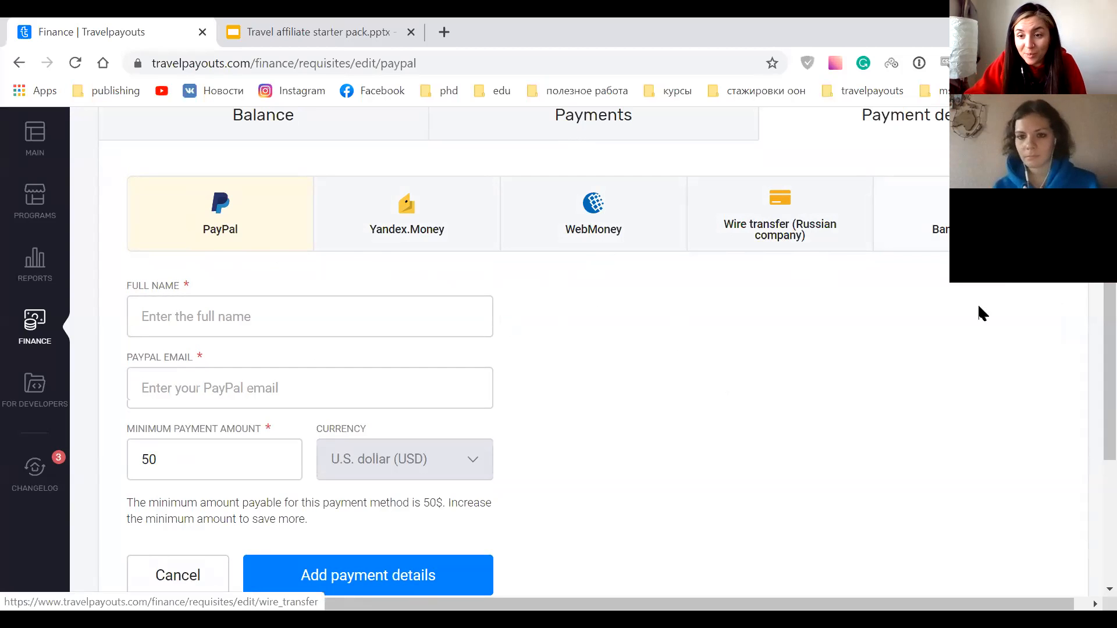
mouse_move(1025, 332)
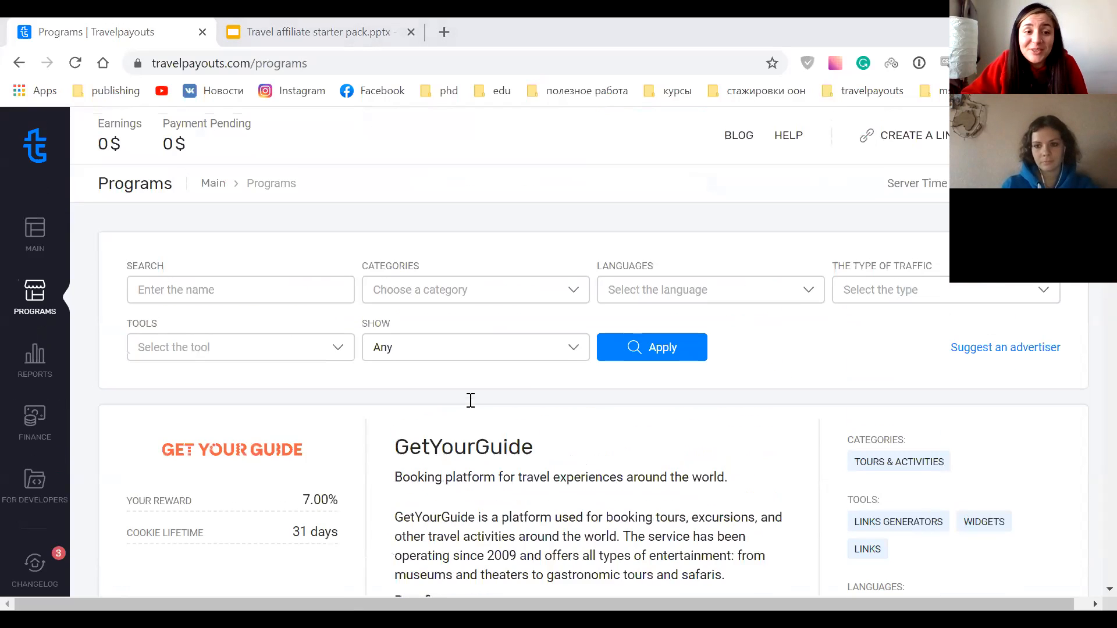
mouse_move(900, 328)
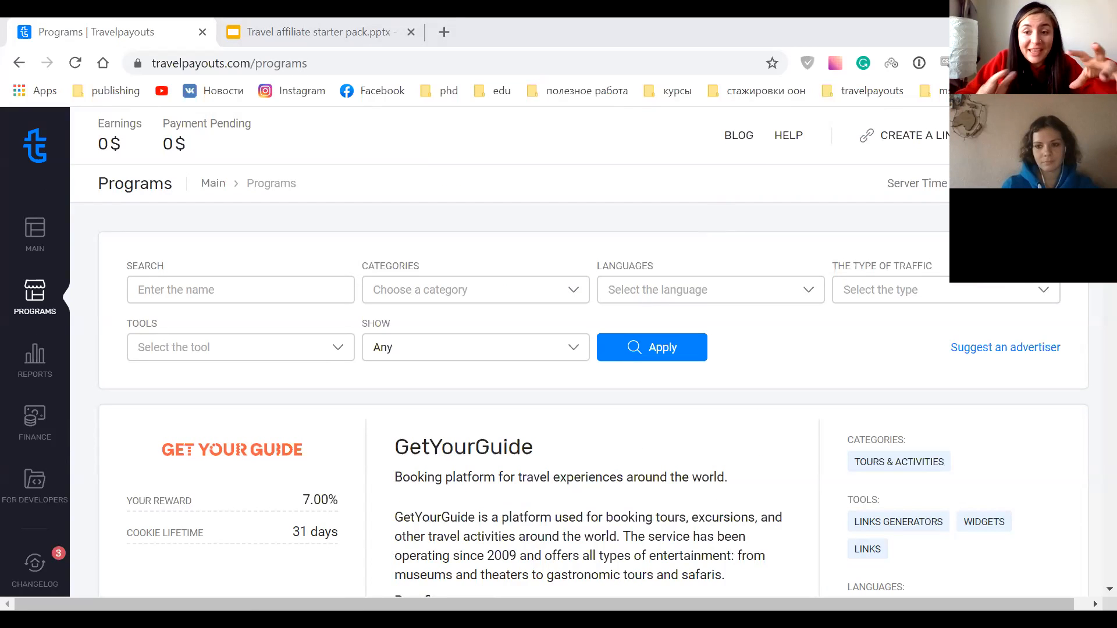
Scroll through the Programs catalogue cards for GetYourGuide, Trainline and Kiwi.com.
scroll(down, 3)
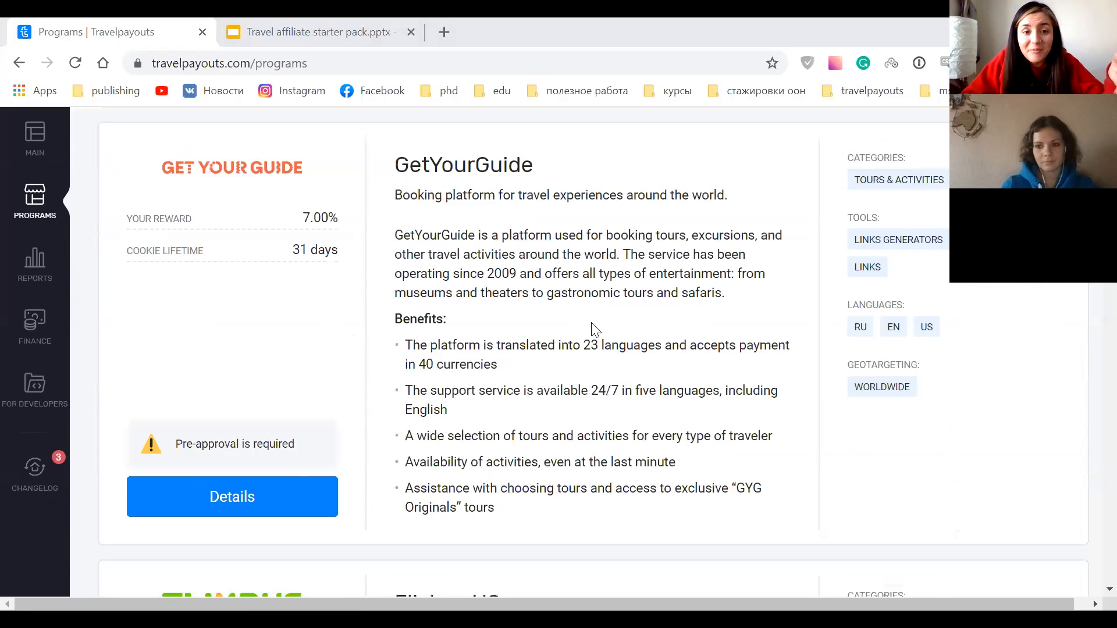
scroll(down, 3)
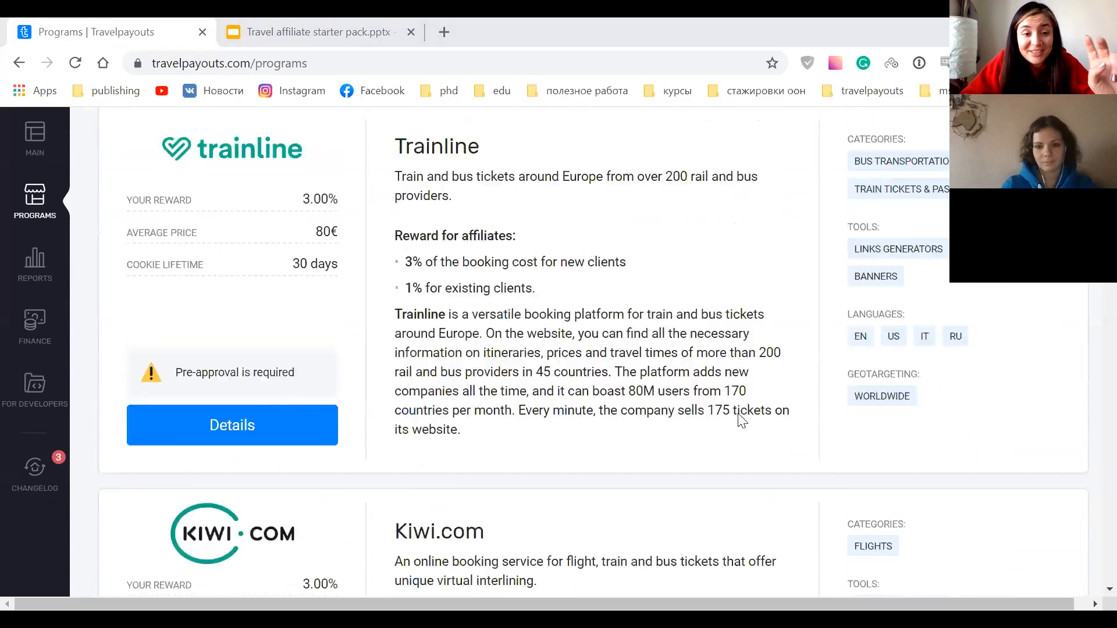
scroll(down, 3)
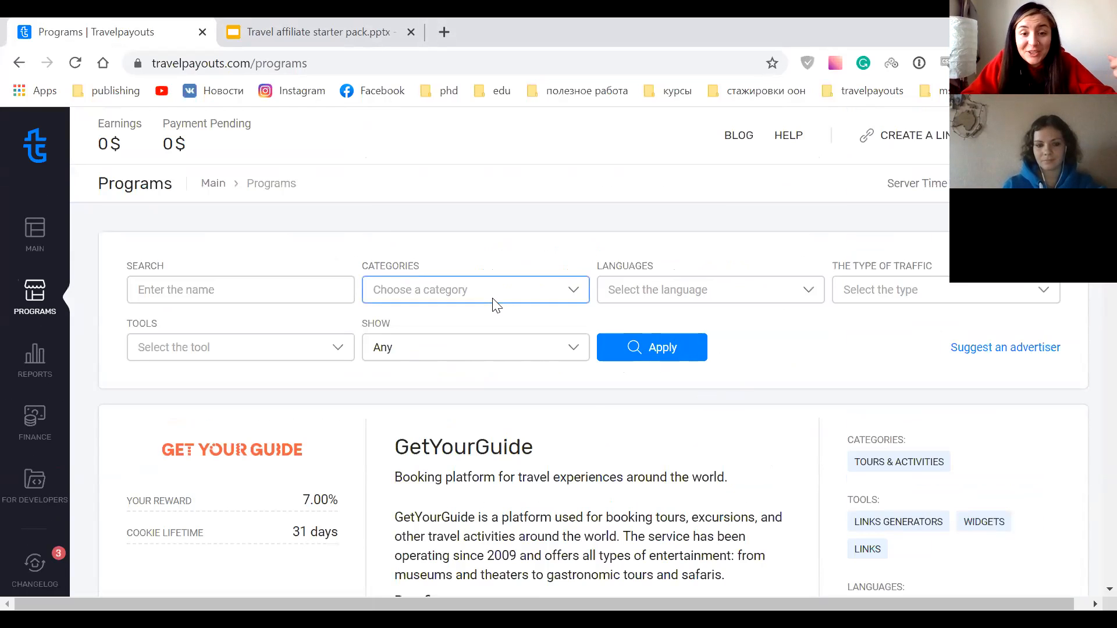
Filter the Programs catalogue to the Flights category and browse the listed offers past TourRadar.
click(474, 290)
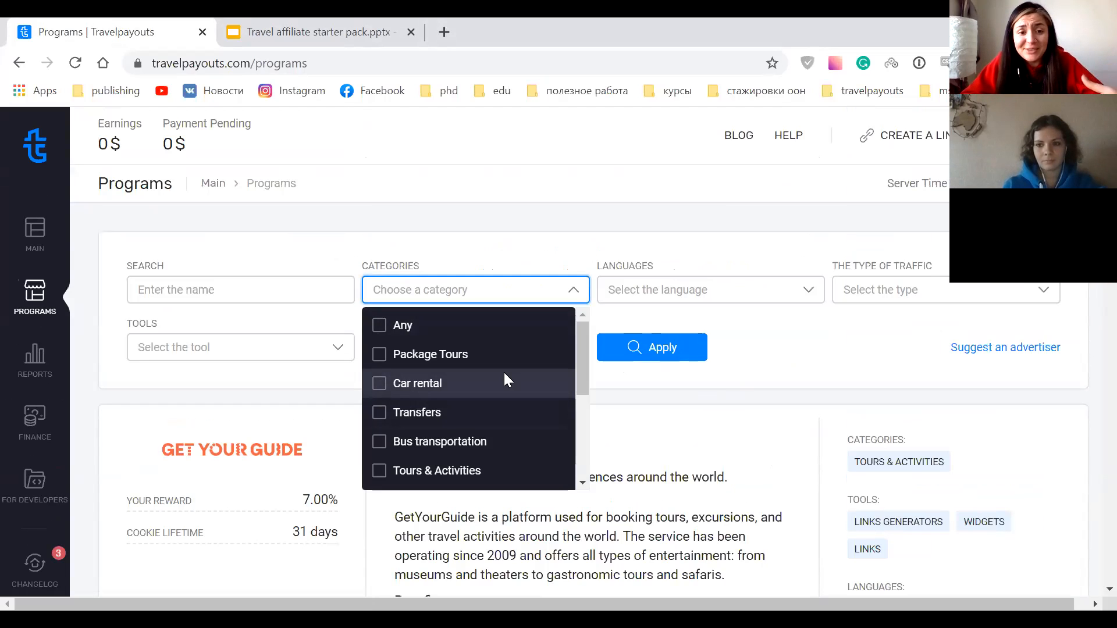
scroll(down, 3)
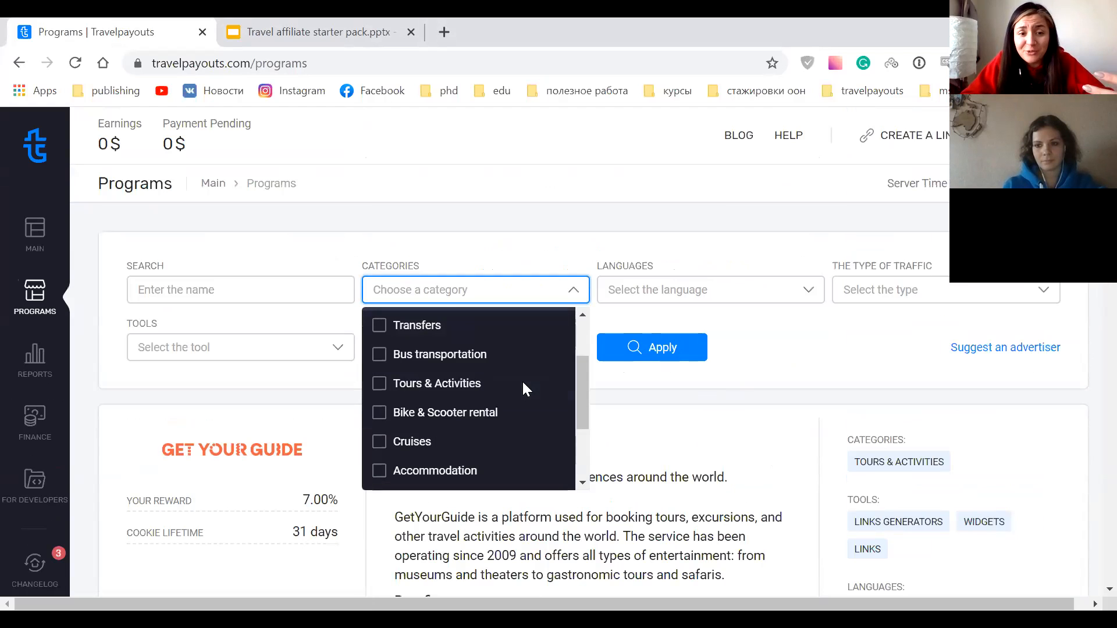
scroll(down, 3)
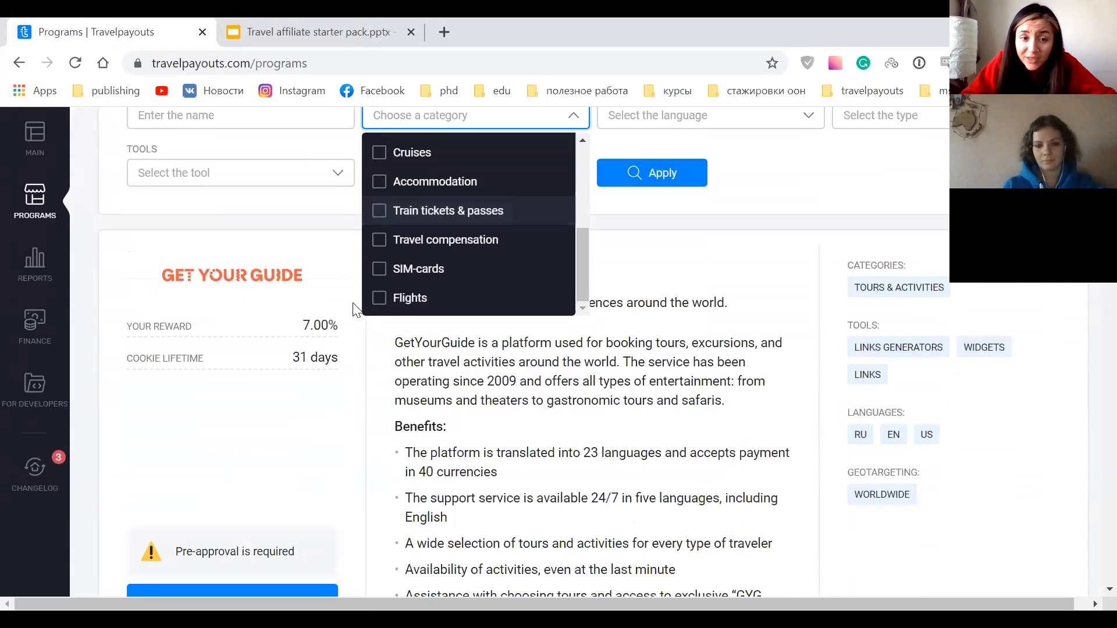
click(410, 298)
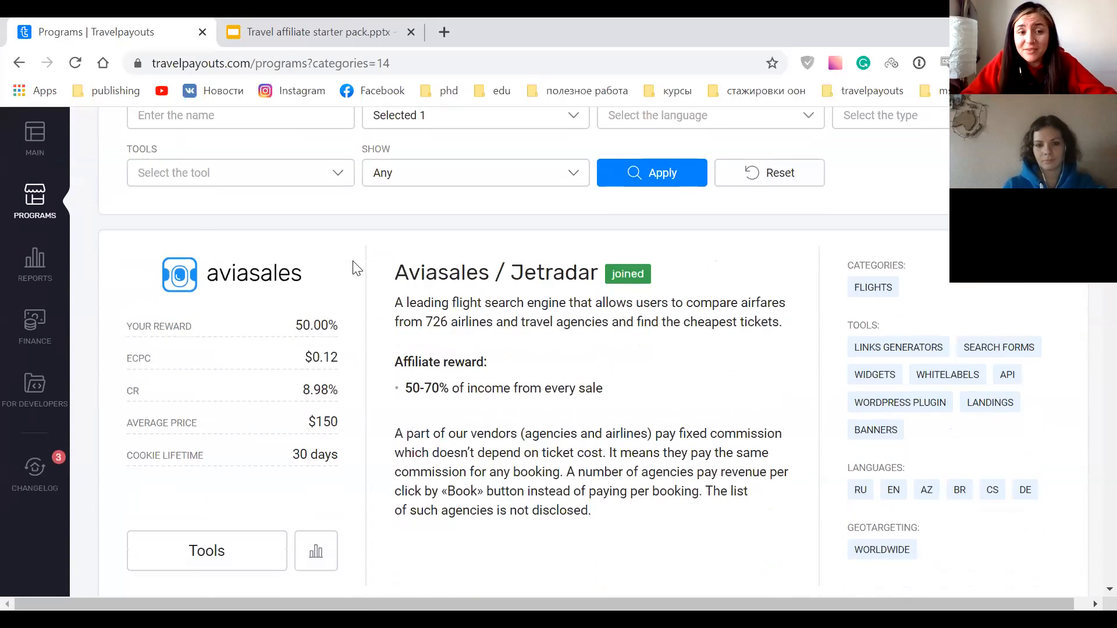
scroll(down, 3)
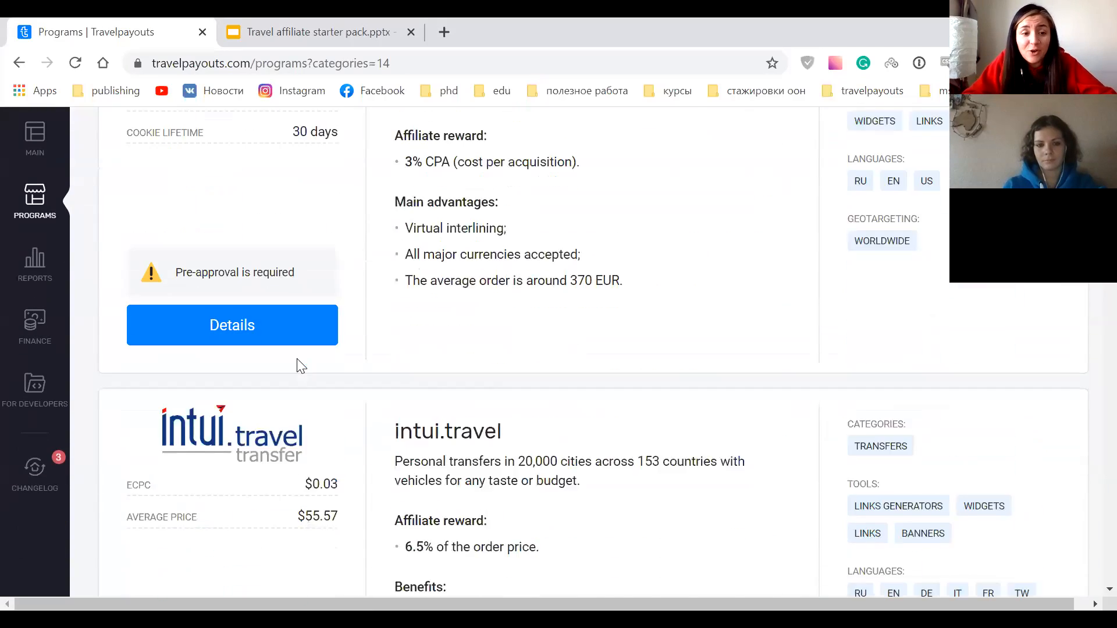
scroll(down, 3)
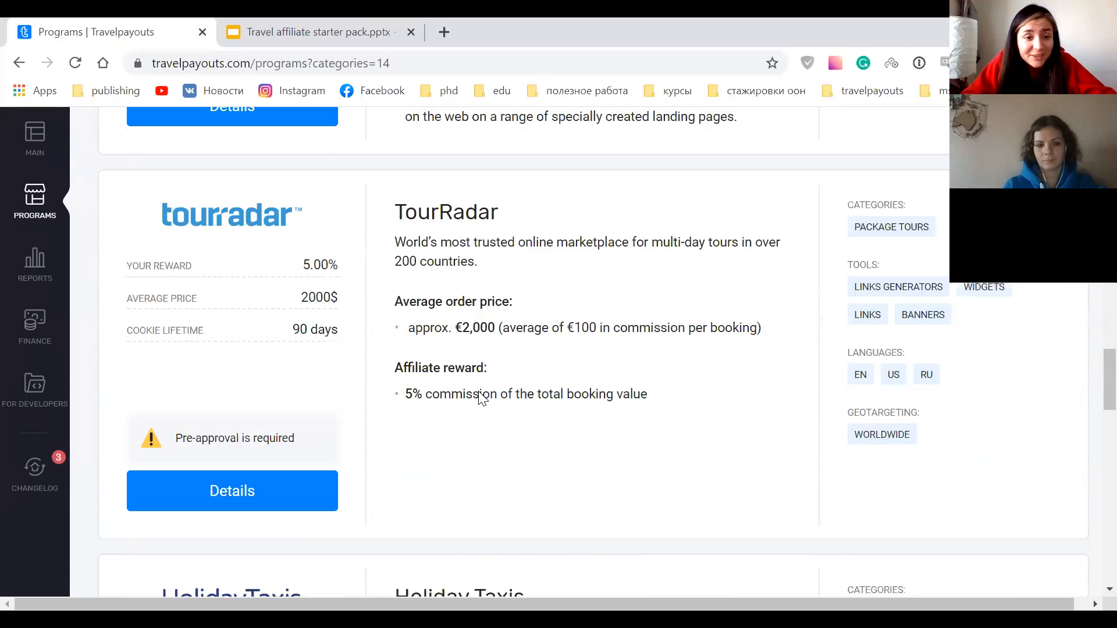
scroll(down, 3)
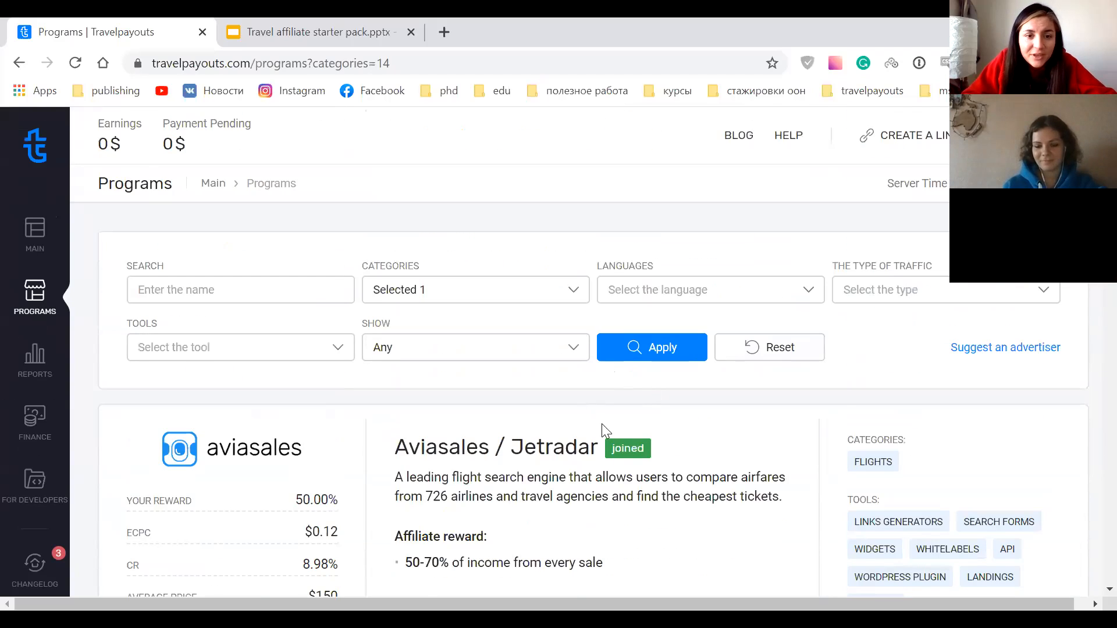
Browse the Languages, Type of Traffic and Tools filter dropdown options.
scroll(down, 3)
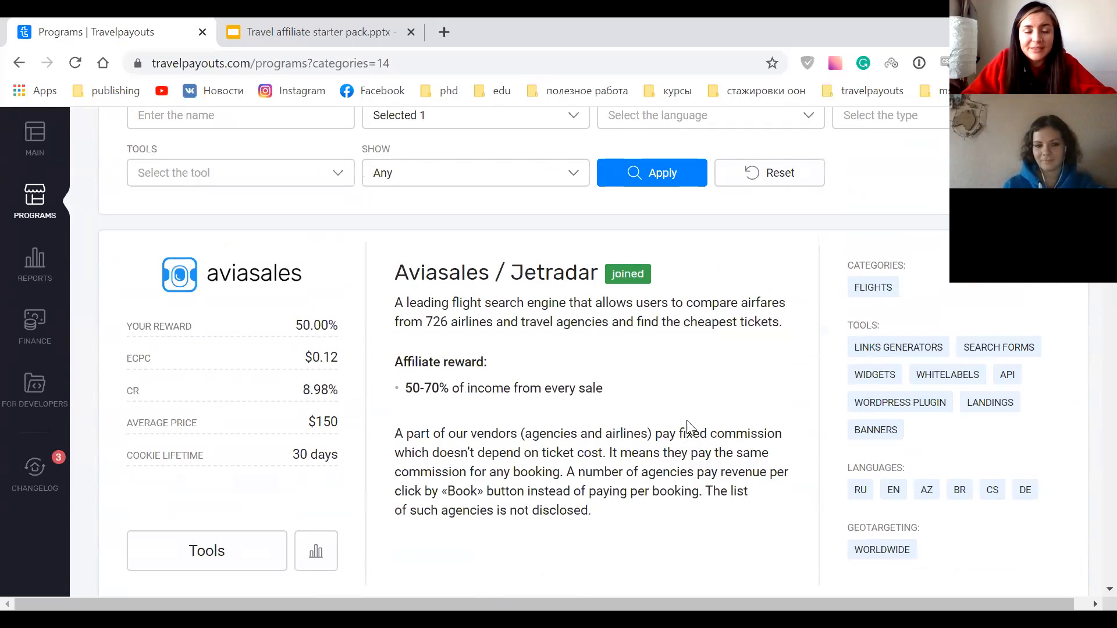
click(708, 201)
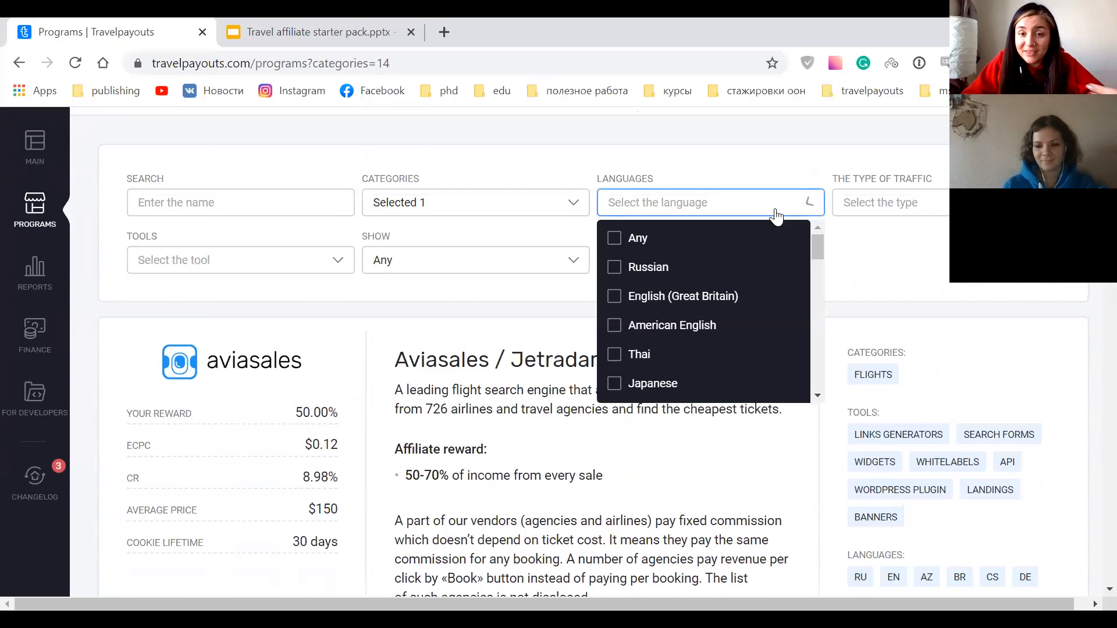
scroll(down, 3)
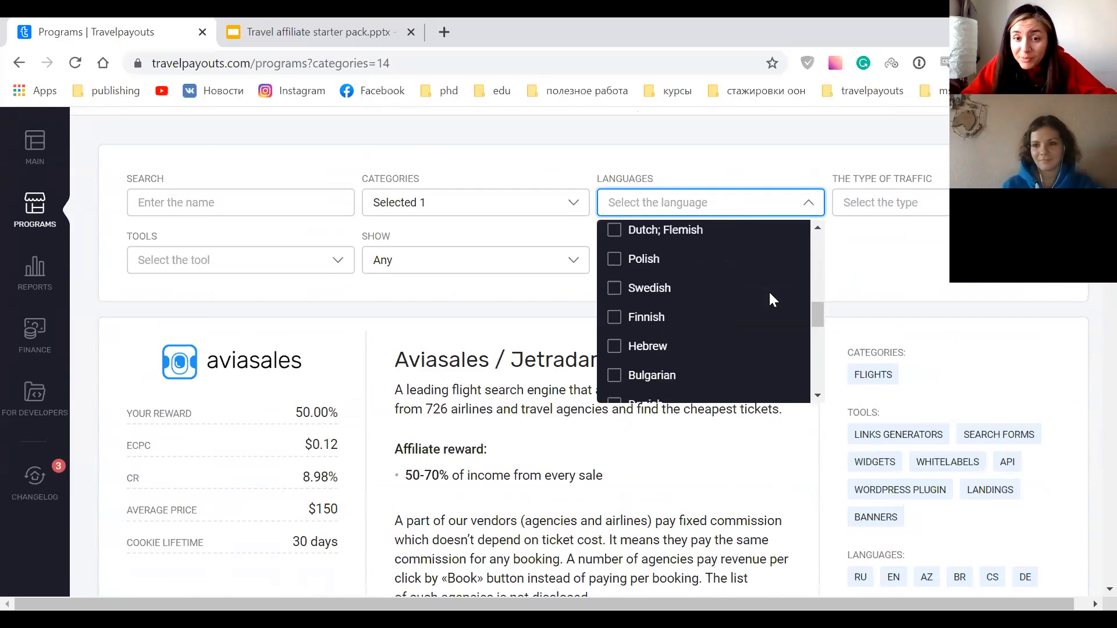
scroll(down, 3)
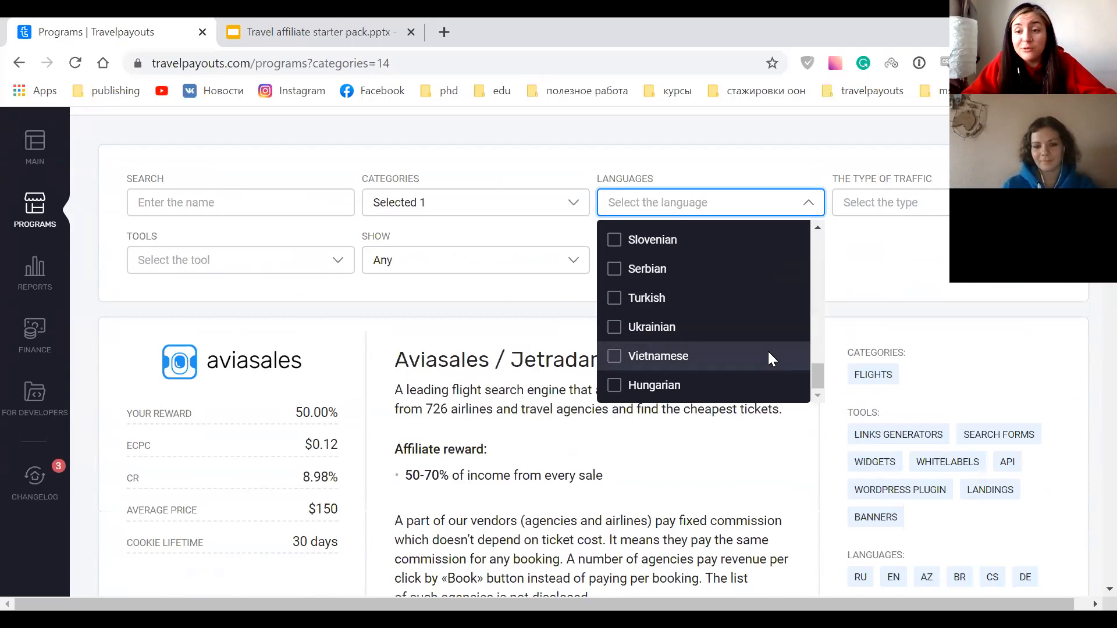
click(890, 202)
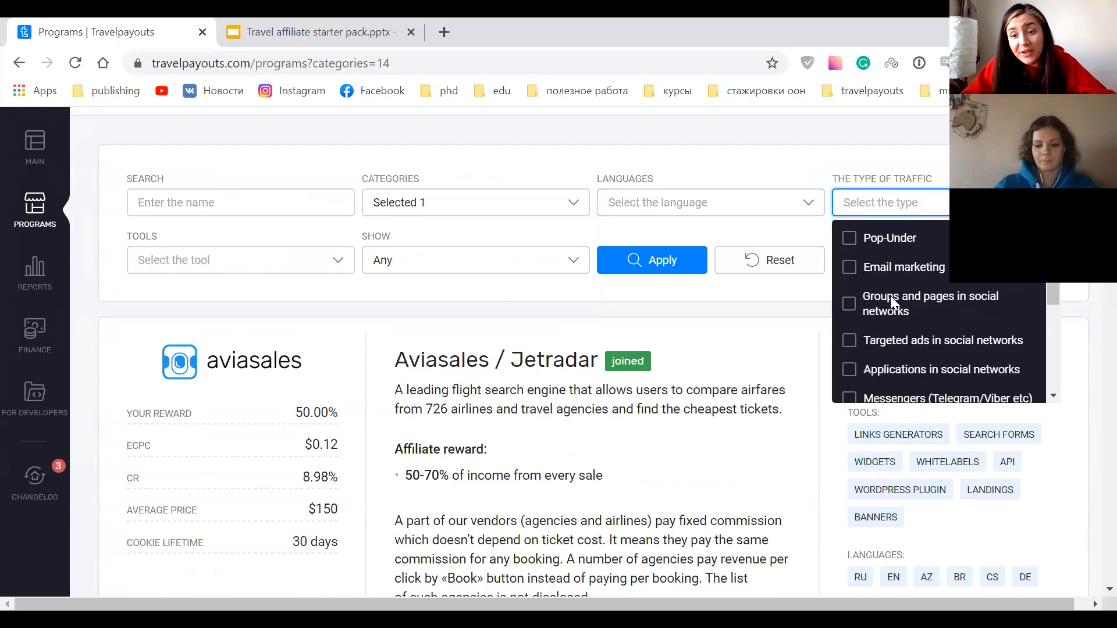
scroll(down, 3)
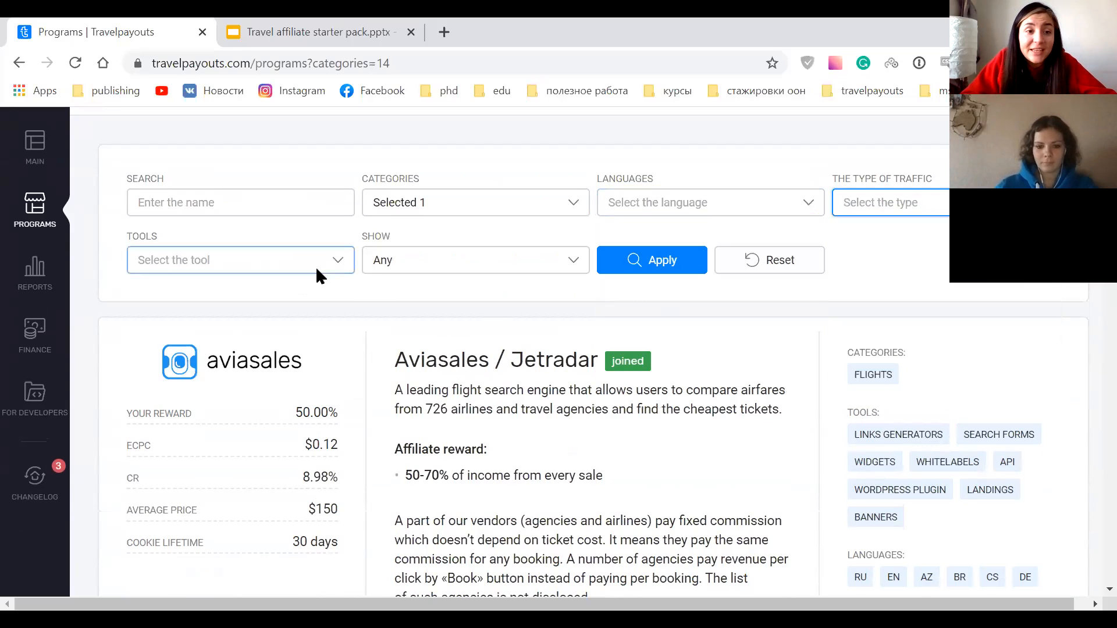
click(239, 259)
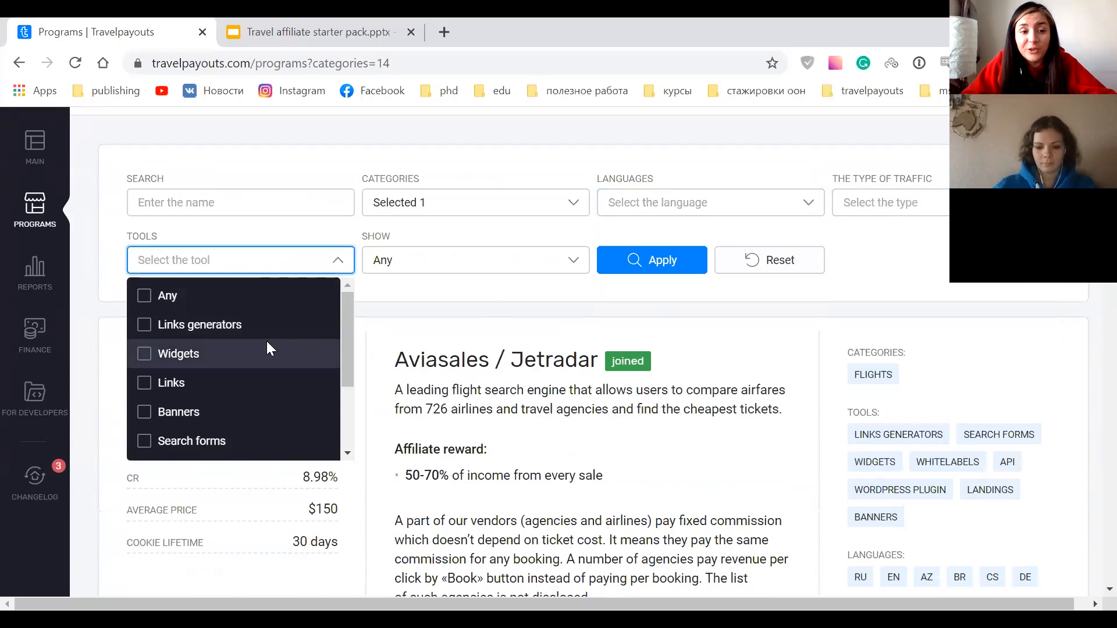
mouse_move(268, 408)
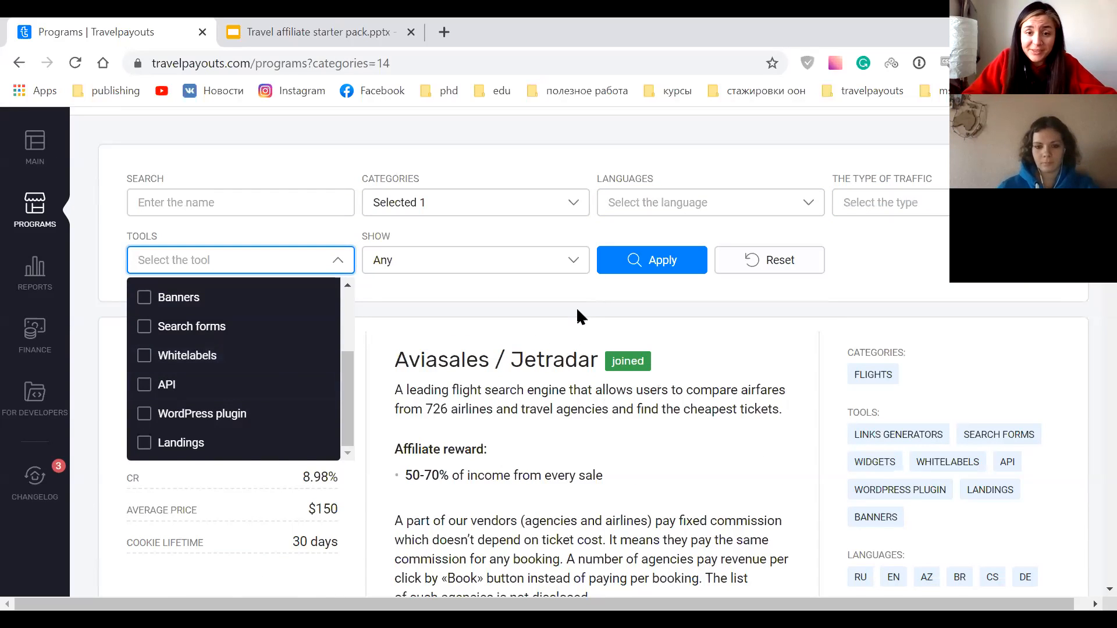
scroll(down, 3)
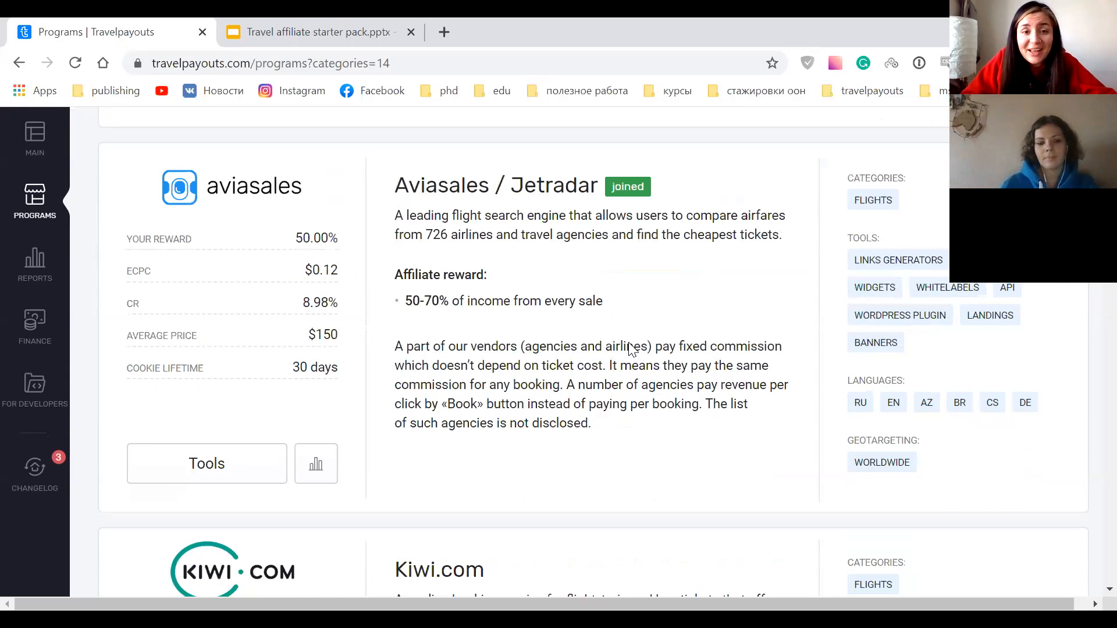
mouse_move(638, 424)
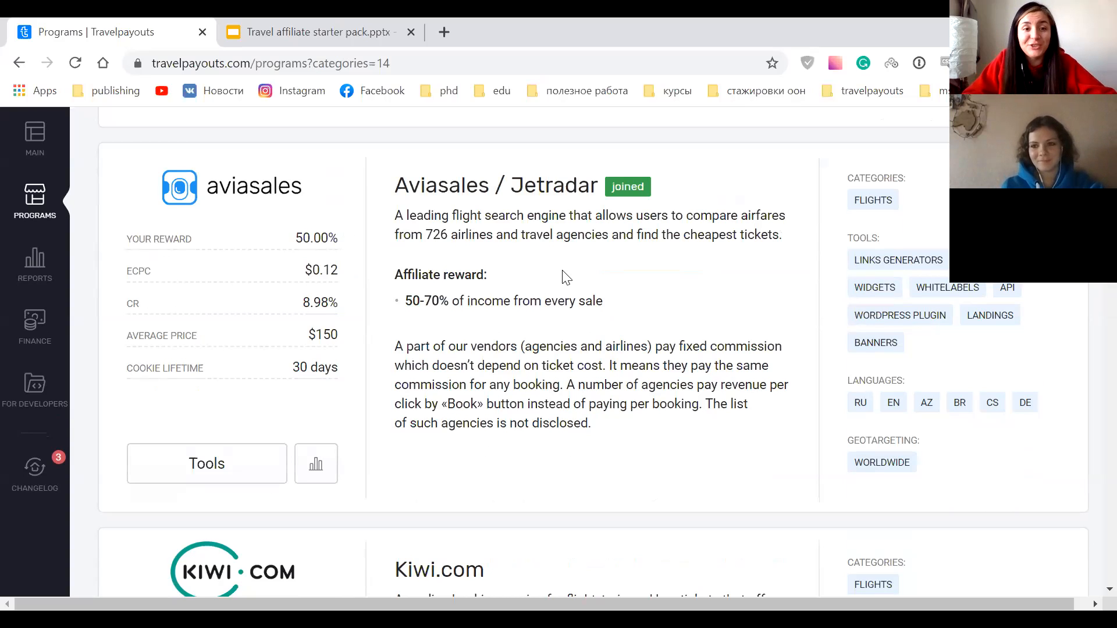
mouse_move(1073, 333)
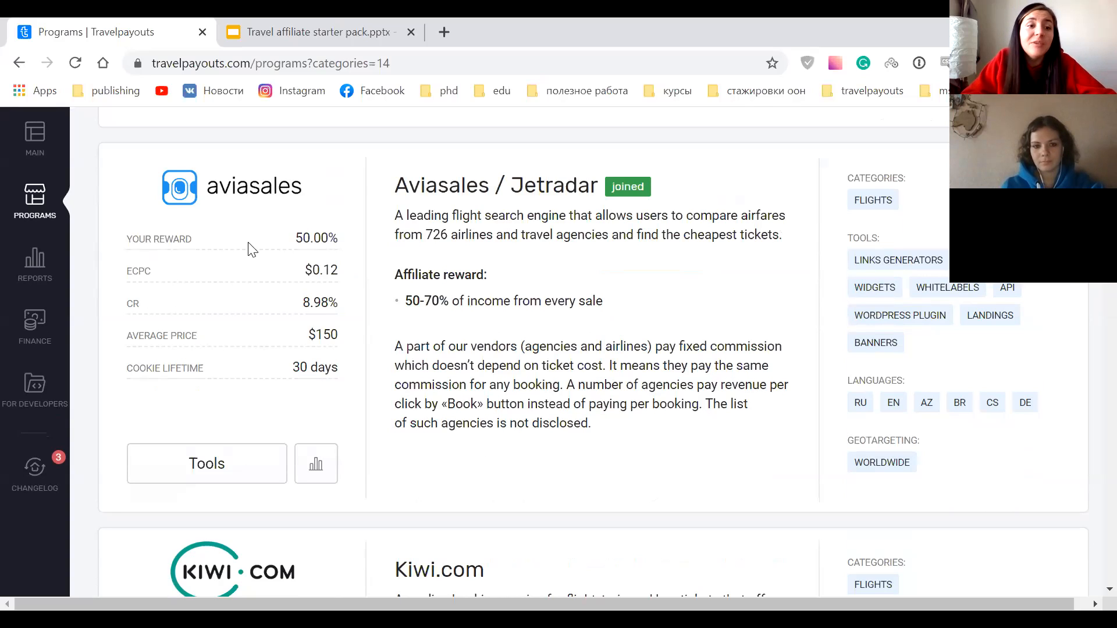
mouse_move(359, 309)
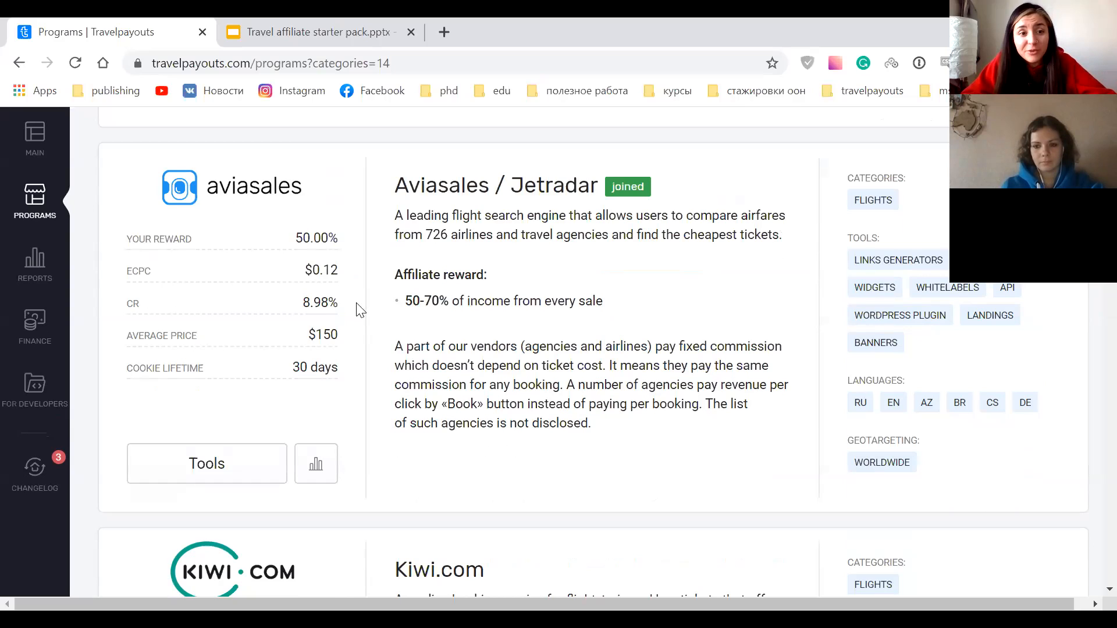
mouse_move(316, 269)
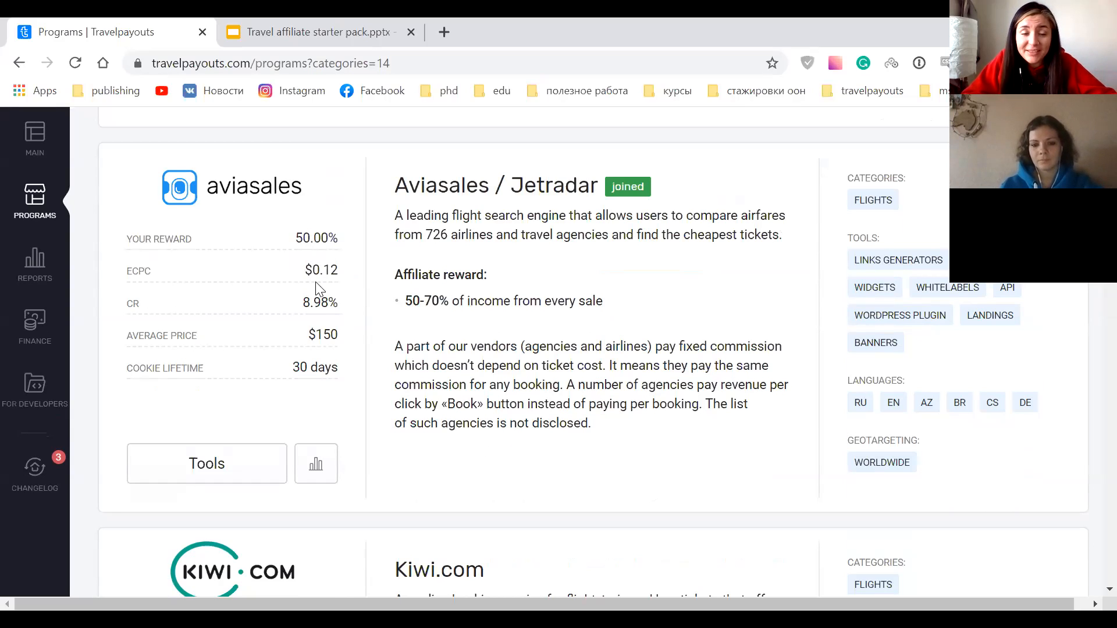
mouse_move(544, 205)
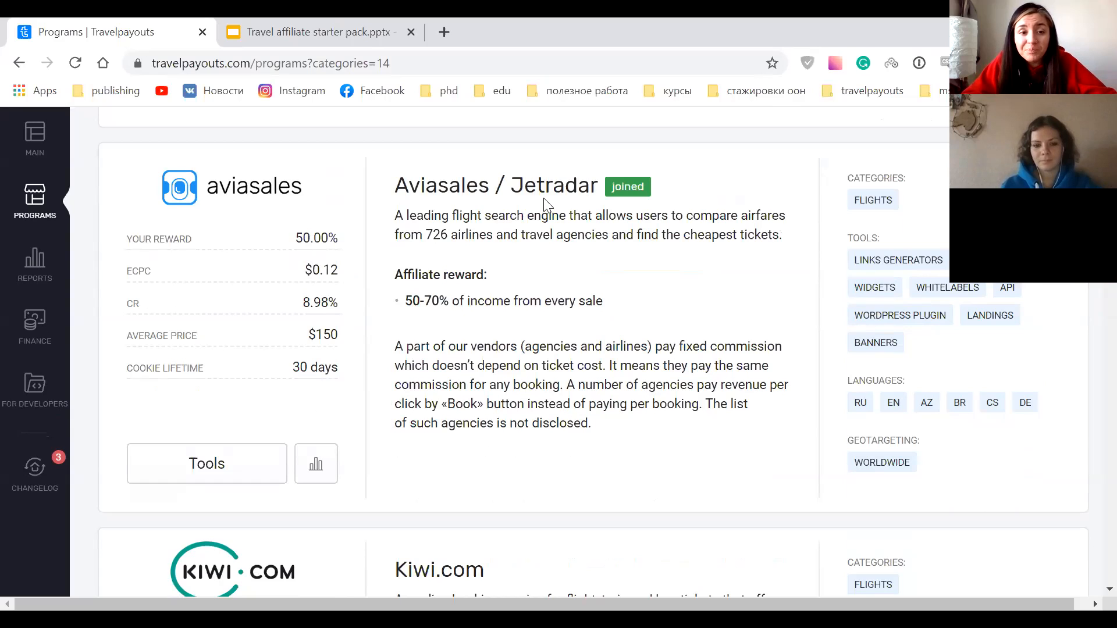
mouse_move(523, 283)
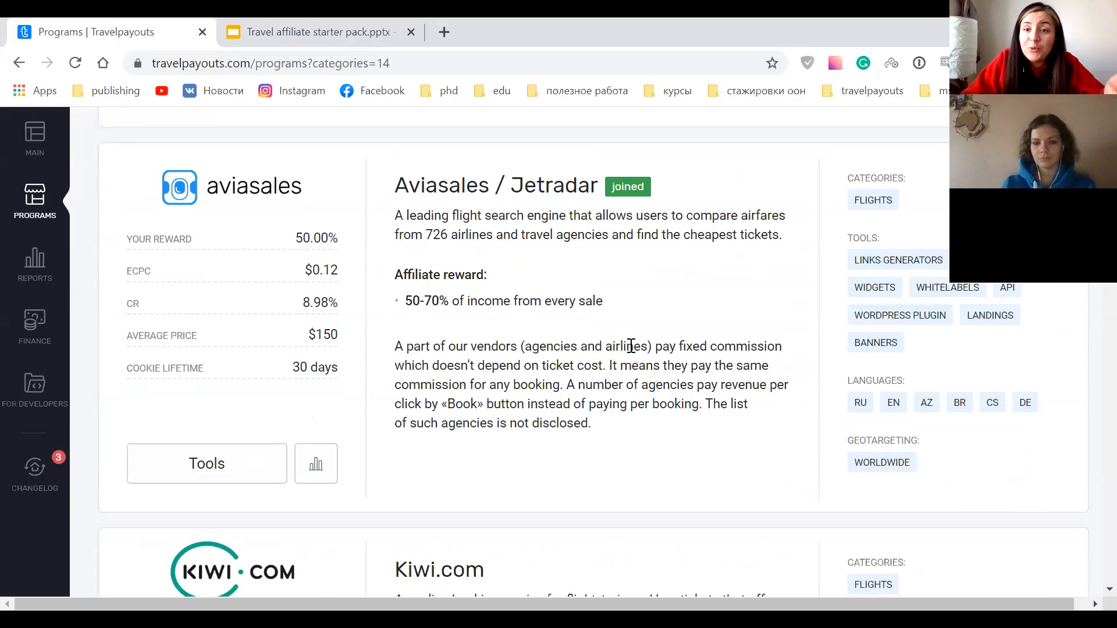
scroll(down, 3)
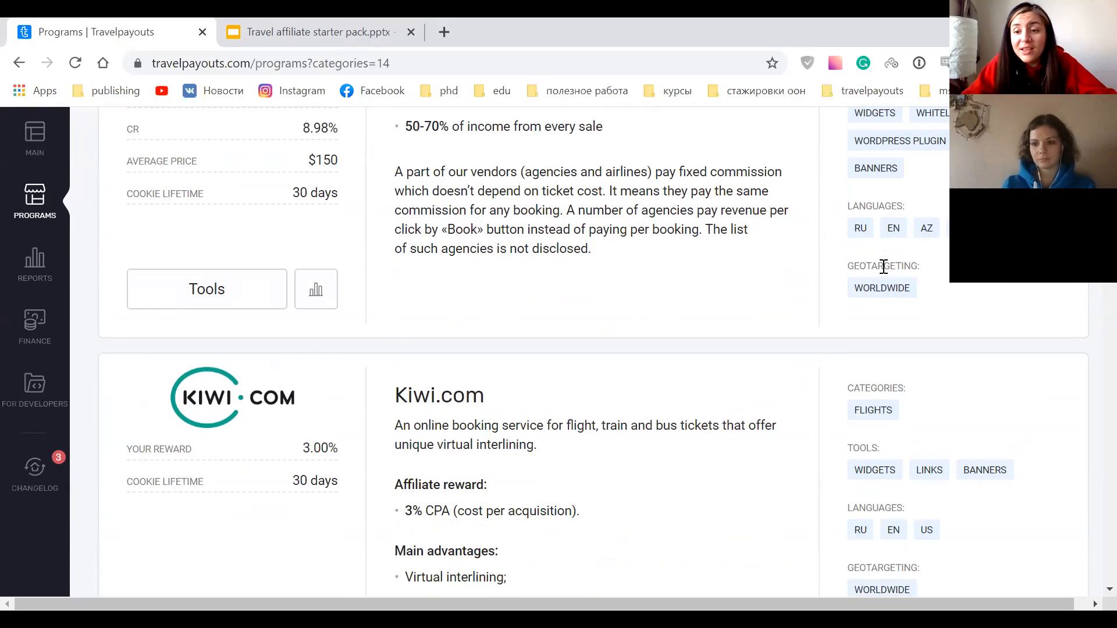
mouse_move(810, 280)
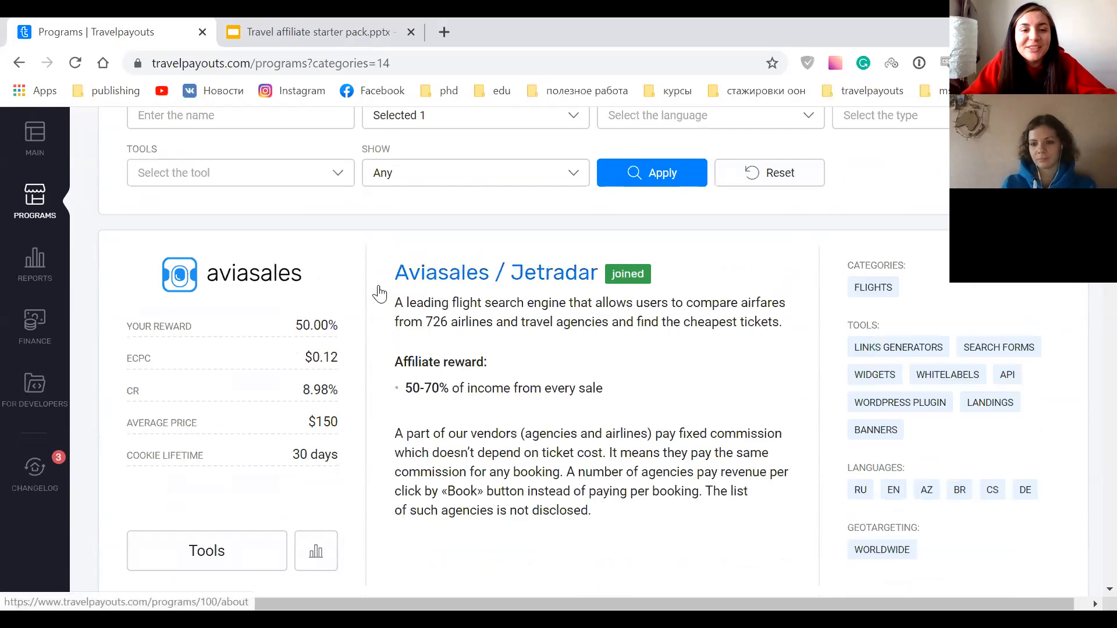
Open the Aviasales / Jetradar program and read its About description and reward figures.
click(491, 272)
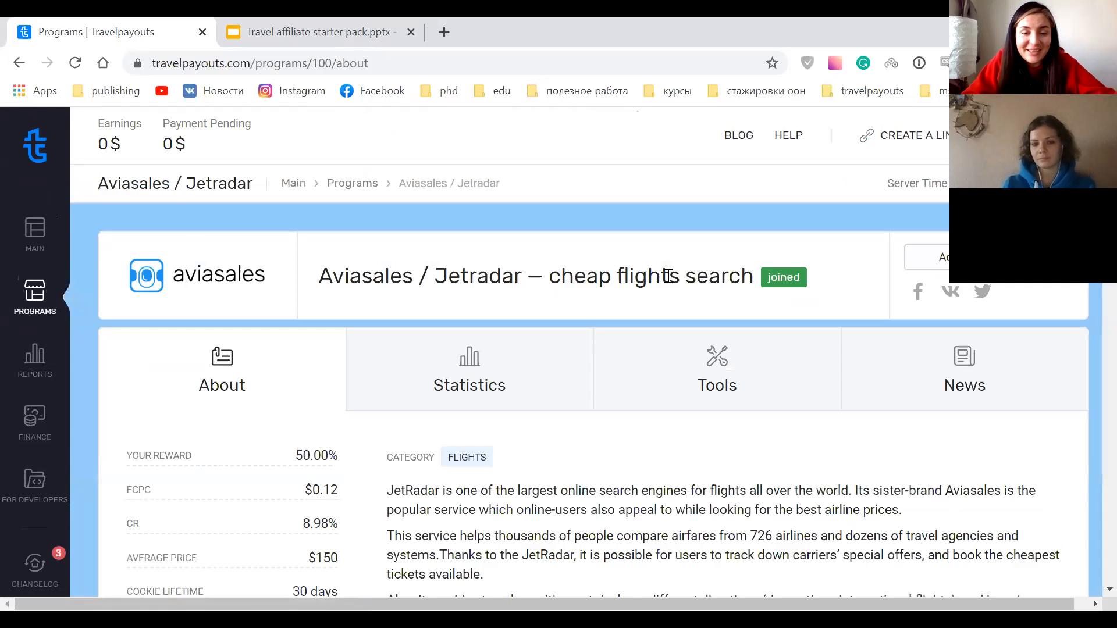
scroll(down, 3)
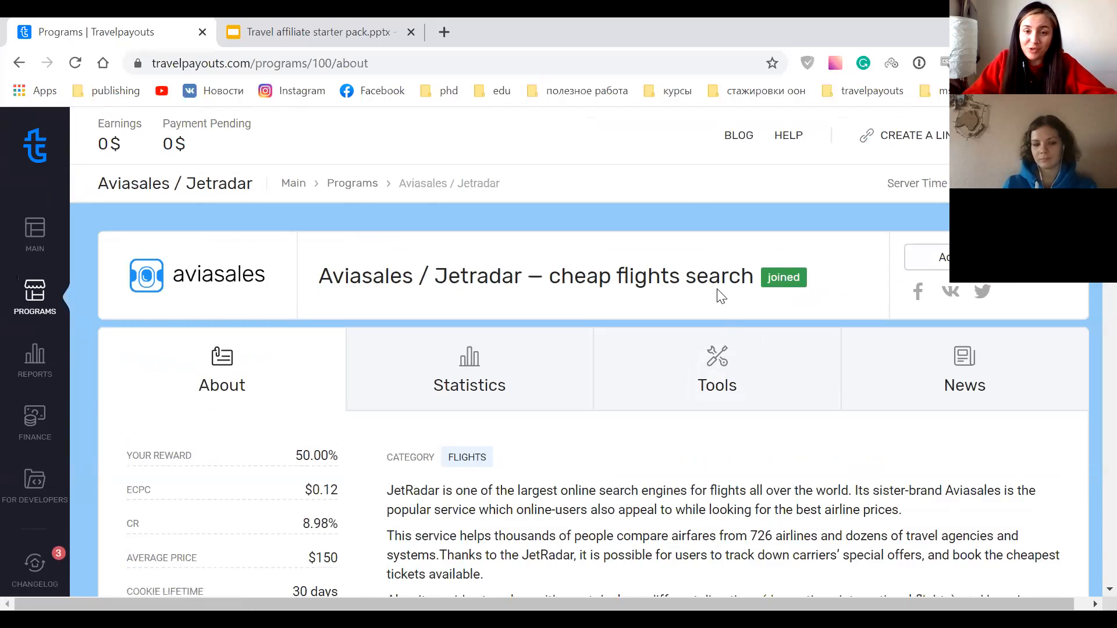
scroll(down, 3)
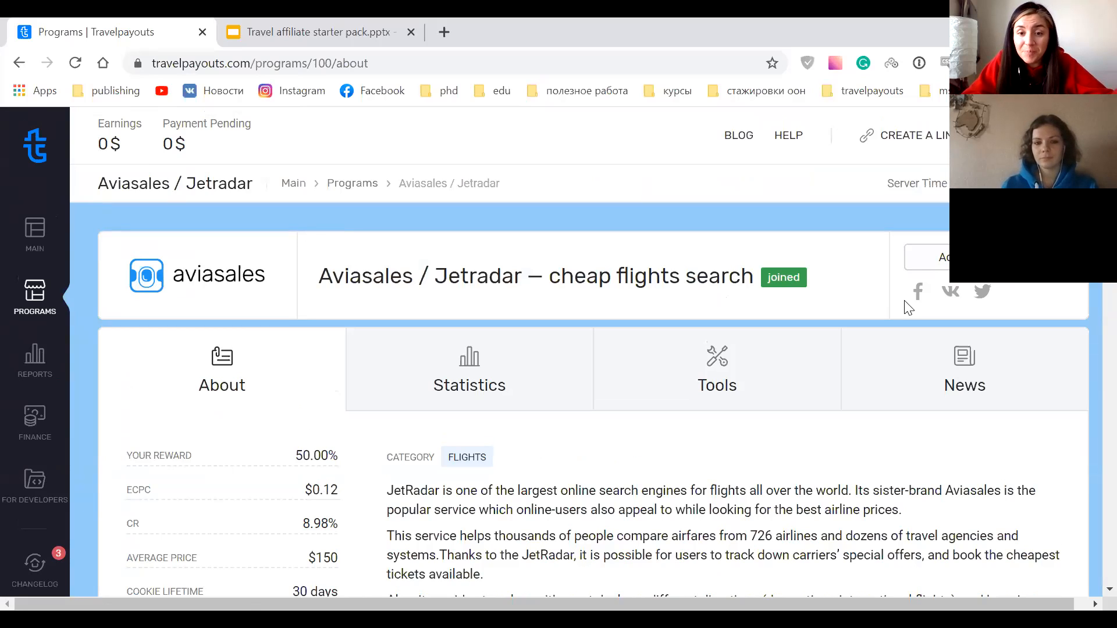
scroll(down, 3)
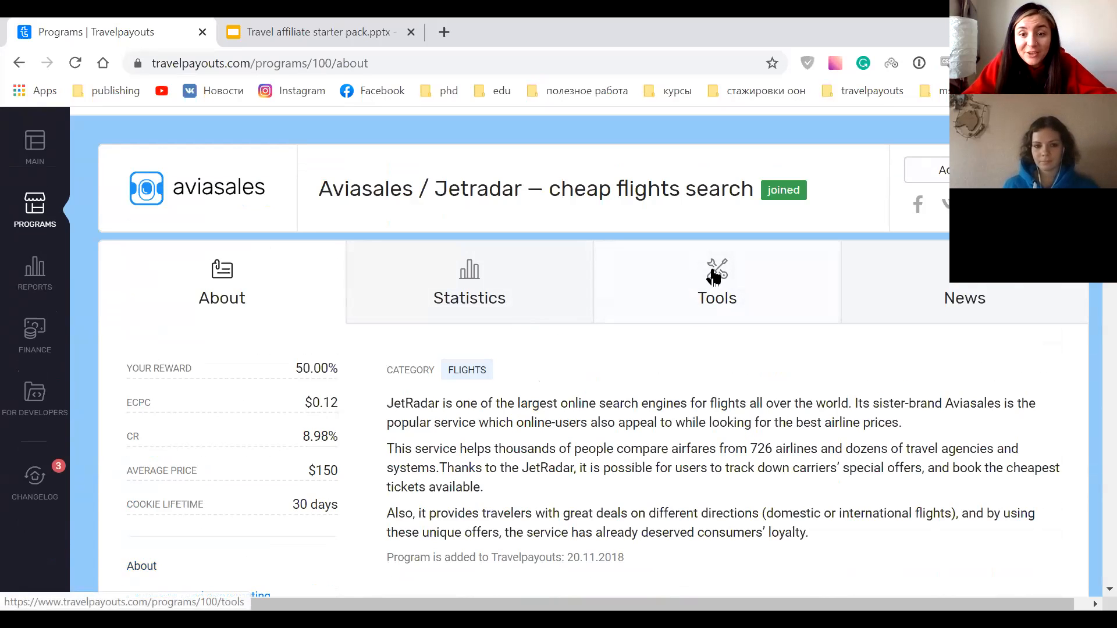
In the Aviasales / Jetradar Tools, browse Widgets and Whitelabels, then return to Links generators.
click(716, 285)
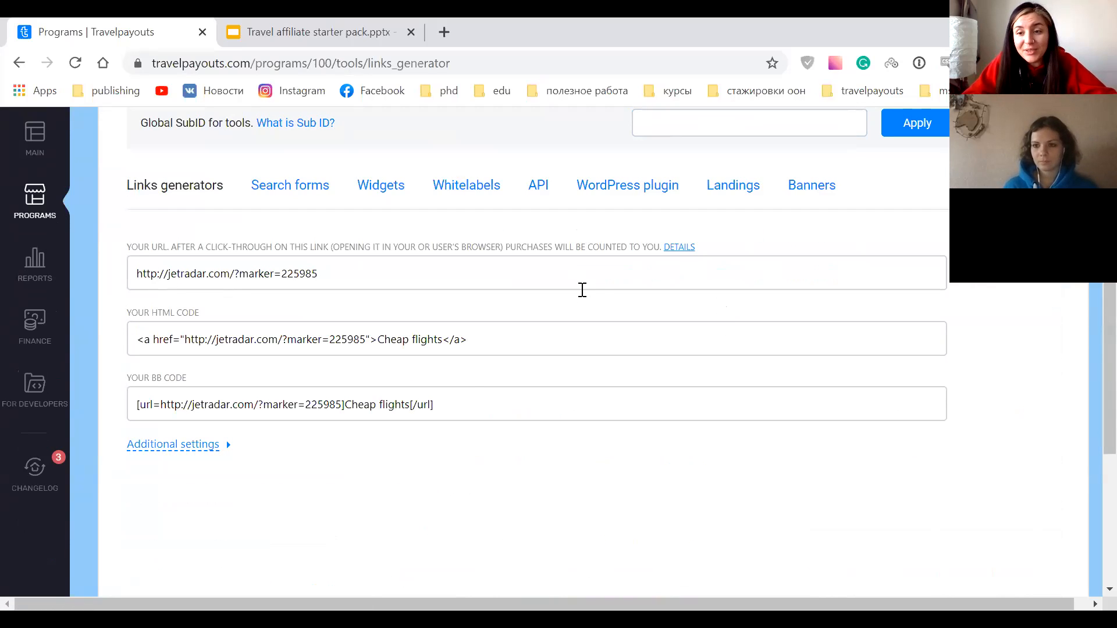
mouse_move(574, 281)
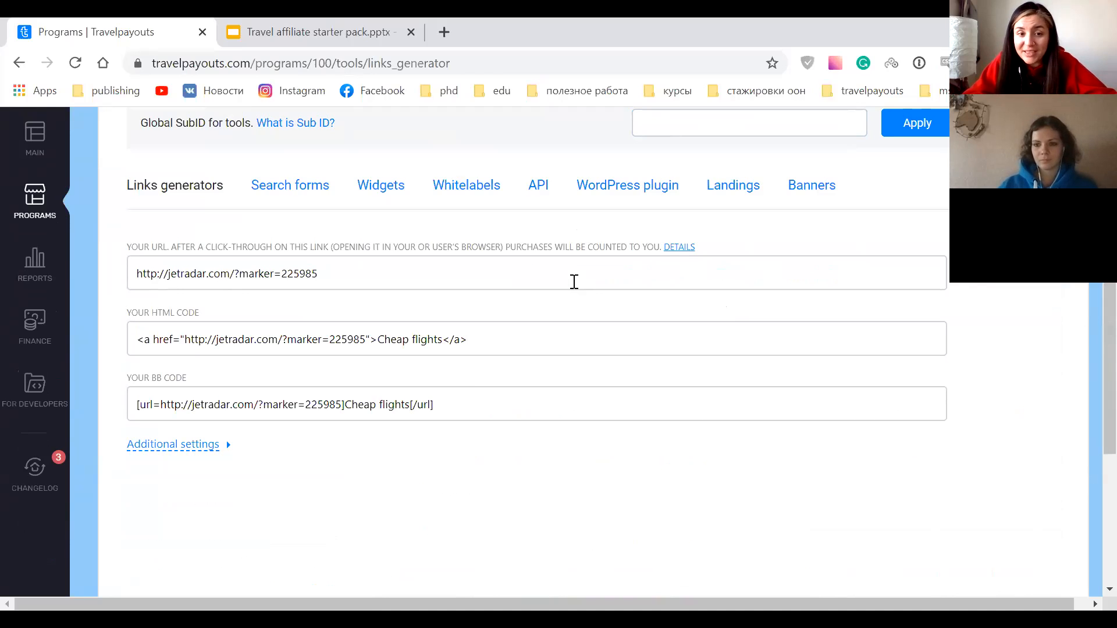
mouse_move(548, 259)
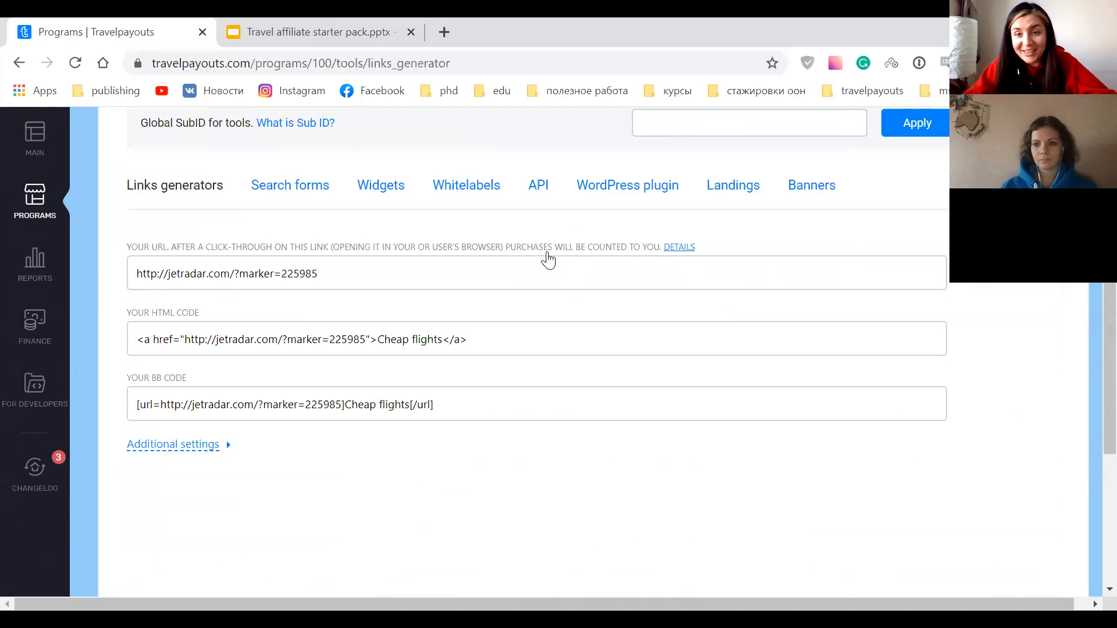
mouse_move(508, 319)
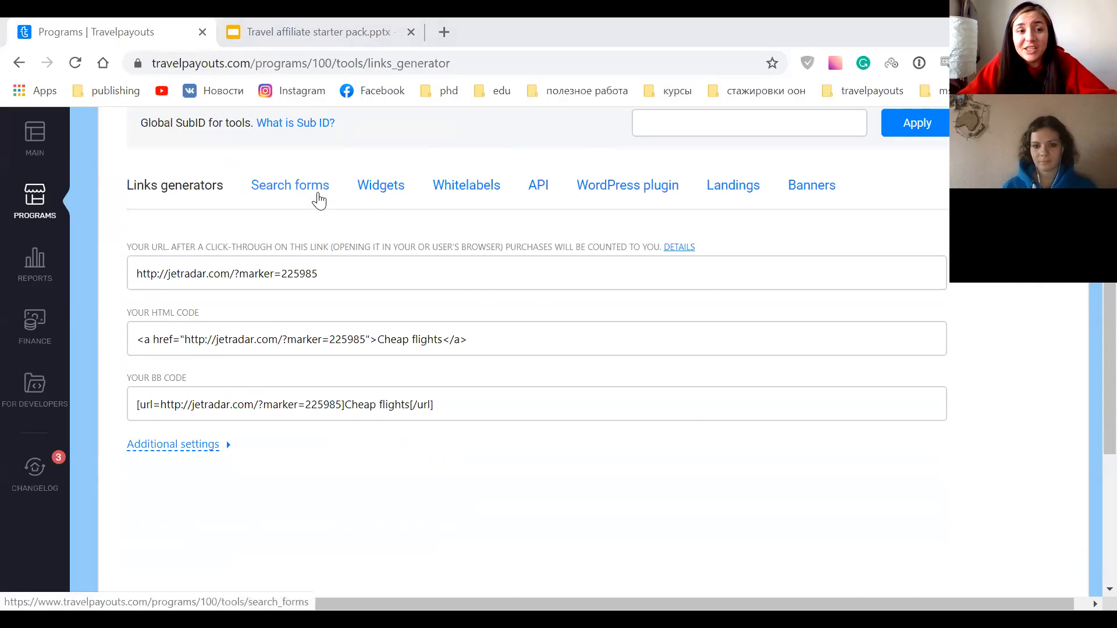
click(381, 185)
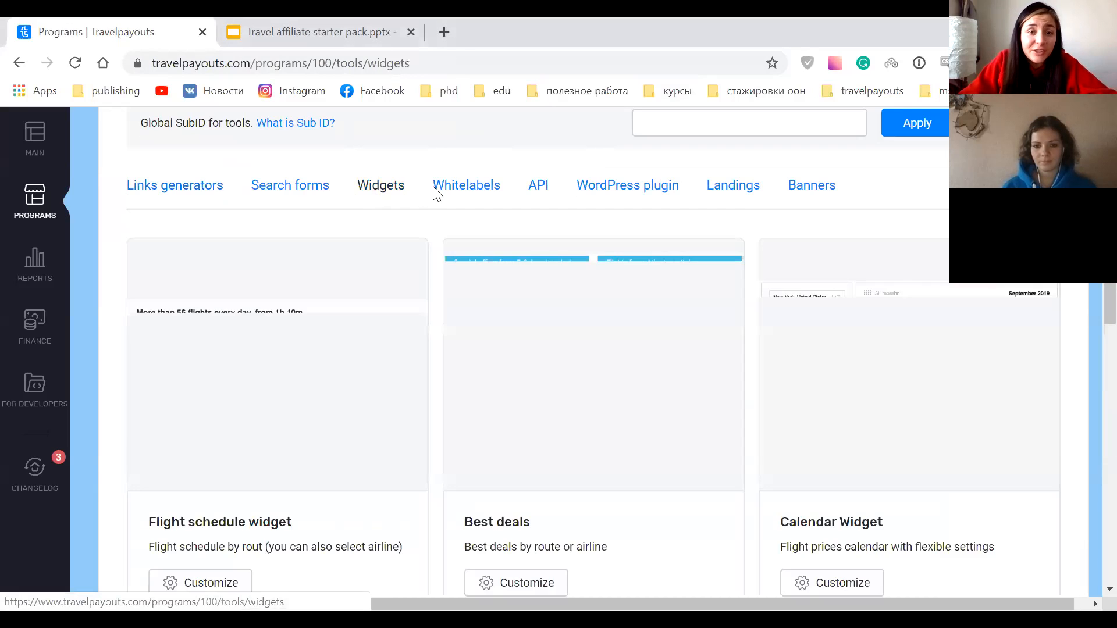
click(465, 185)
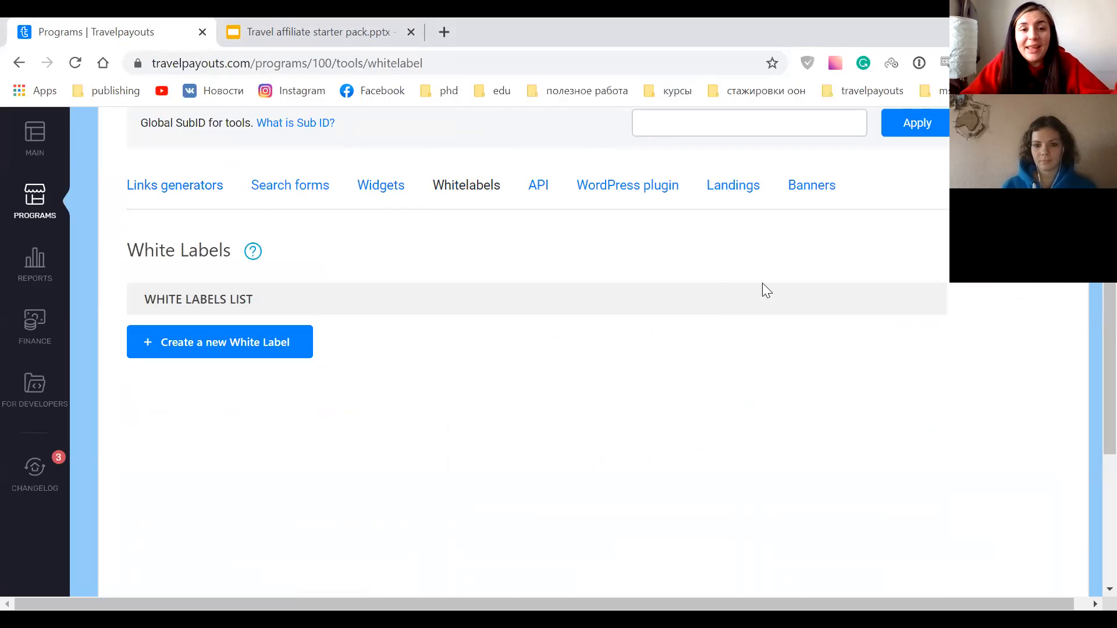
mouse_move(381, 185)
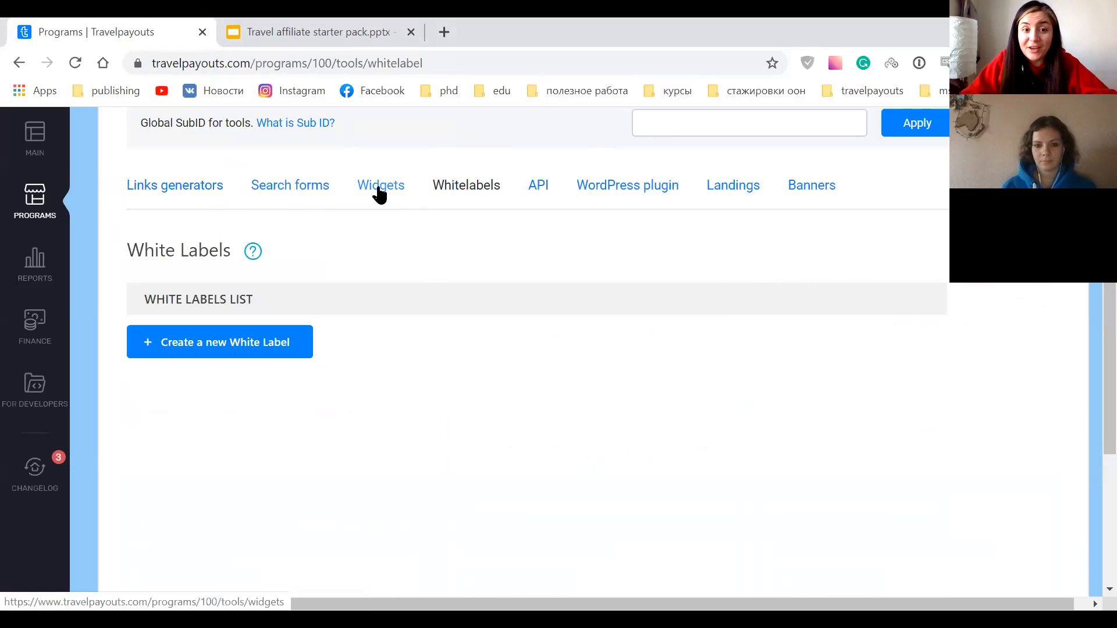
click(380, 185)
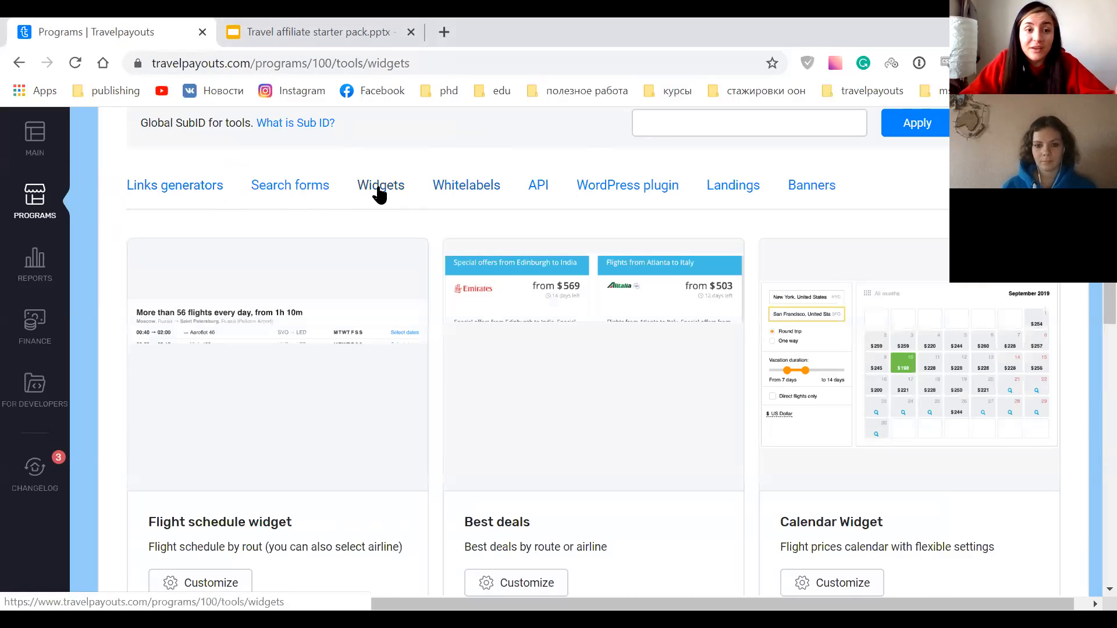
scroll(down, 3)
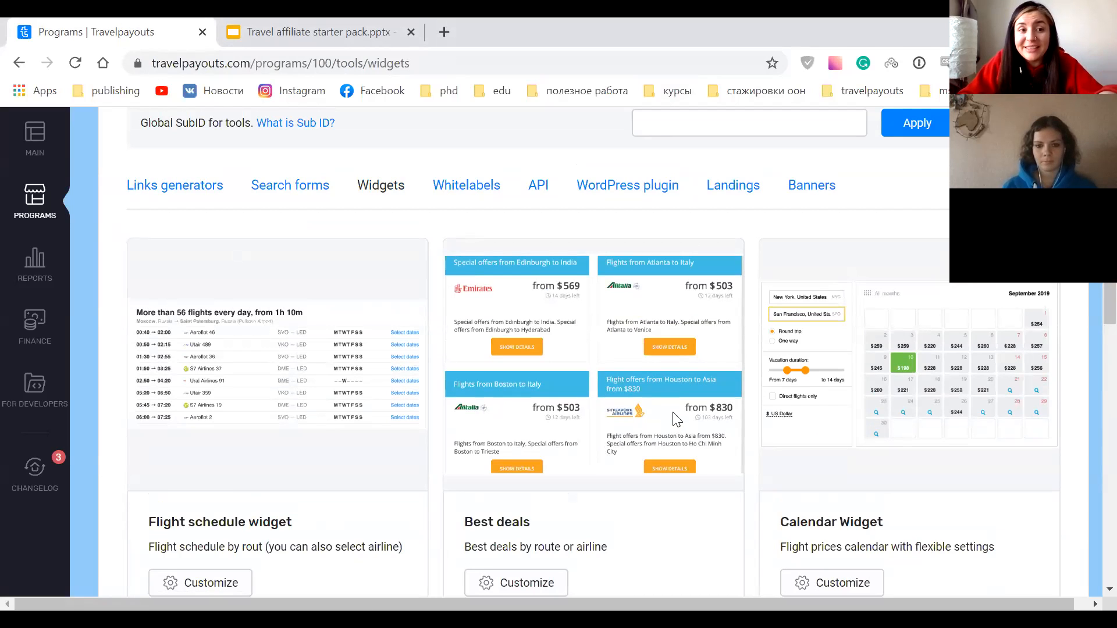
click(175, 185)
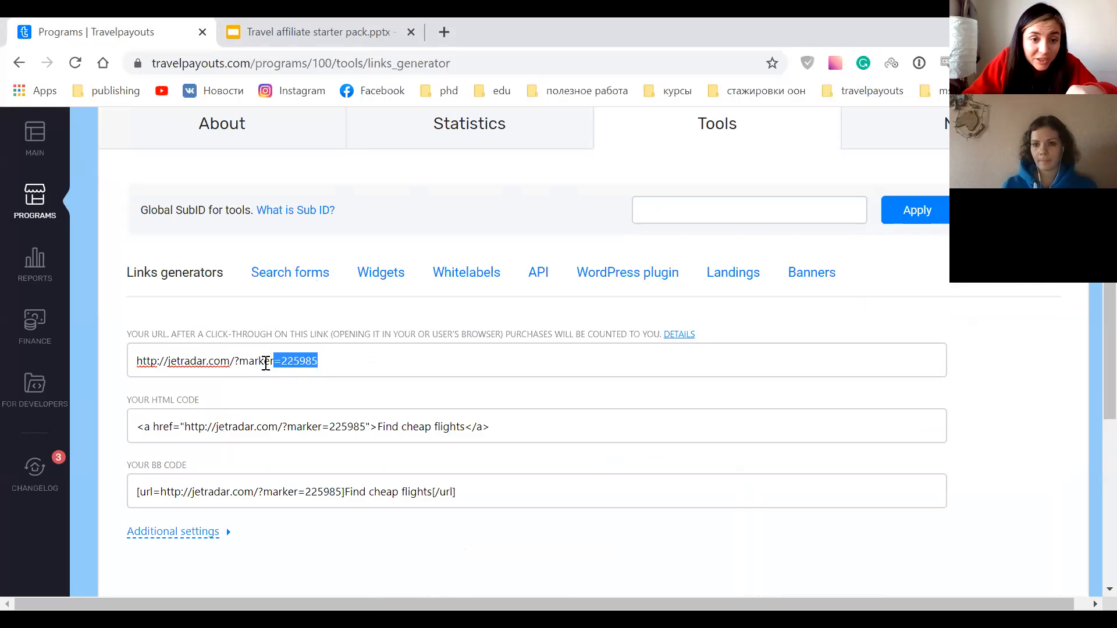
Highlight the 'marker=225985' partner parameter in the generated Jetradar URL.
drag(267, 361, 239, 361)
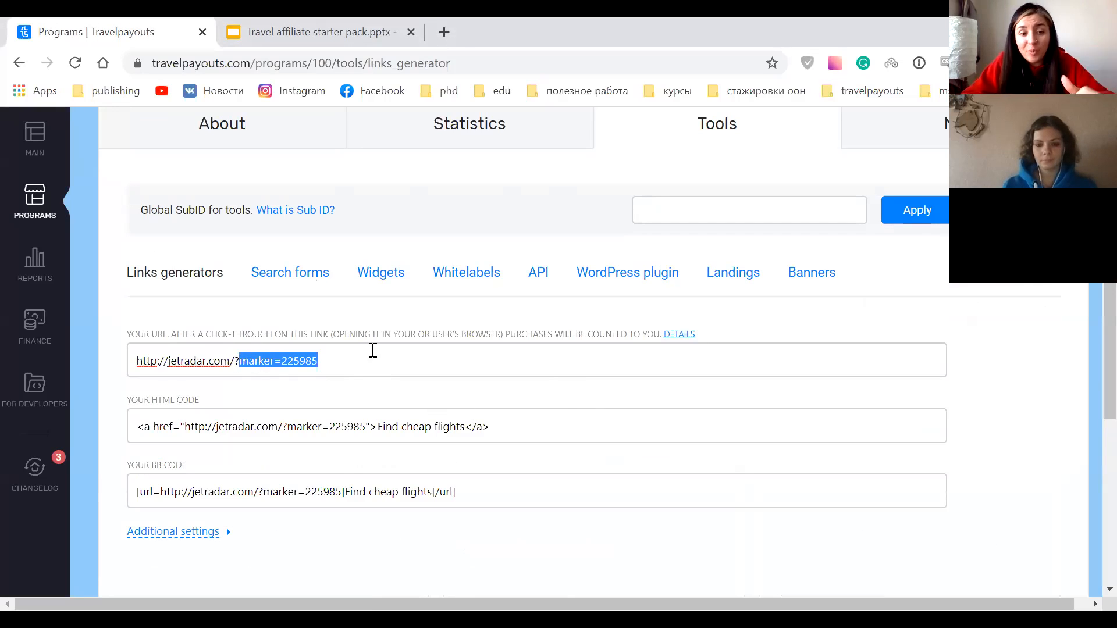
click(375, 361)
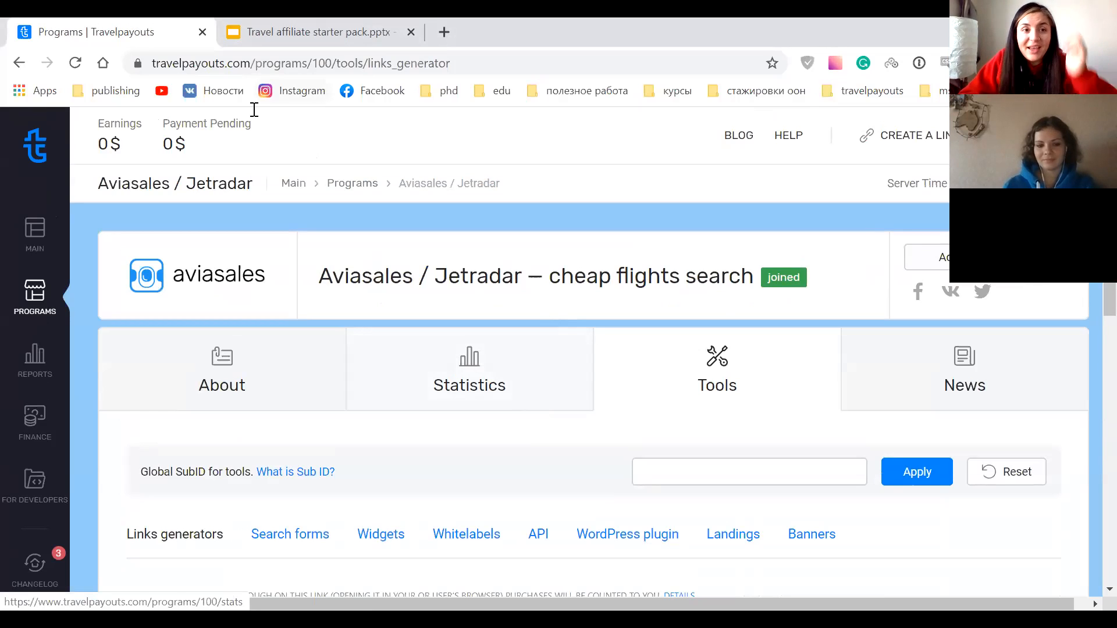
mouse_move(398, 404)
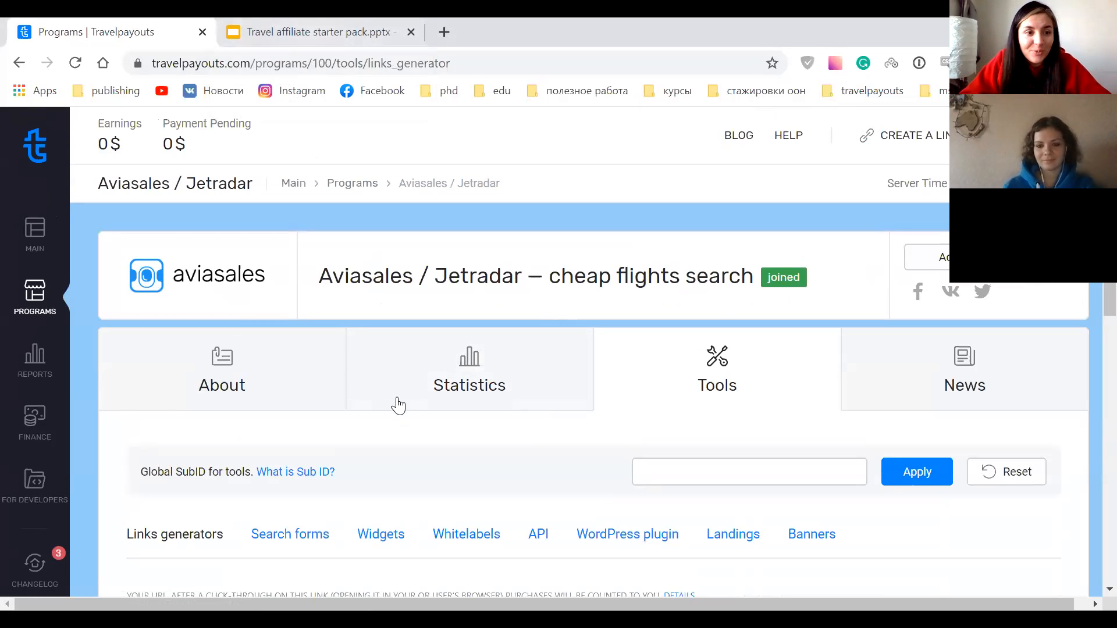
mouse_move(565, 114)
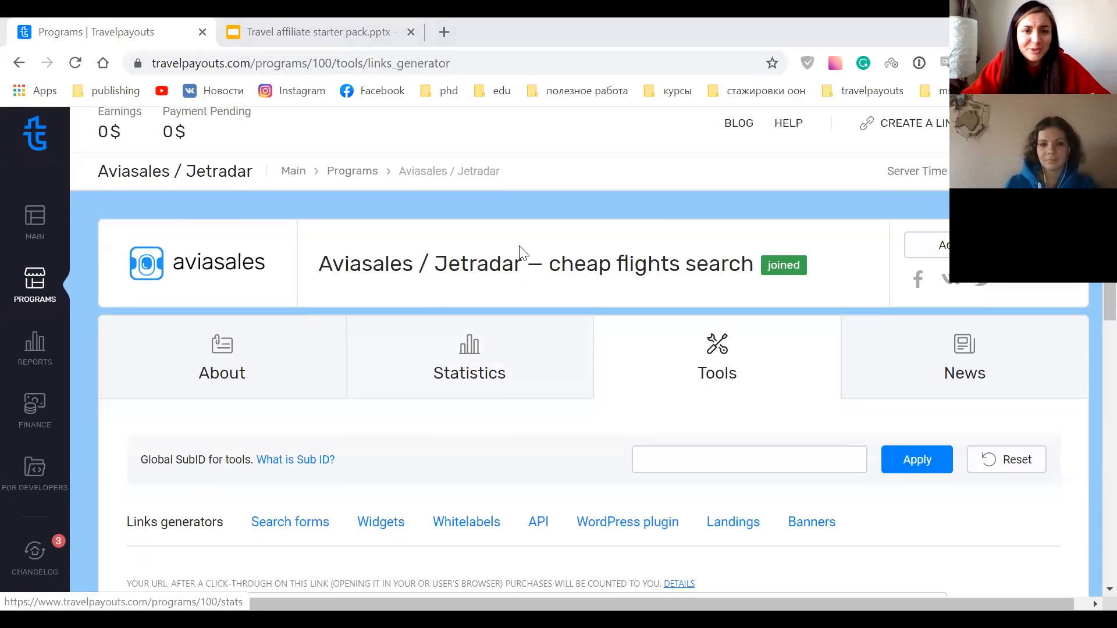
Leave the Aviasales / Jetradar page for the slides deck on top travel categories.
scroll(down, 3)
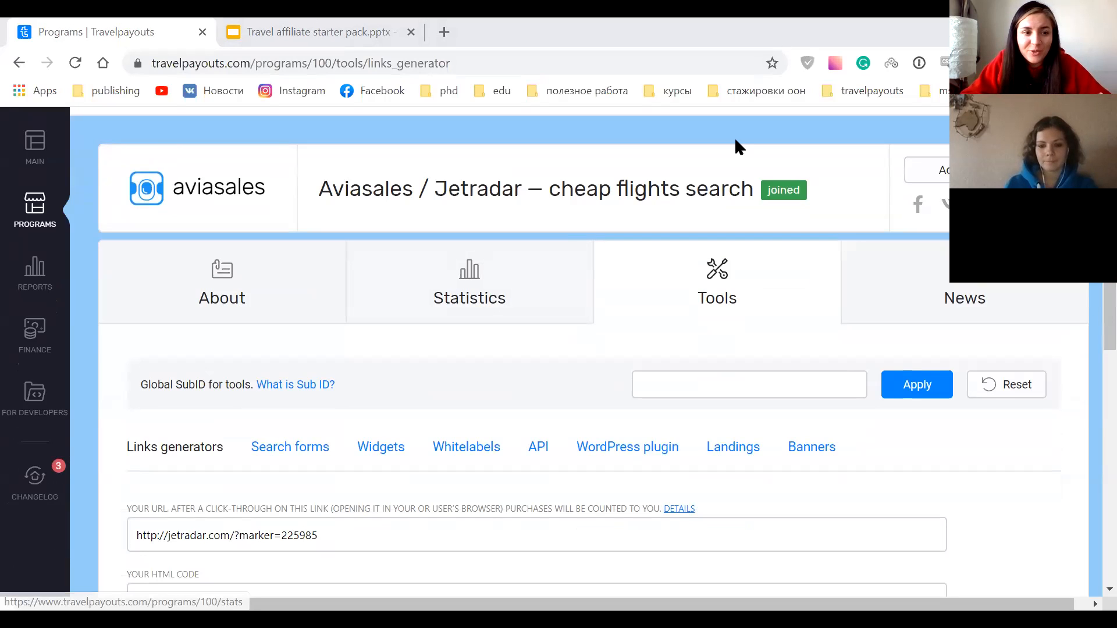
click(313, 32)
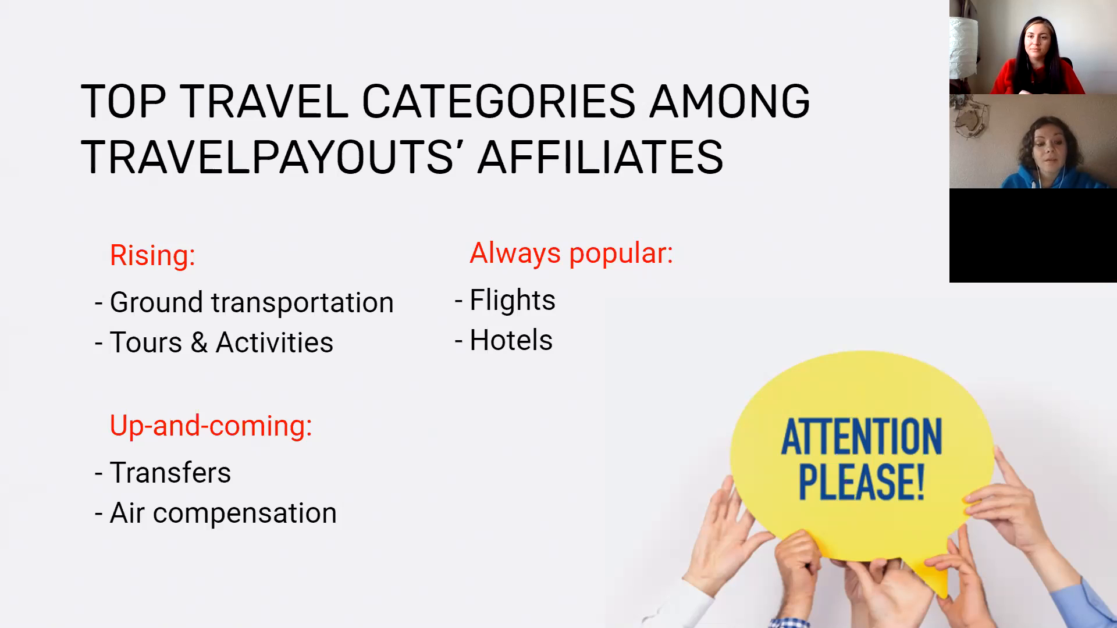
mouse_move(854, 268)
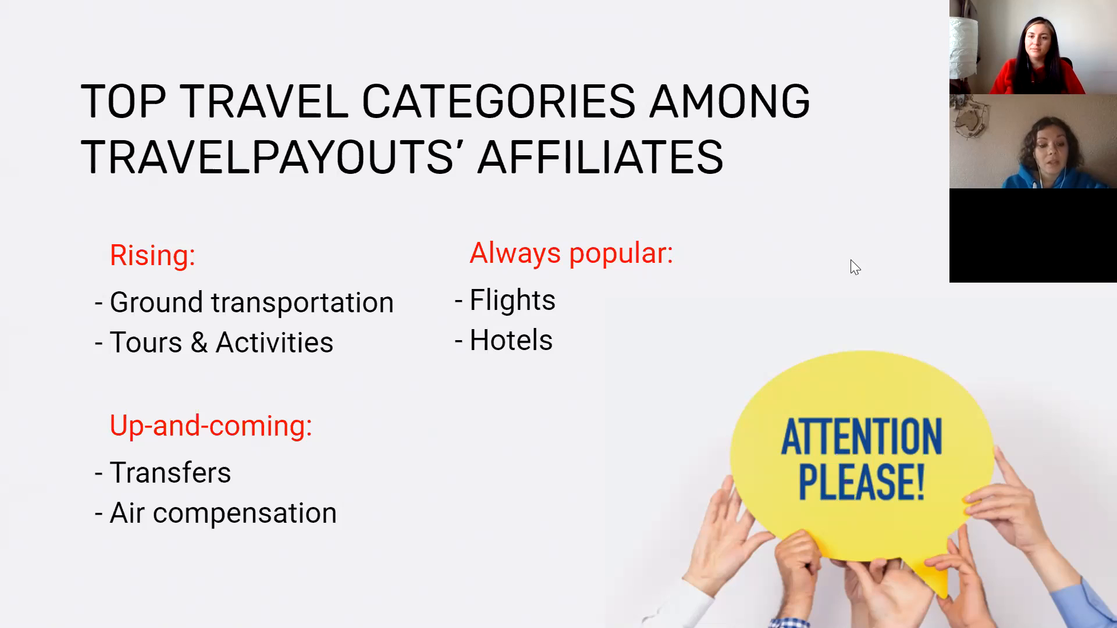
mouse_move(1045, 358)
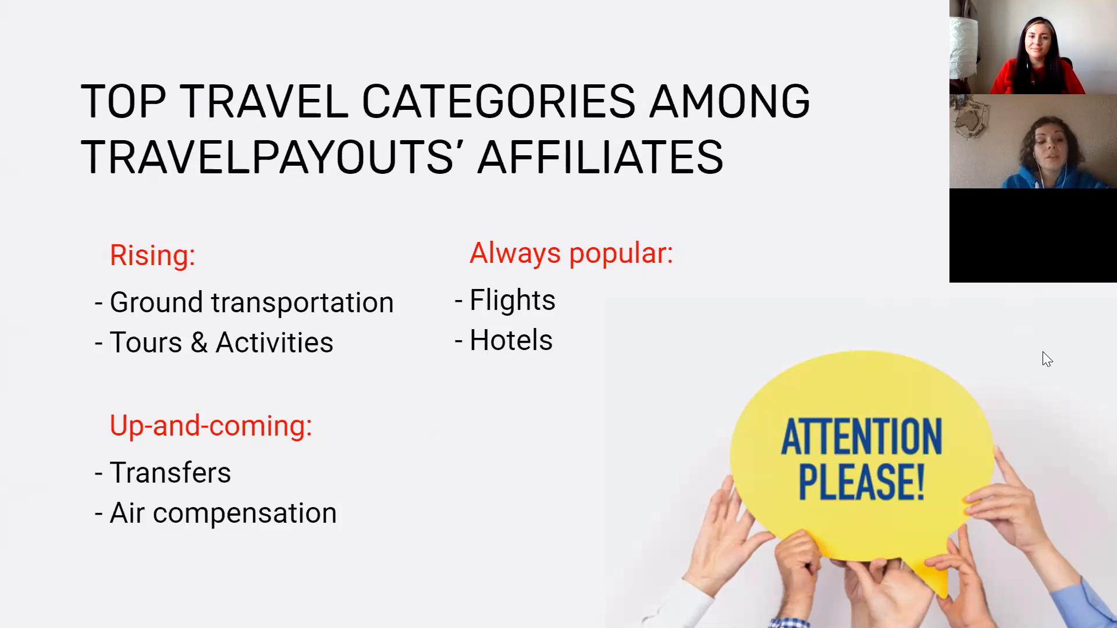